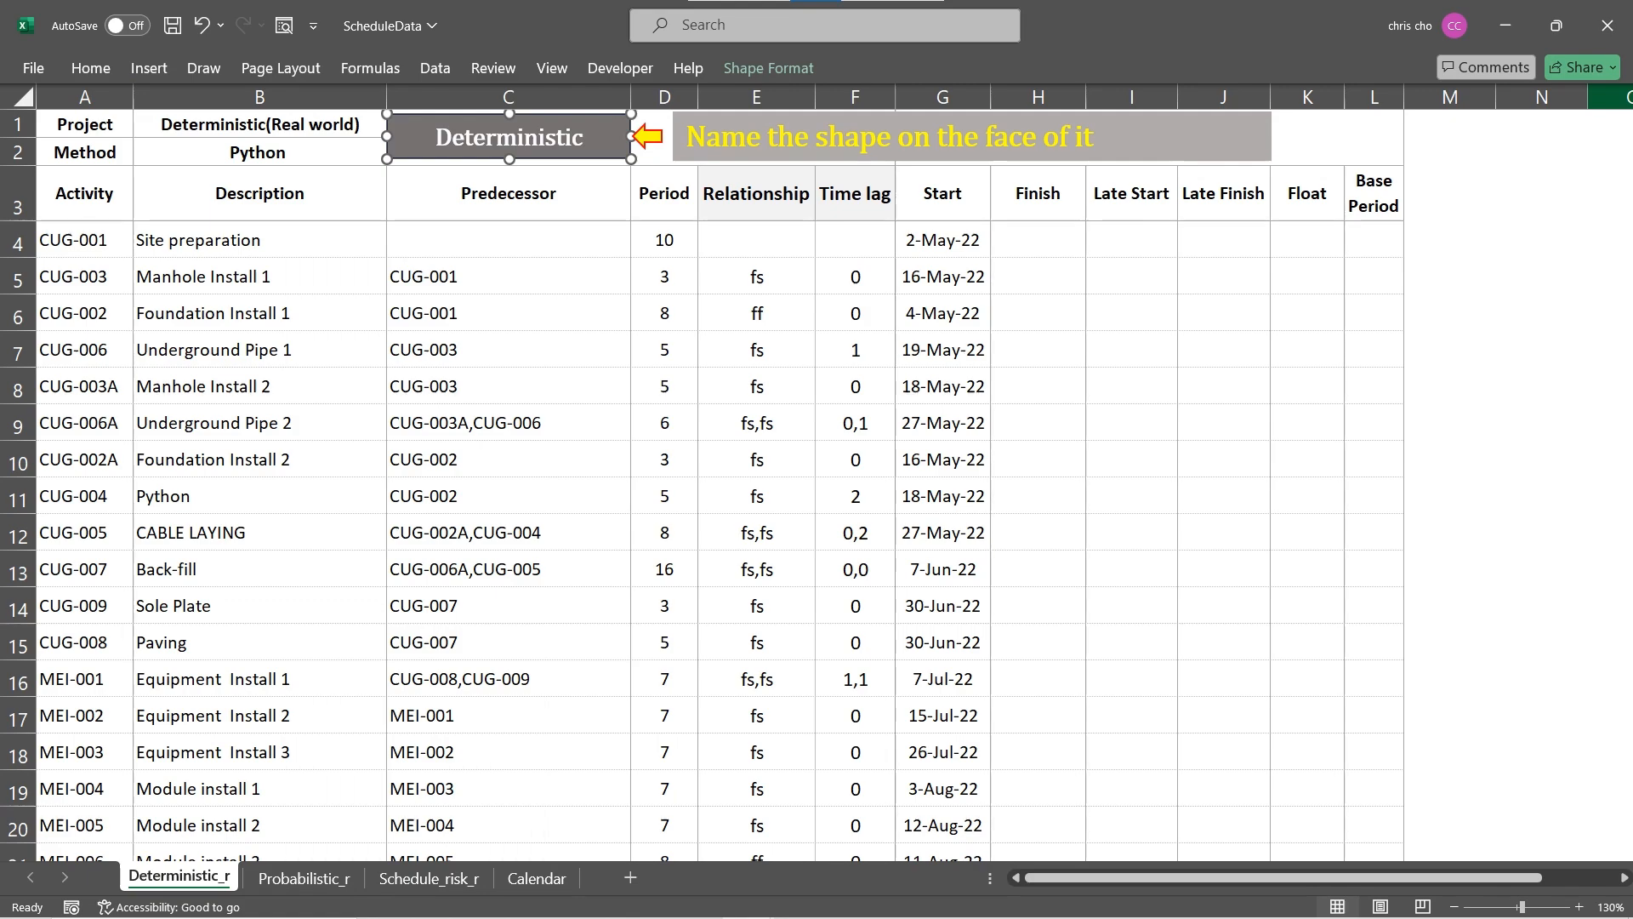
Step: Assign the Determin_Real_UF_Initialize macro to the Deterministic shape and run it from the shape
right_click(507, 137)
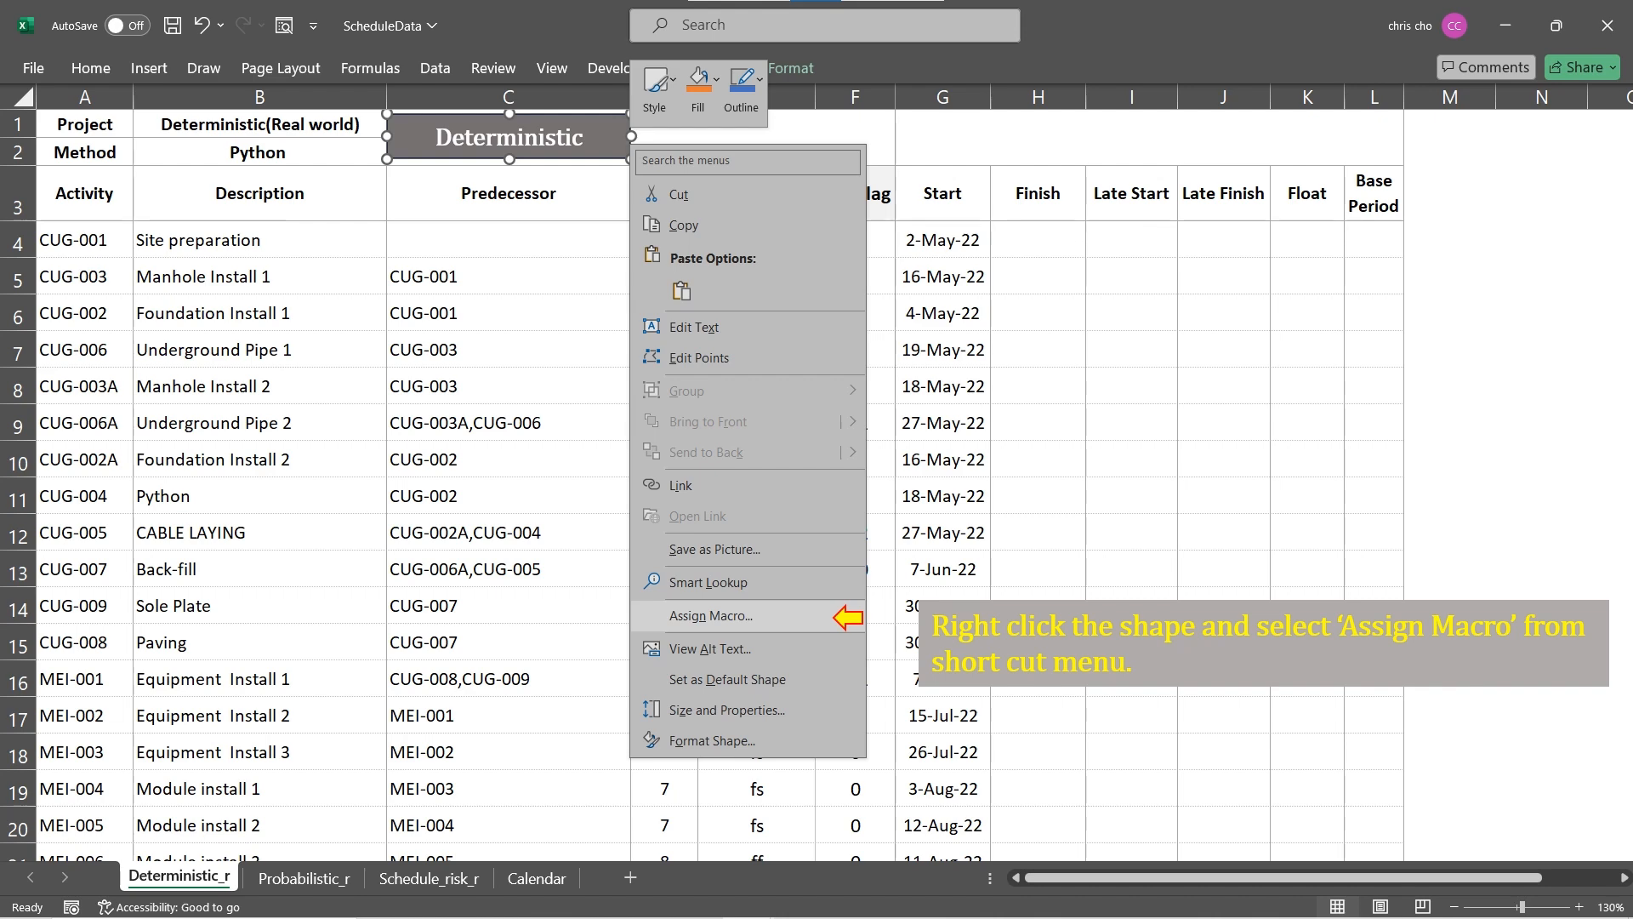
left_click(711, 616)
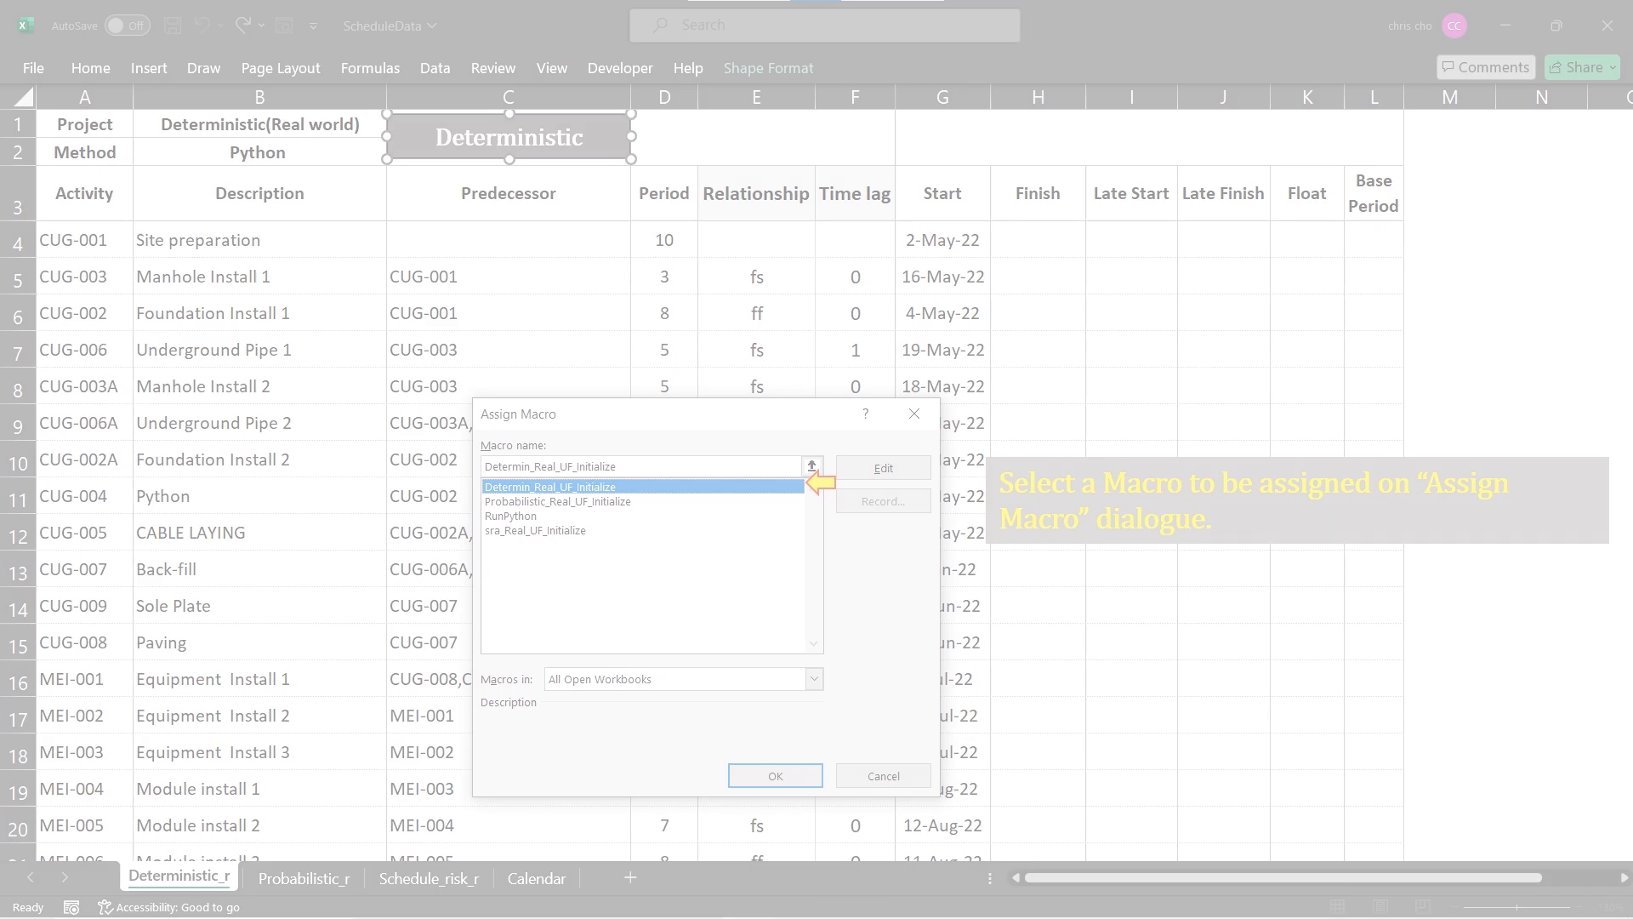
left_click(774, 776)
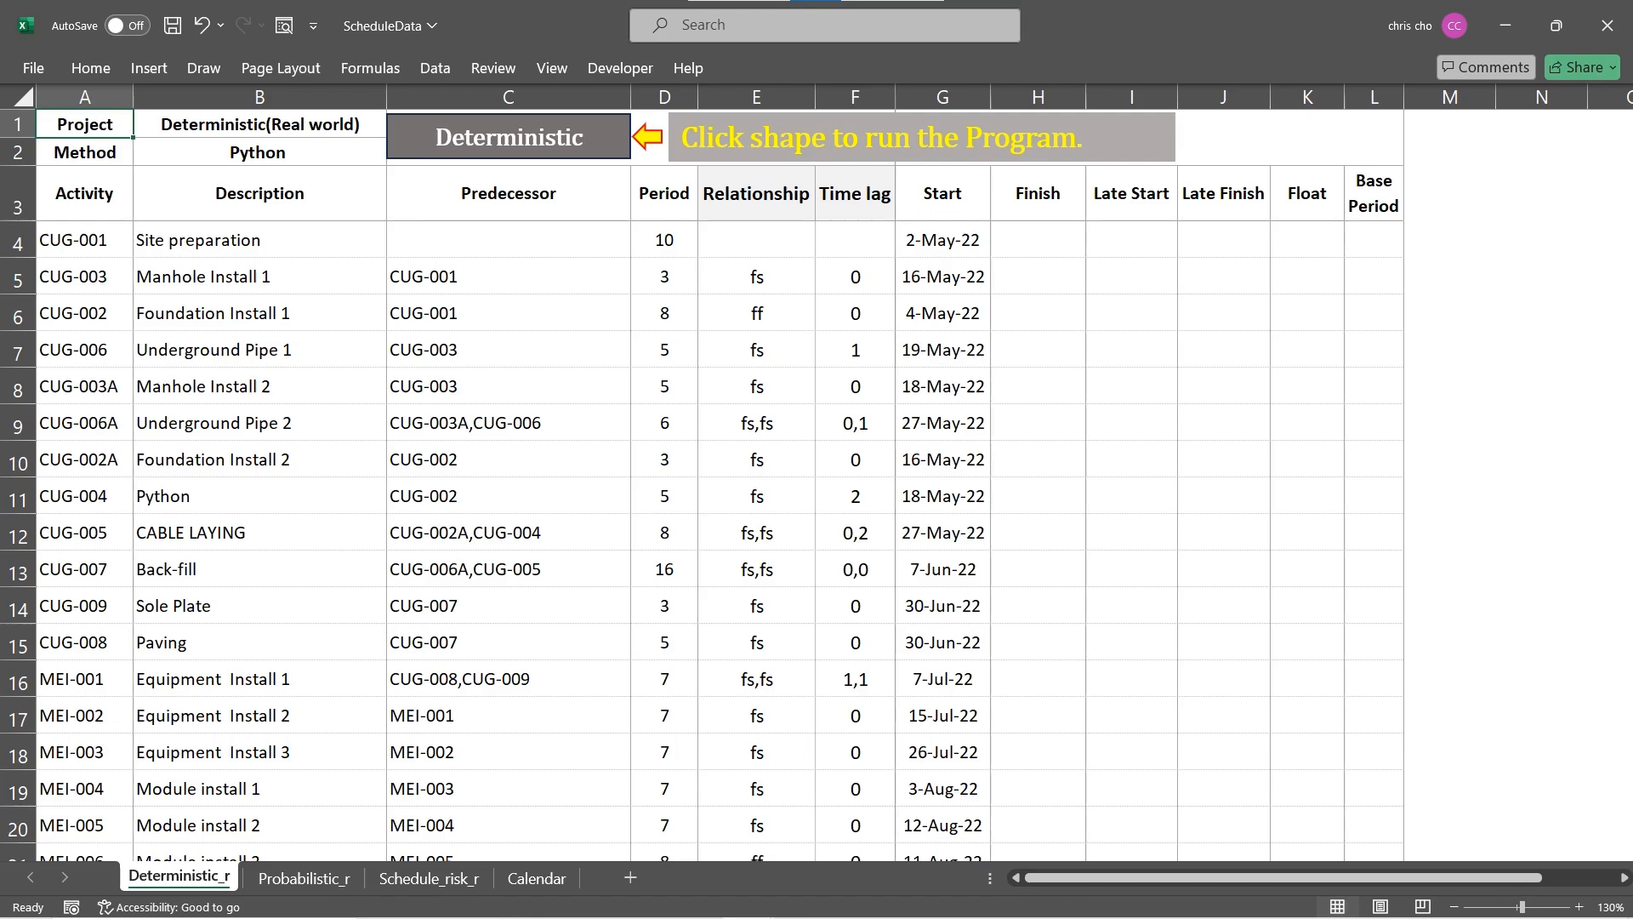
left_click(32, 68)
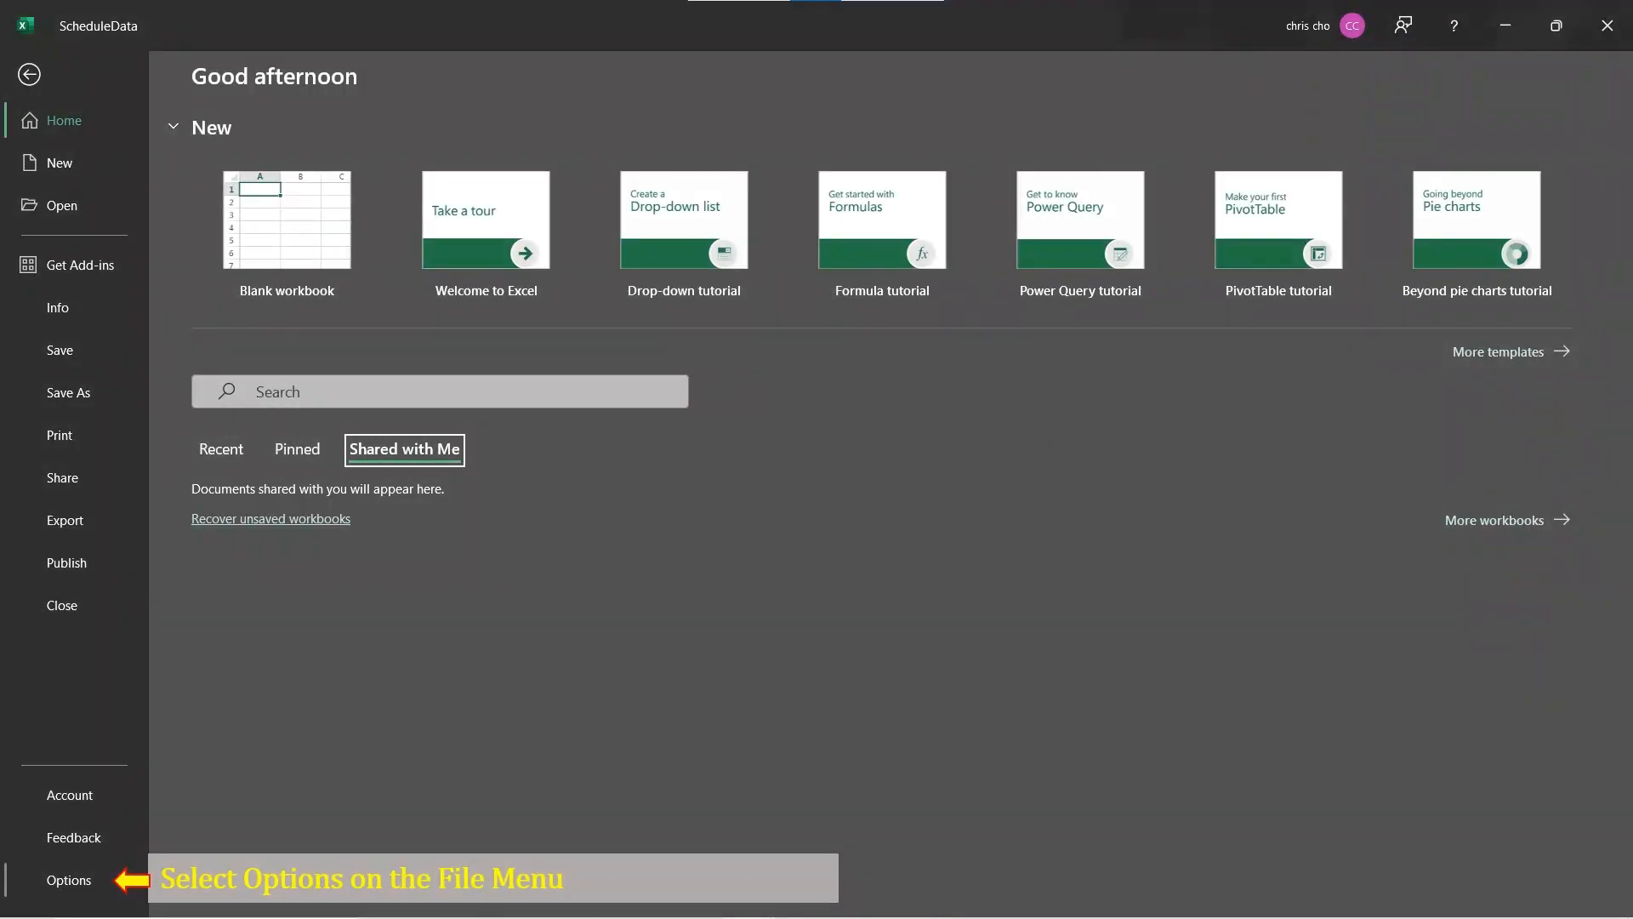
Step: In Excel Options' Quick Access Toolbar settings, choose the Determin_Real_UF_Initialize macro from the Macros list
left_click(68, 879)
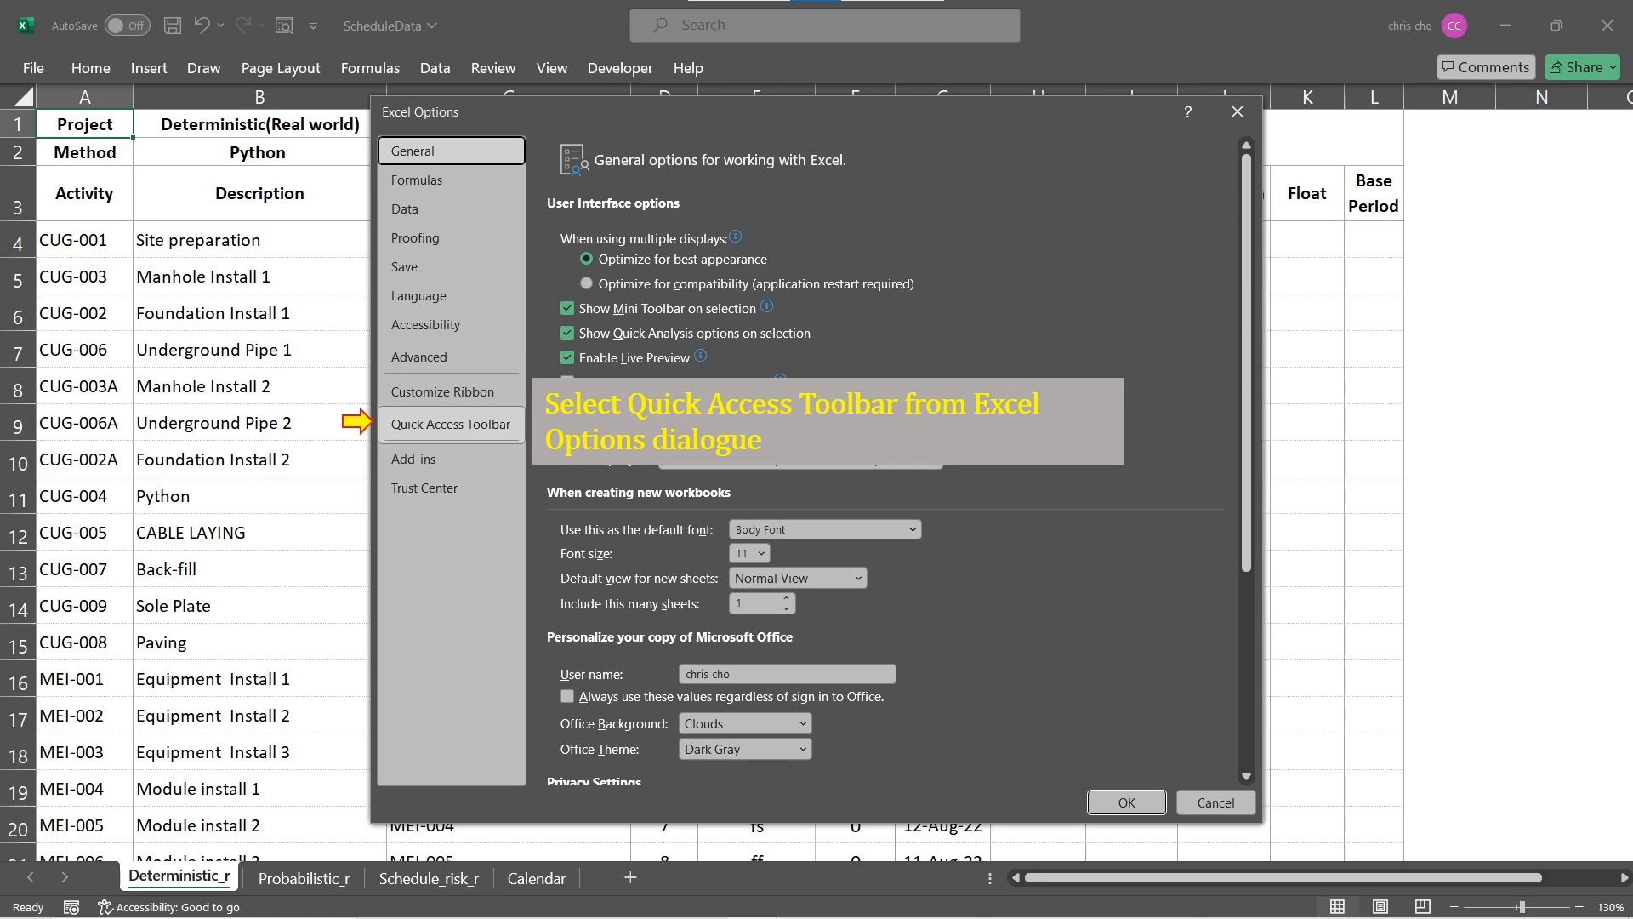
left_click(449, 423)
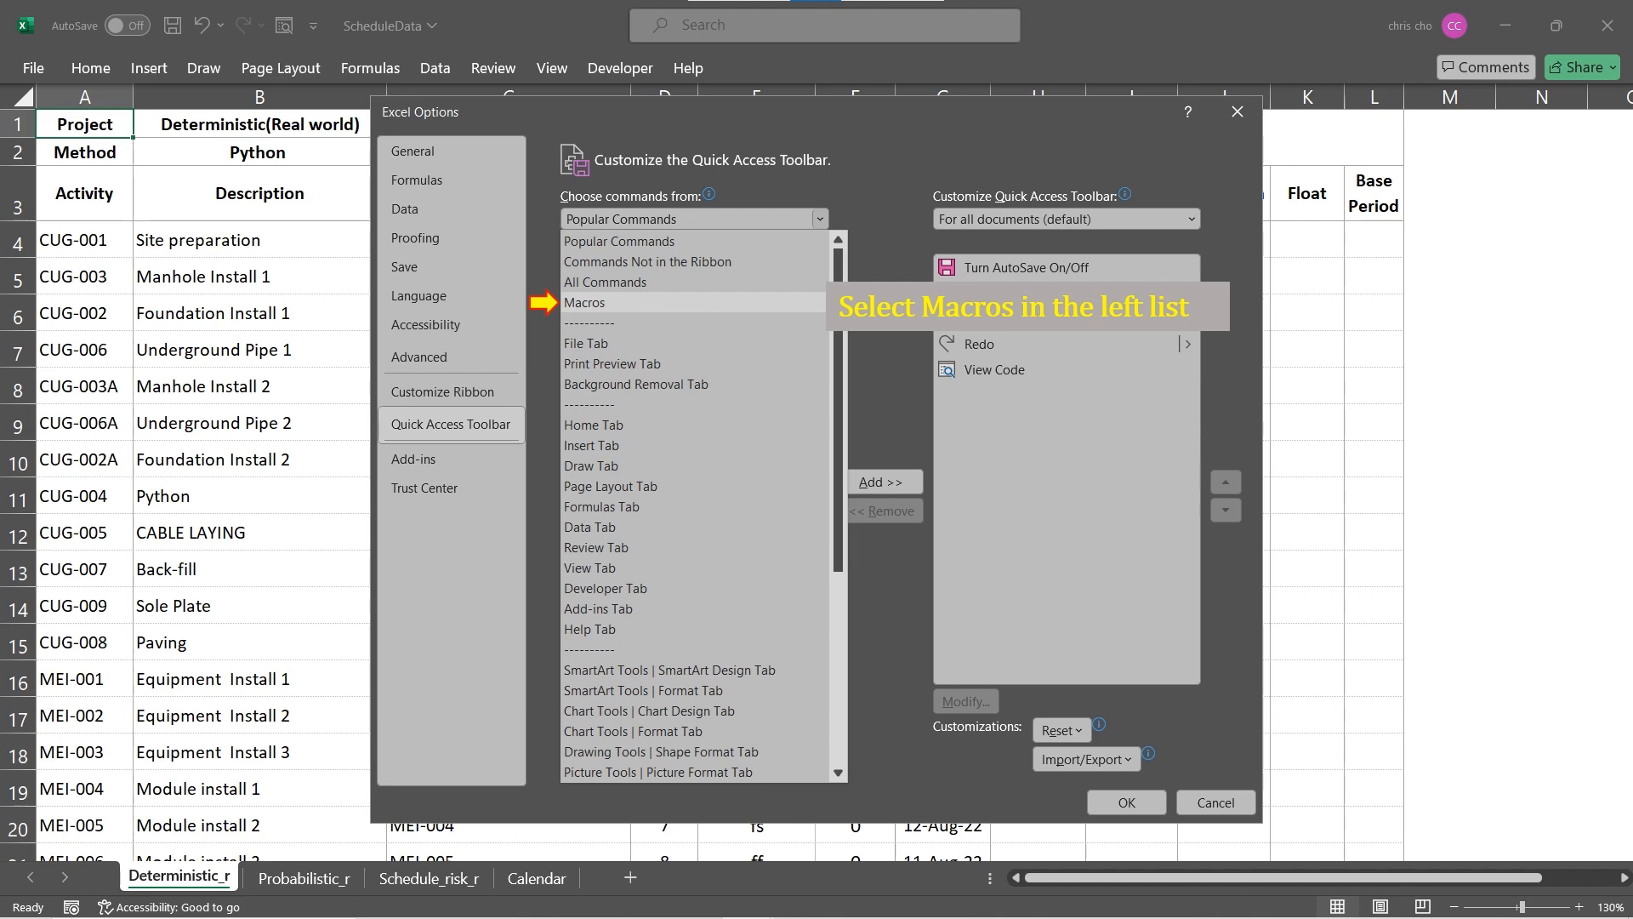
left_click(580, 303)
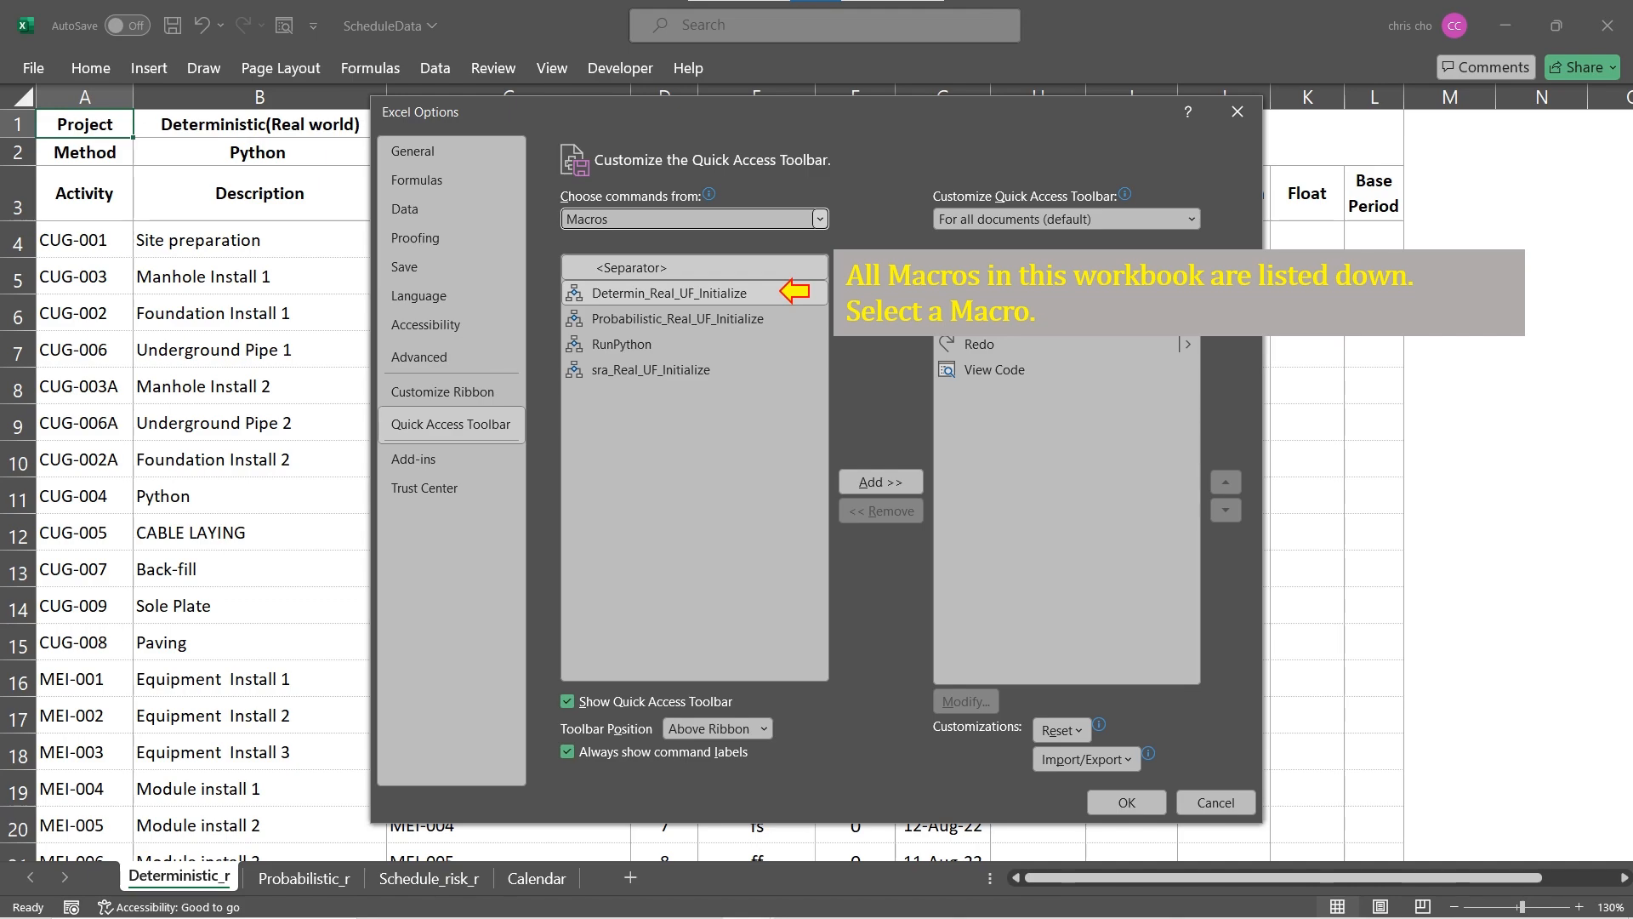
left_click(880, 481)
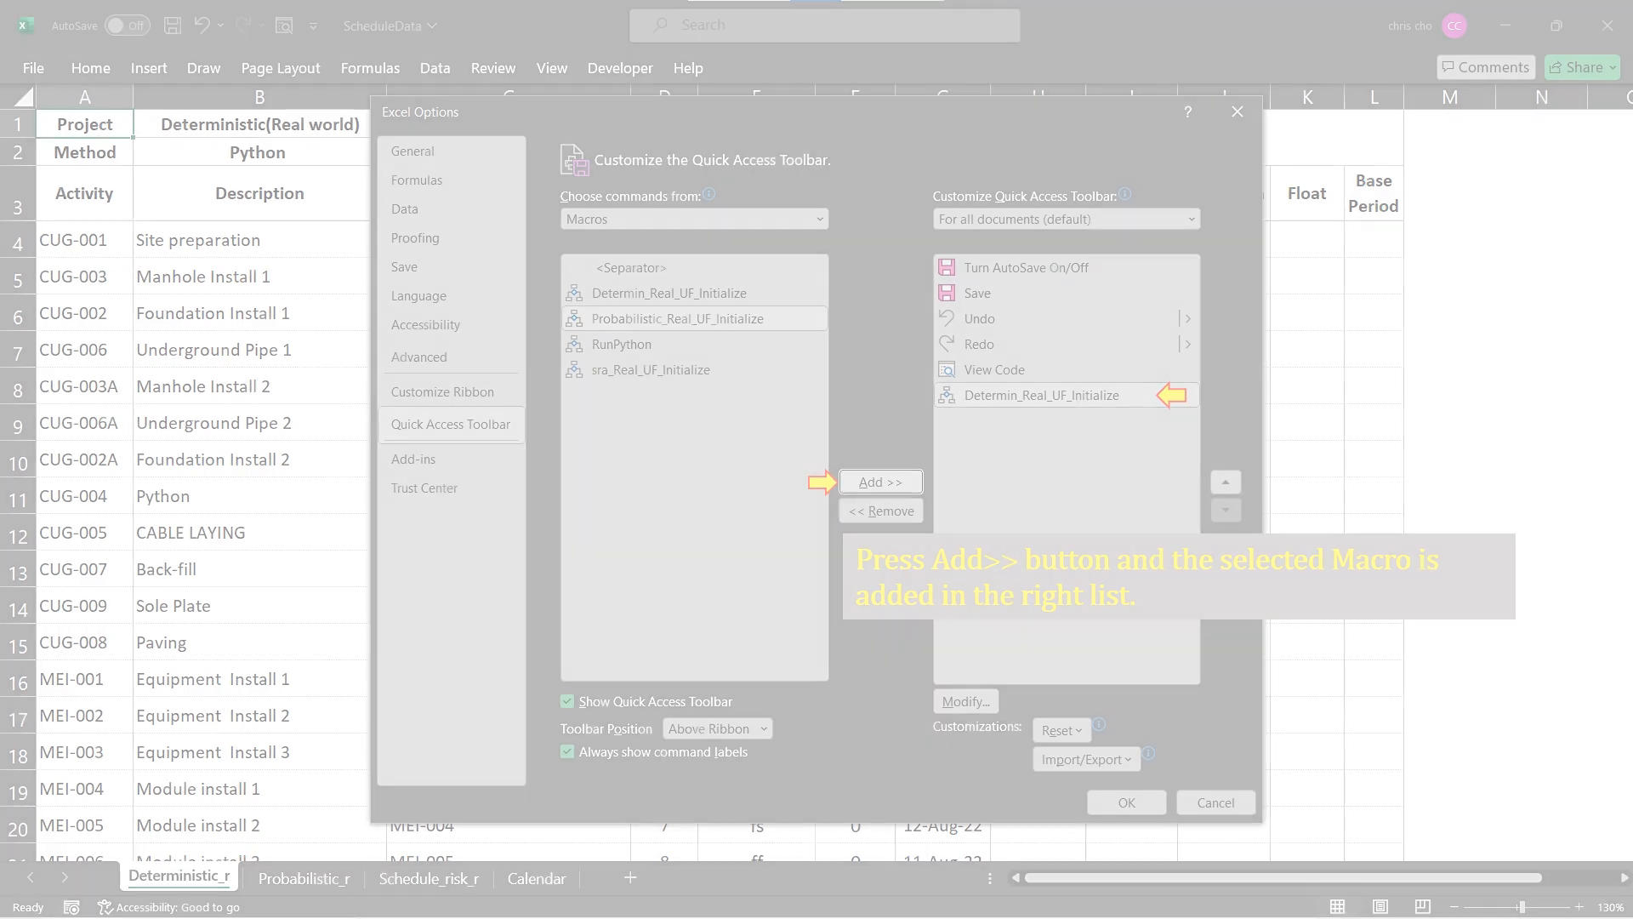
Step: Add the macro to the toolbar as 'Deterministic' with a custom icon and apply the changes
left_click(963, 699)
type("Deterministic")
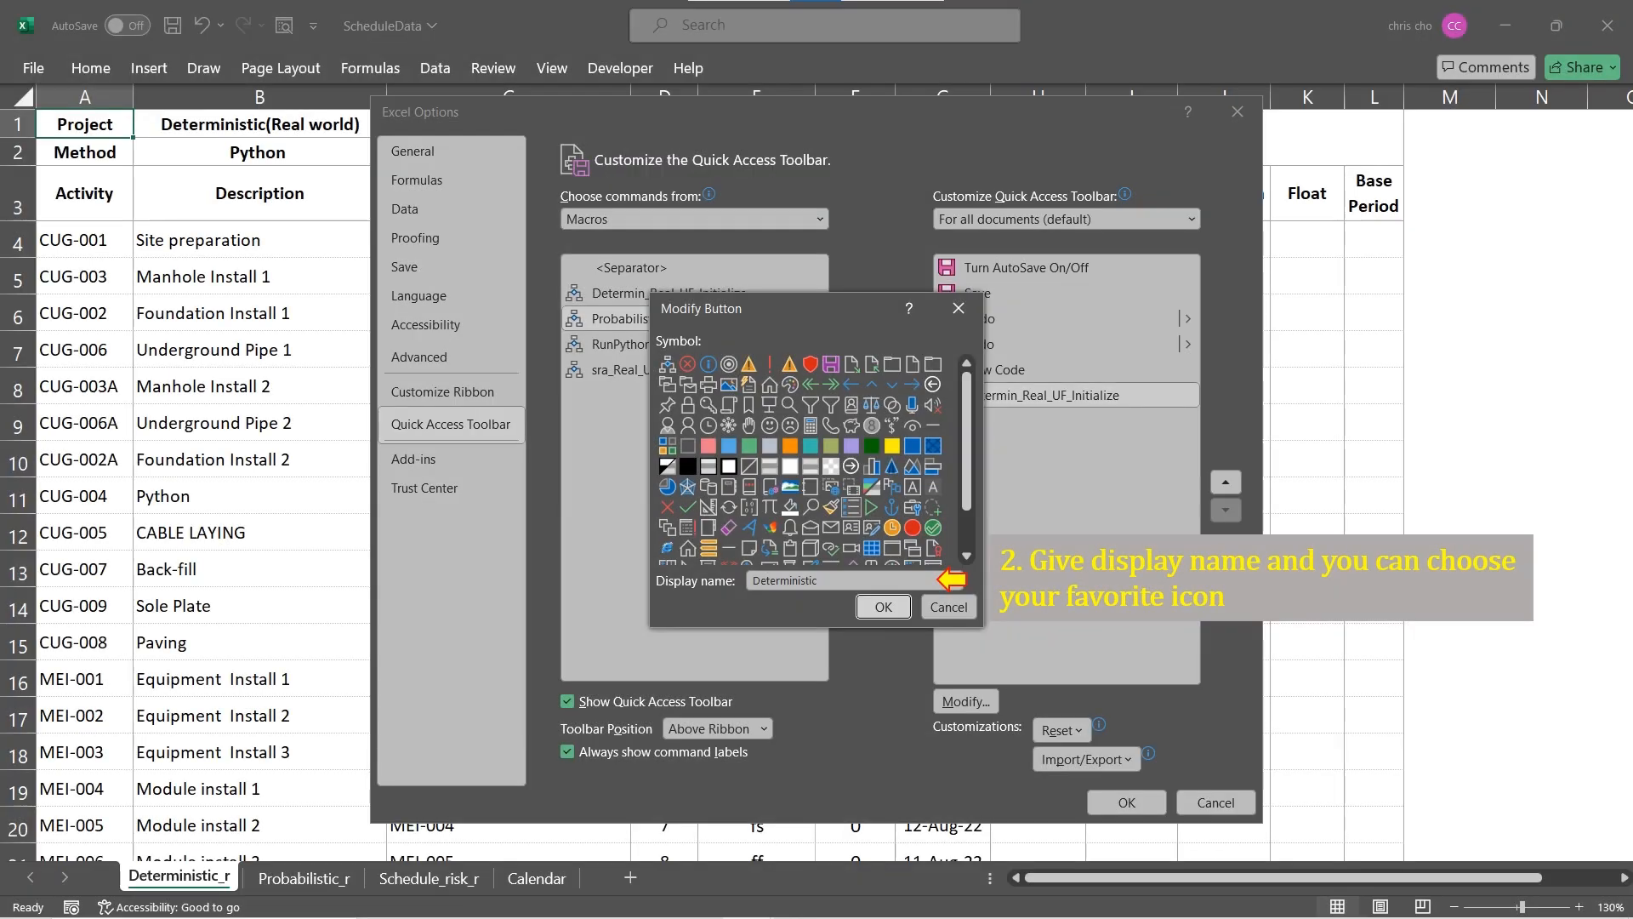
left_click(881, 605)
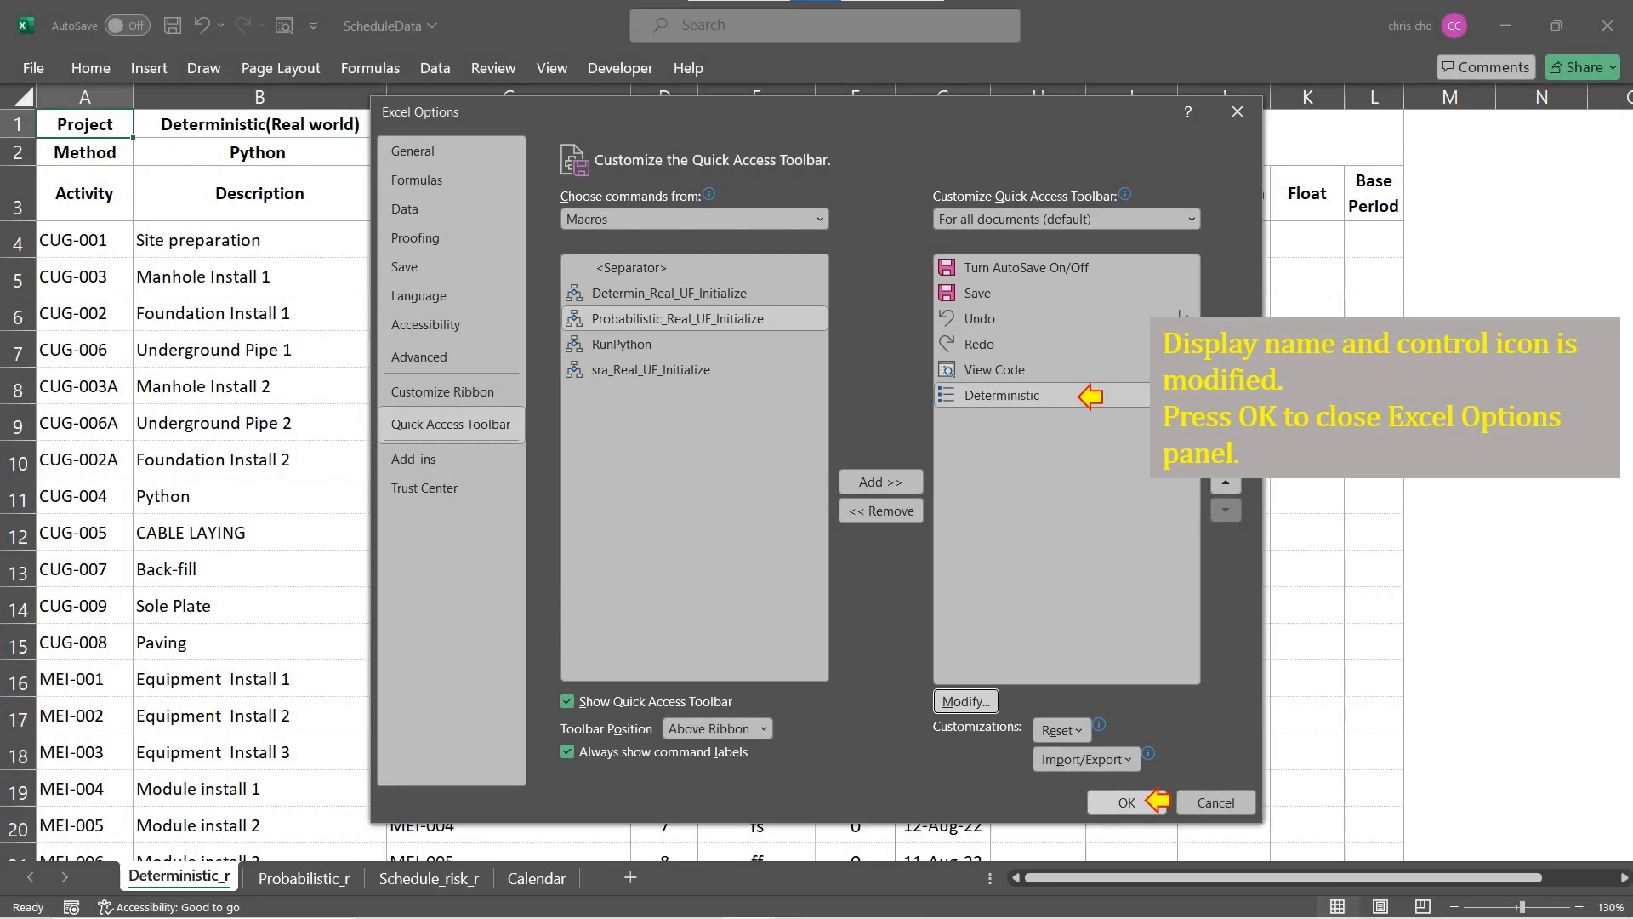
left_click(1124, 801)
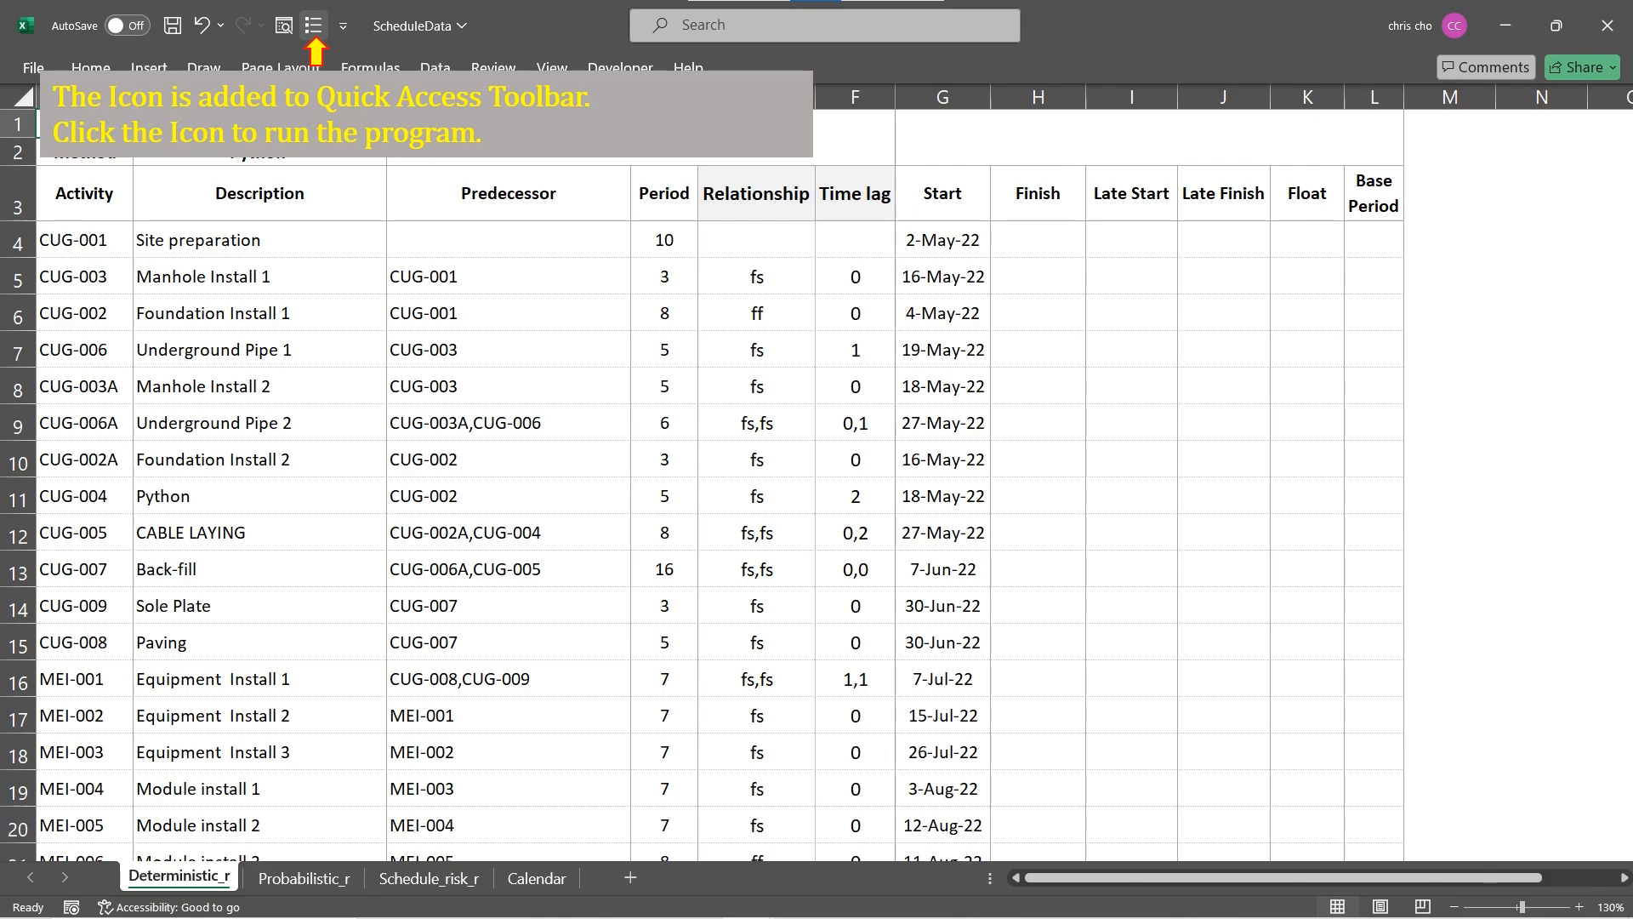
left_click(34, 66)
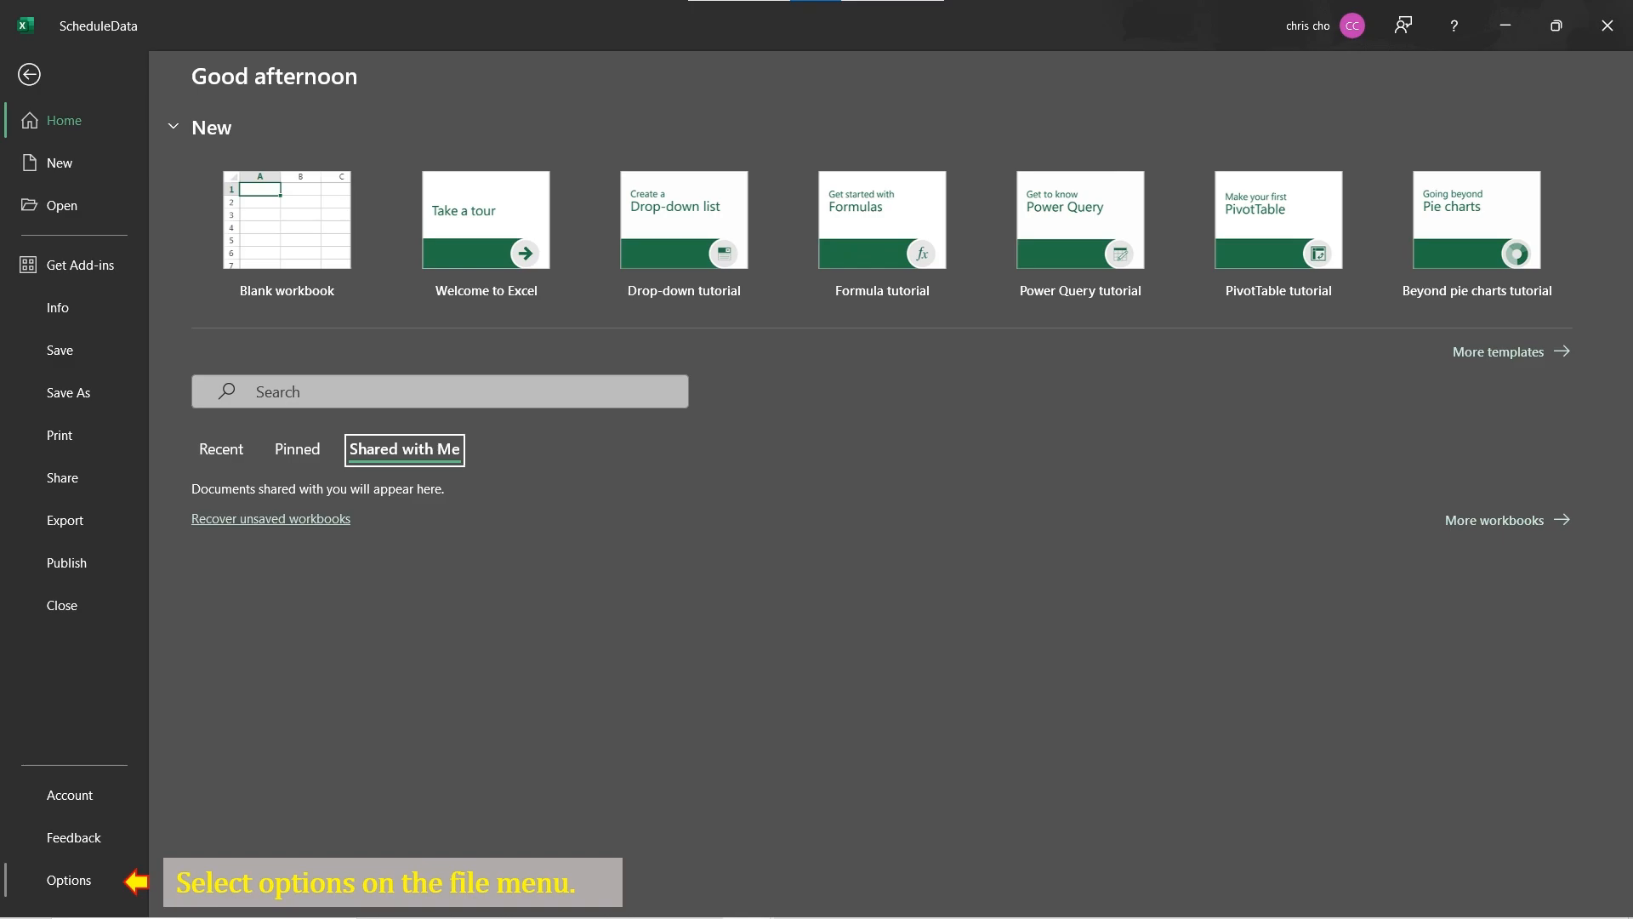
Step: Create a new custom tab with an empty group in the Customize Ribbon settings
left_click(68, 880)
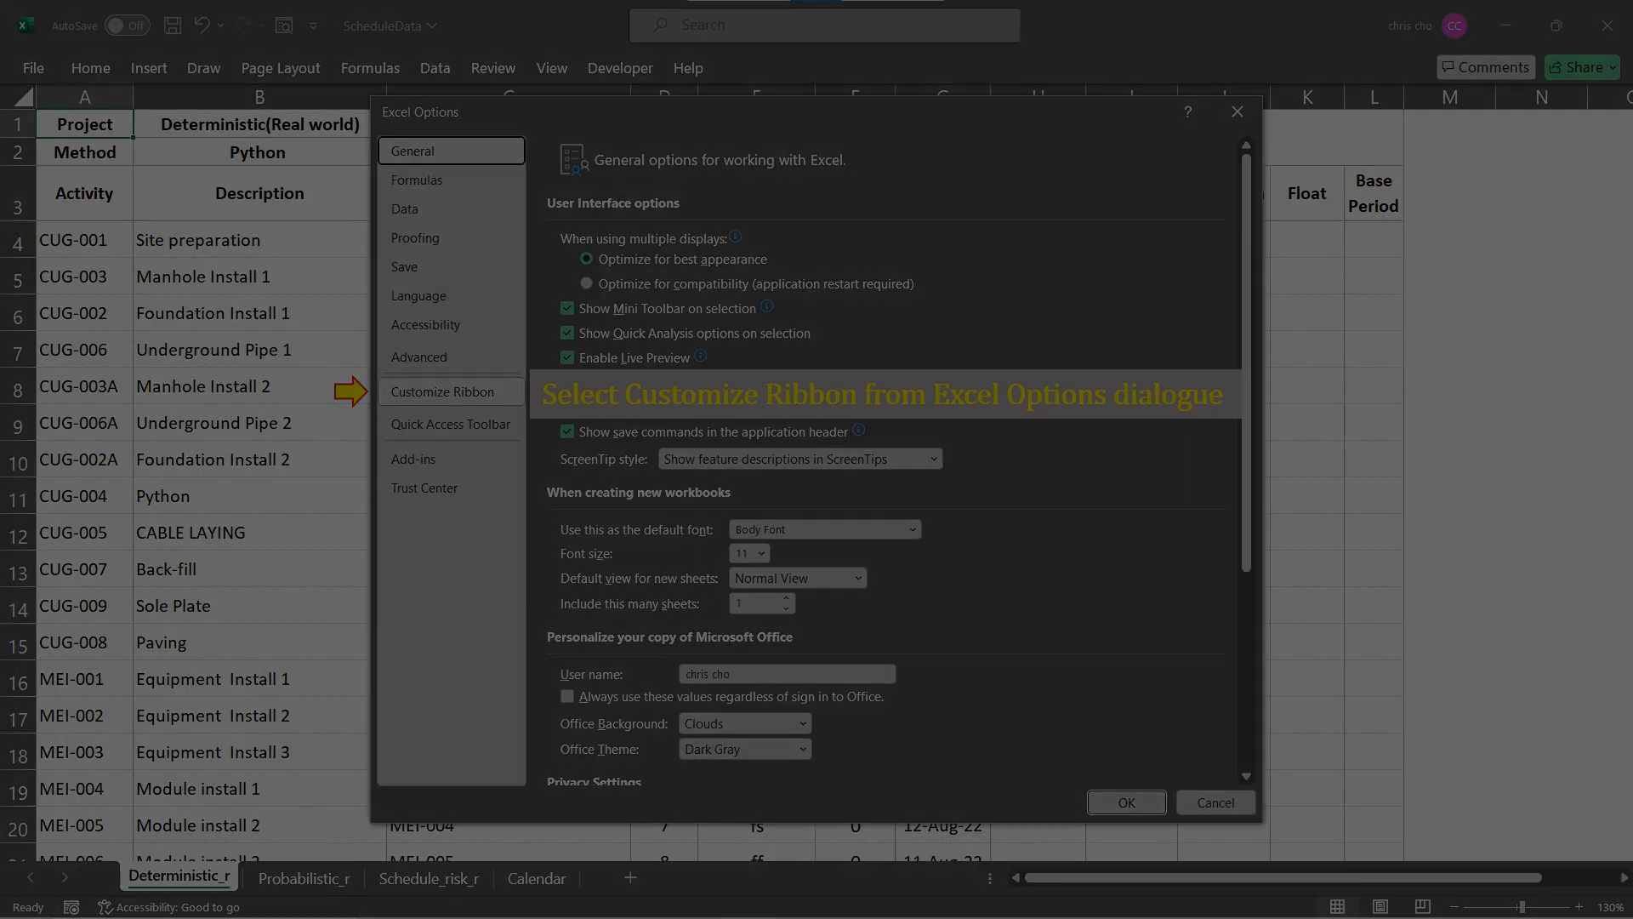
left_click(442, 392)
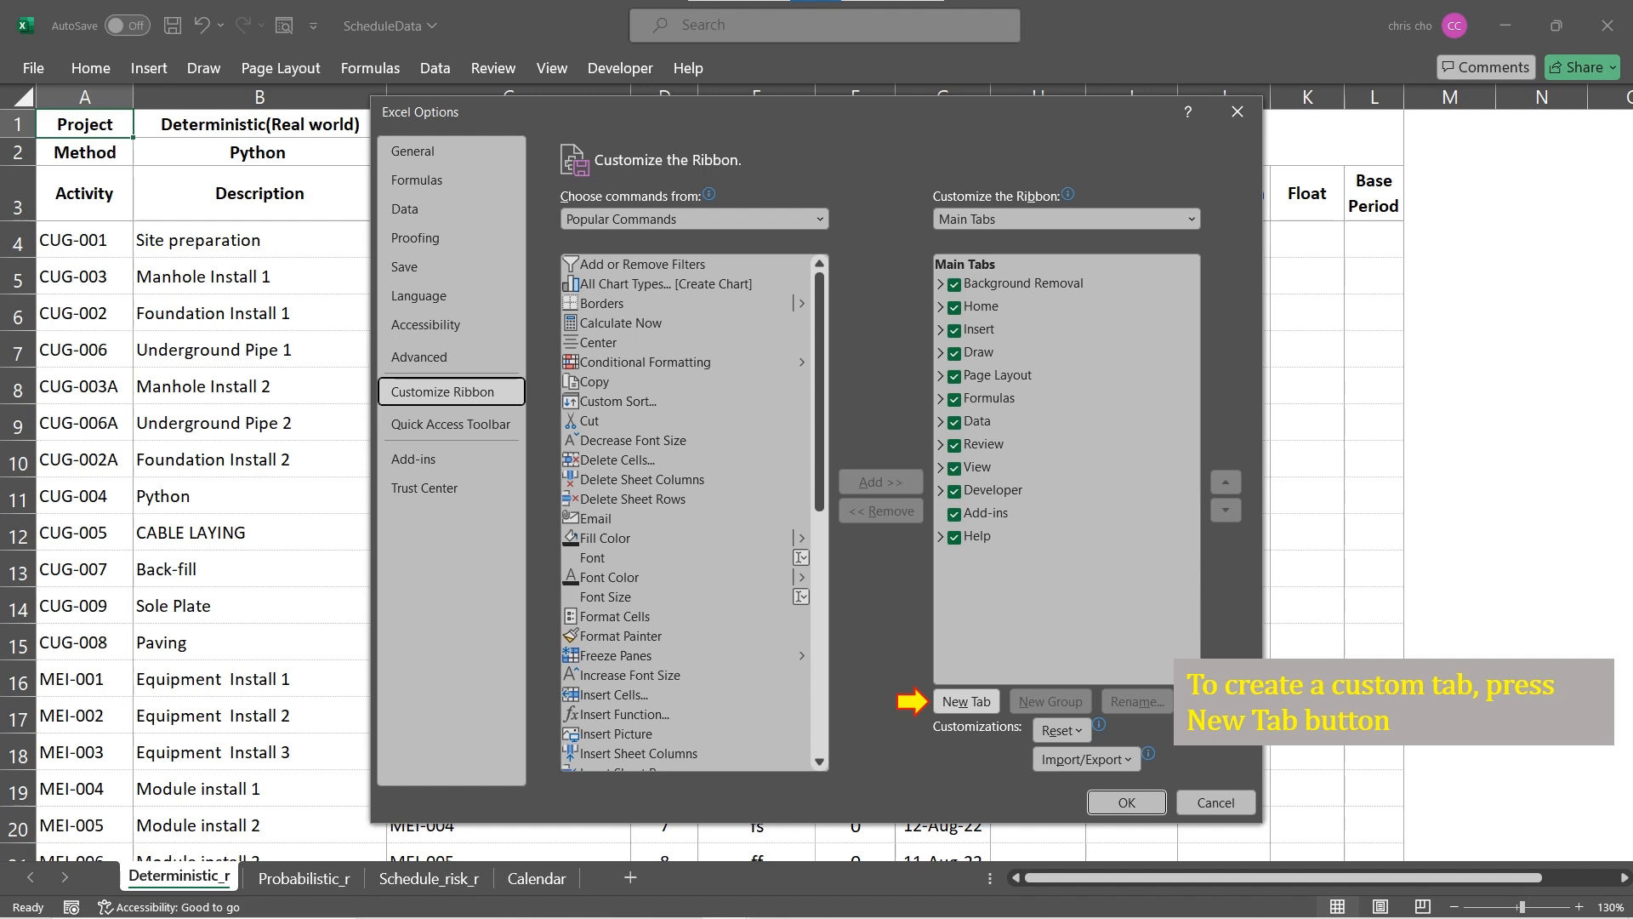
left_click(964, 699)
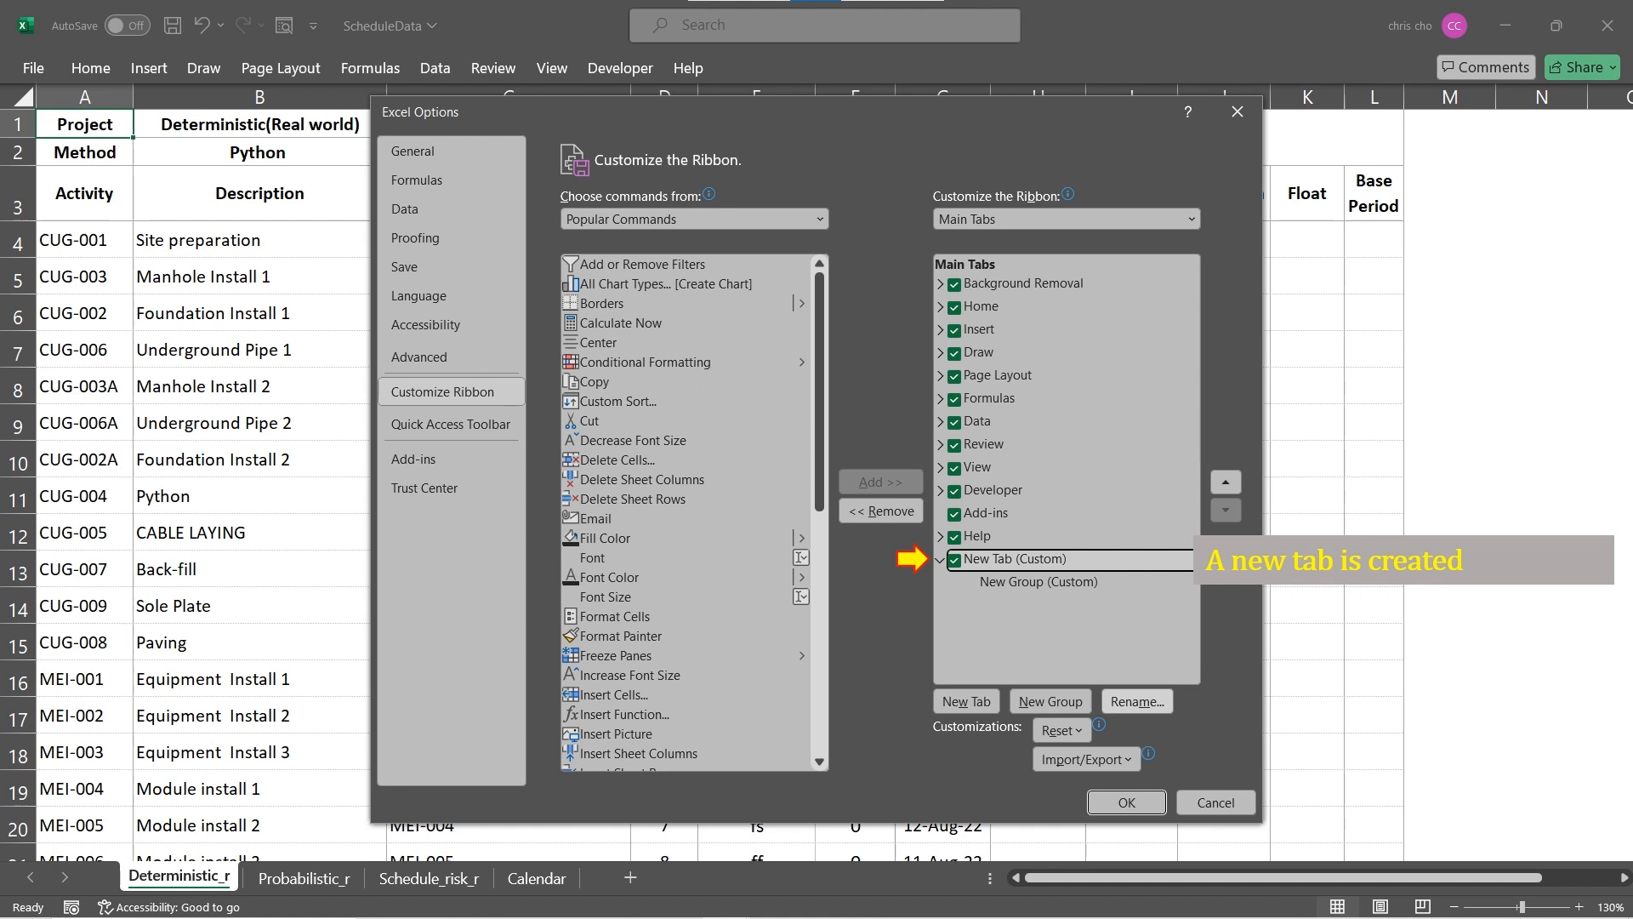
Step: Rename the new custom tab to Scheduling with a Real World group holding Determin_Real_UF_Initialize
left_click(1136, 699)
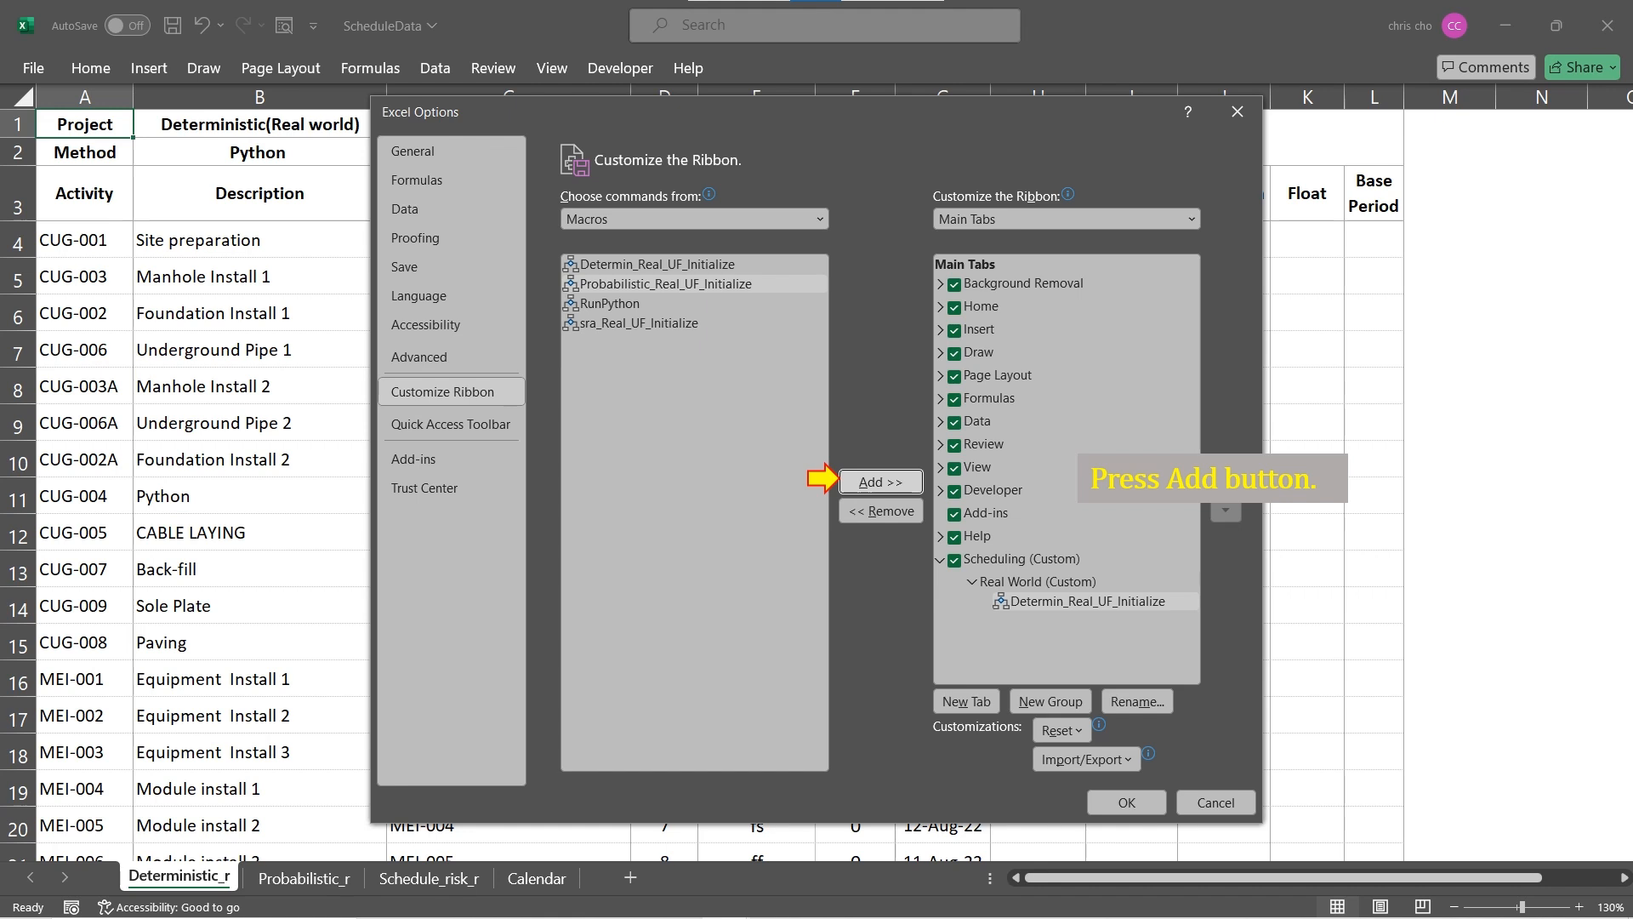
Step: Add the macro to the Real World group and rename it Deterministic with its own icon
left_click(879, 481)
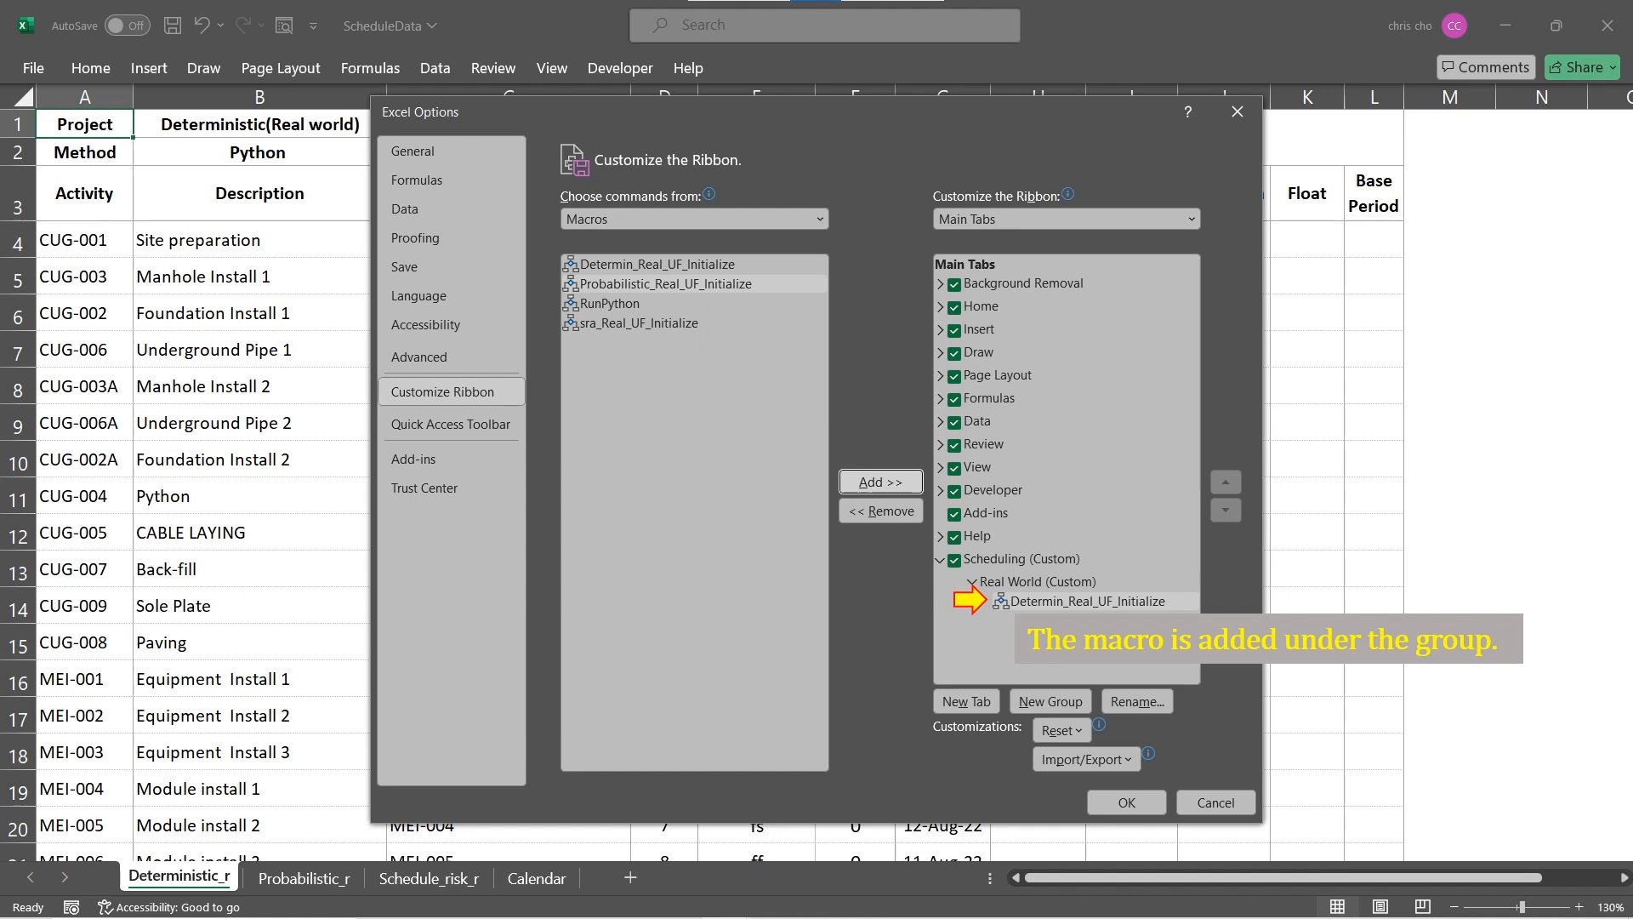
left_click(1136, 699)
type("Deterministic")
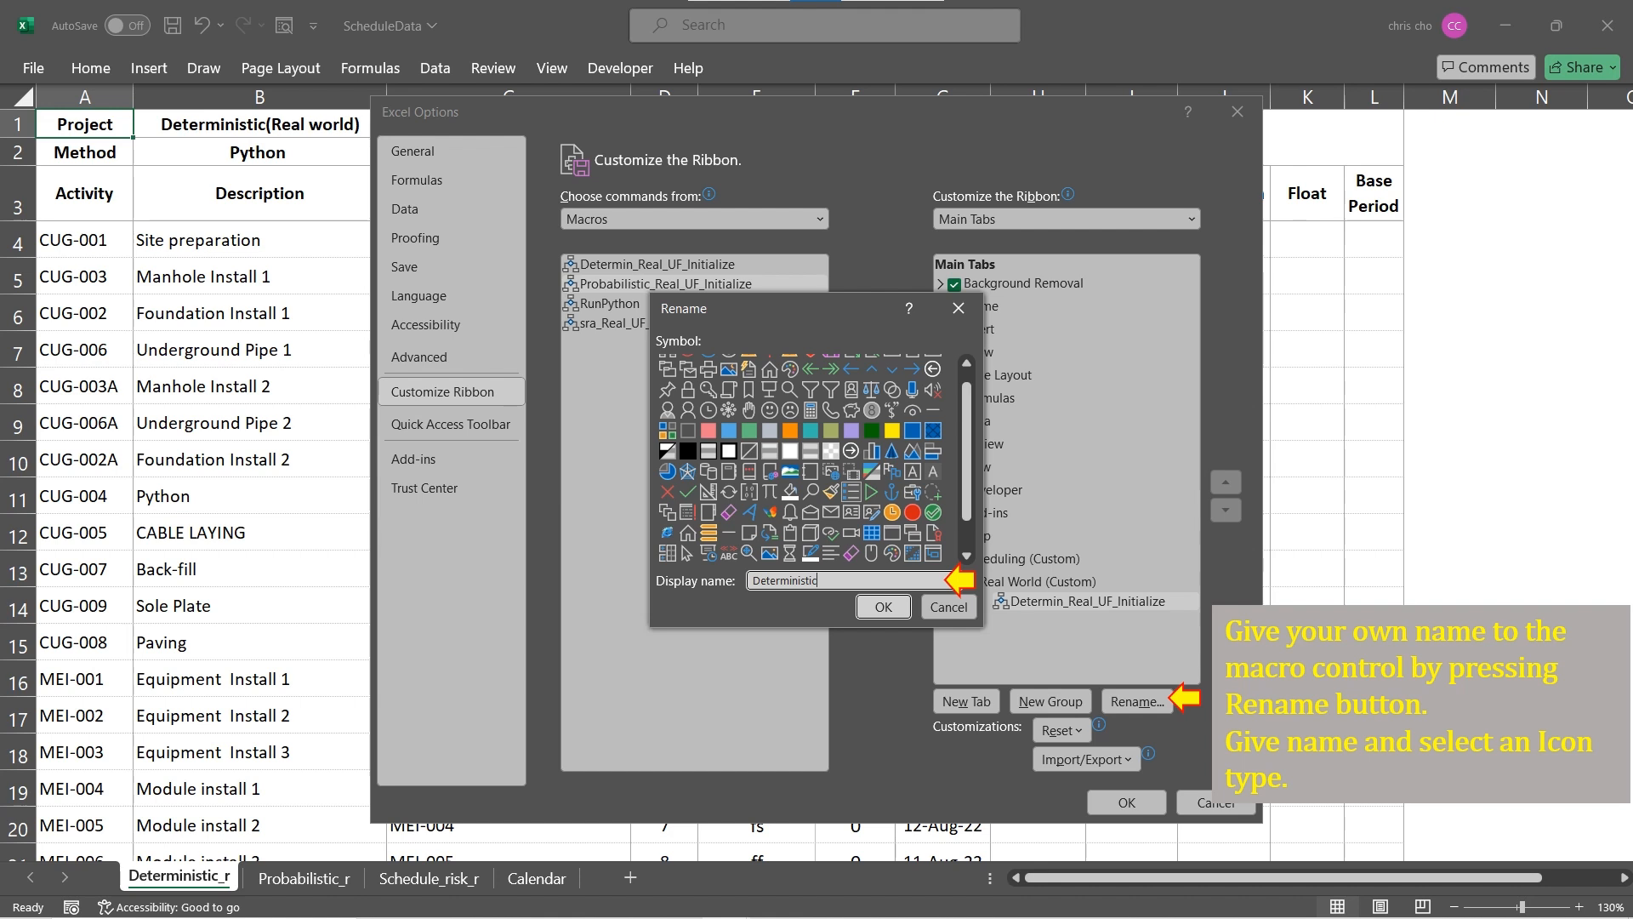
left_click(881, 605)
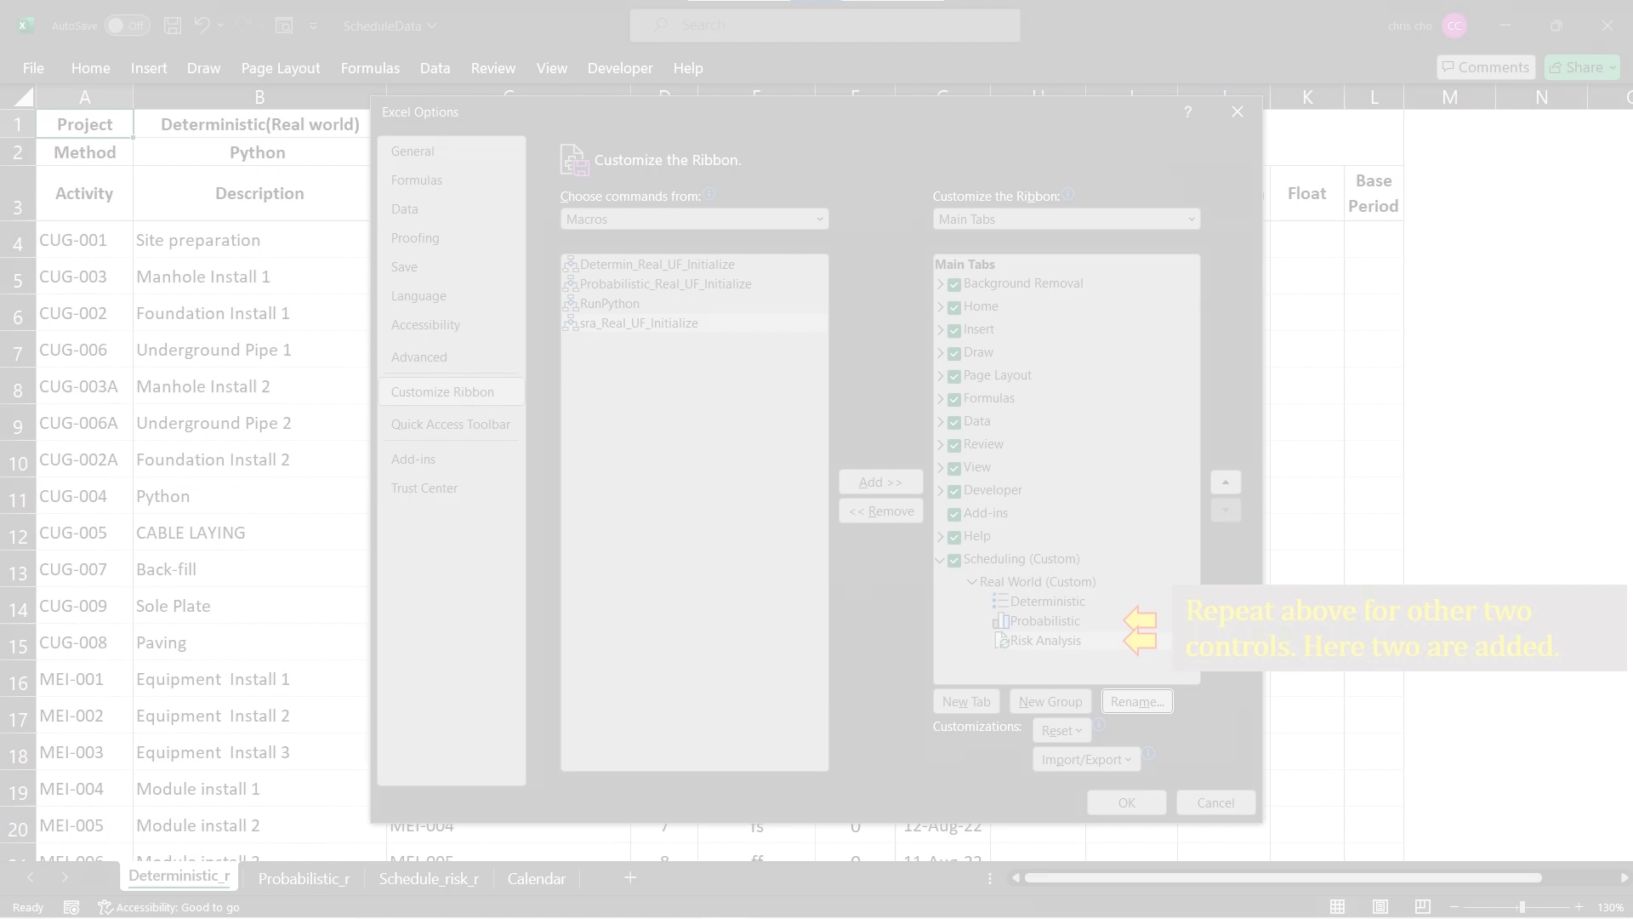
left_click(1124, 801)
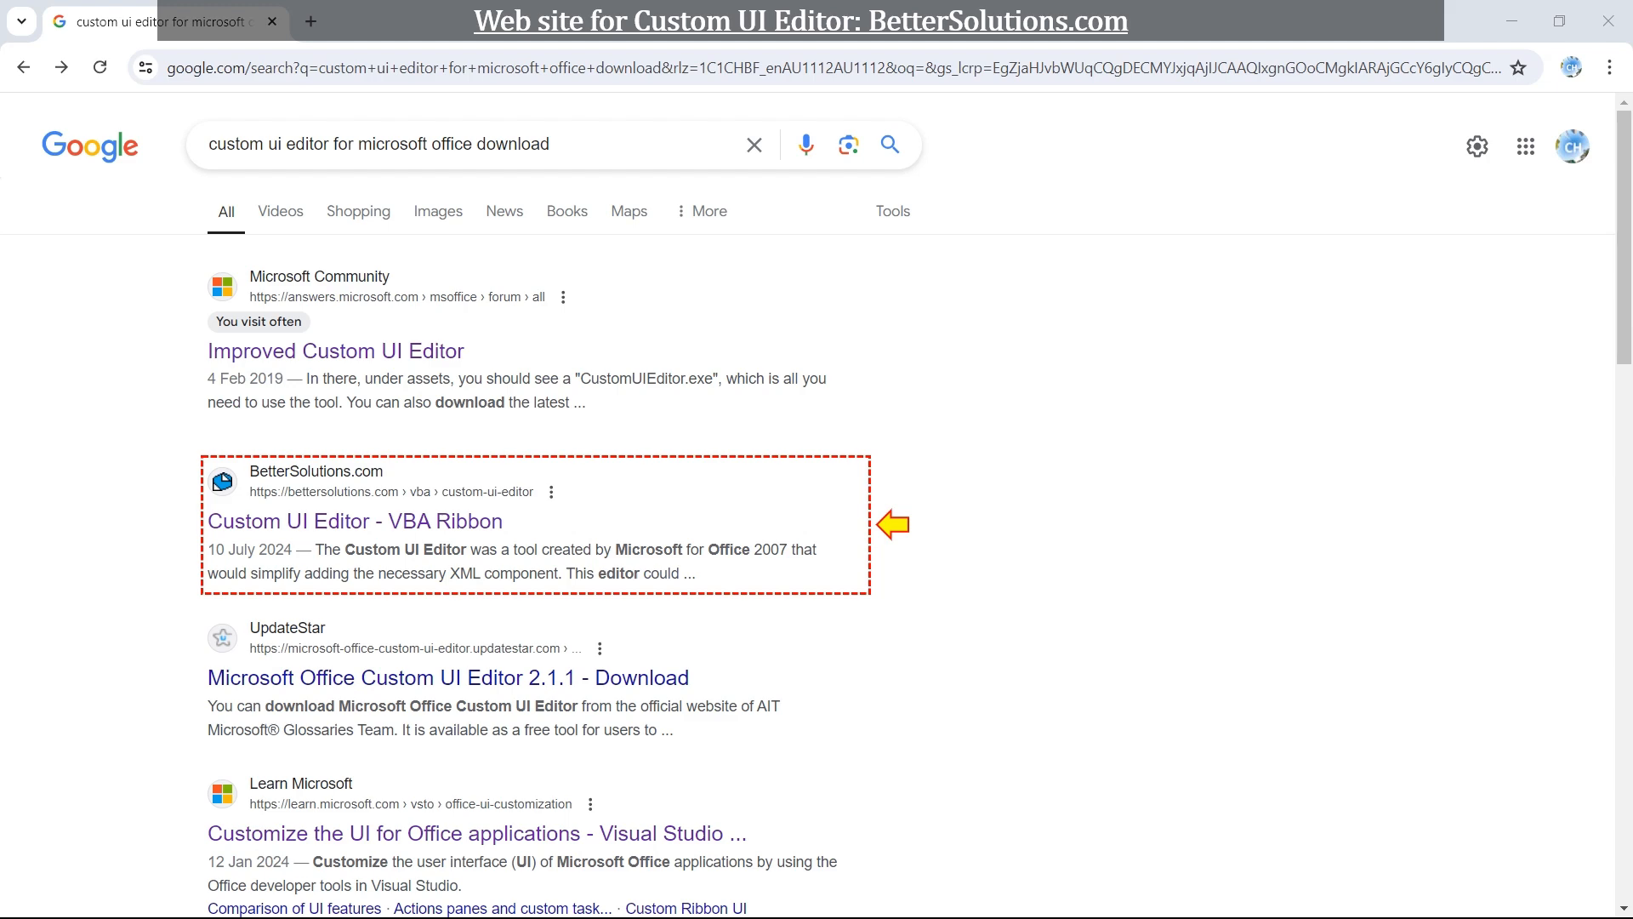
Step: Download the officecustomuieditorfiles zip from the BetterSolutions Custom UI Editor page
left_click(354, 520)
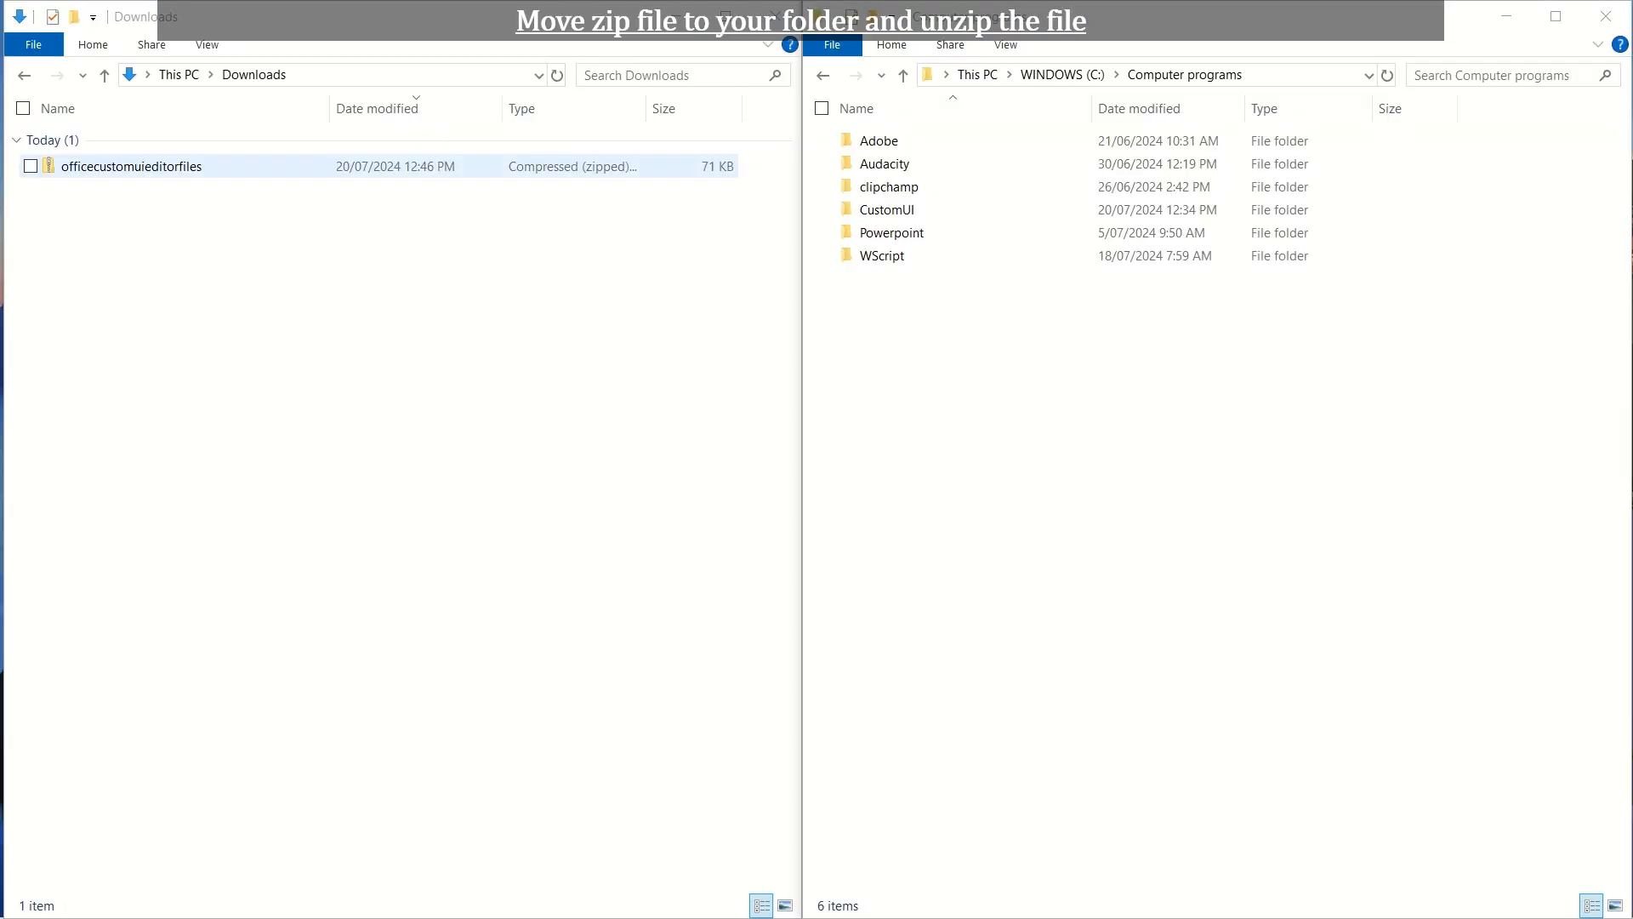
Step: Move the officecustomuieditorfiles zip into the CustomUI folder
left_click_drag(131, 165, 886, 209)
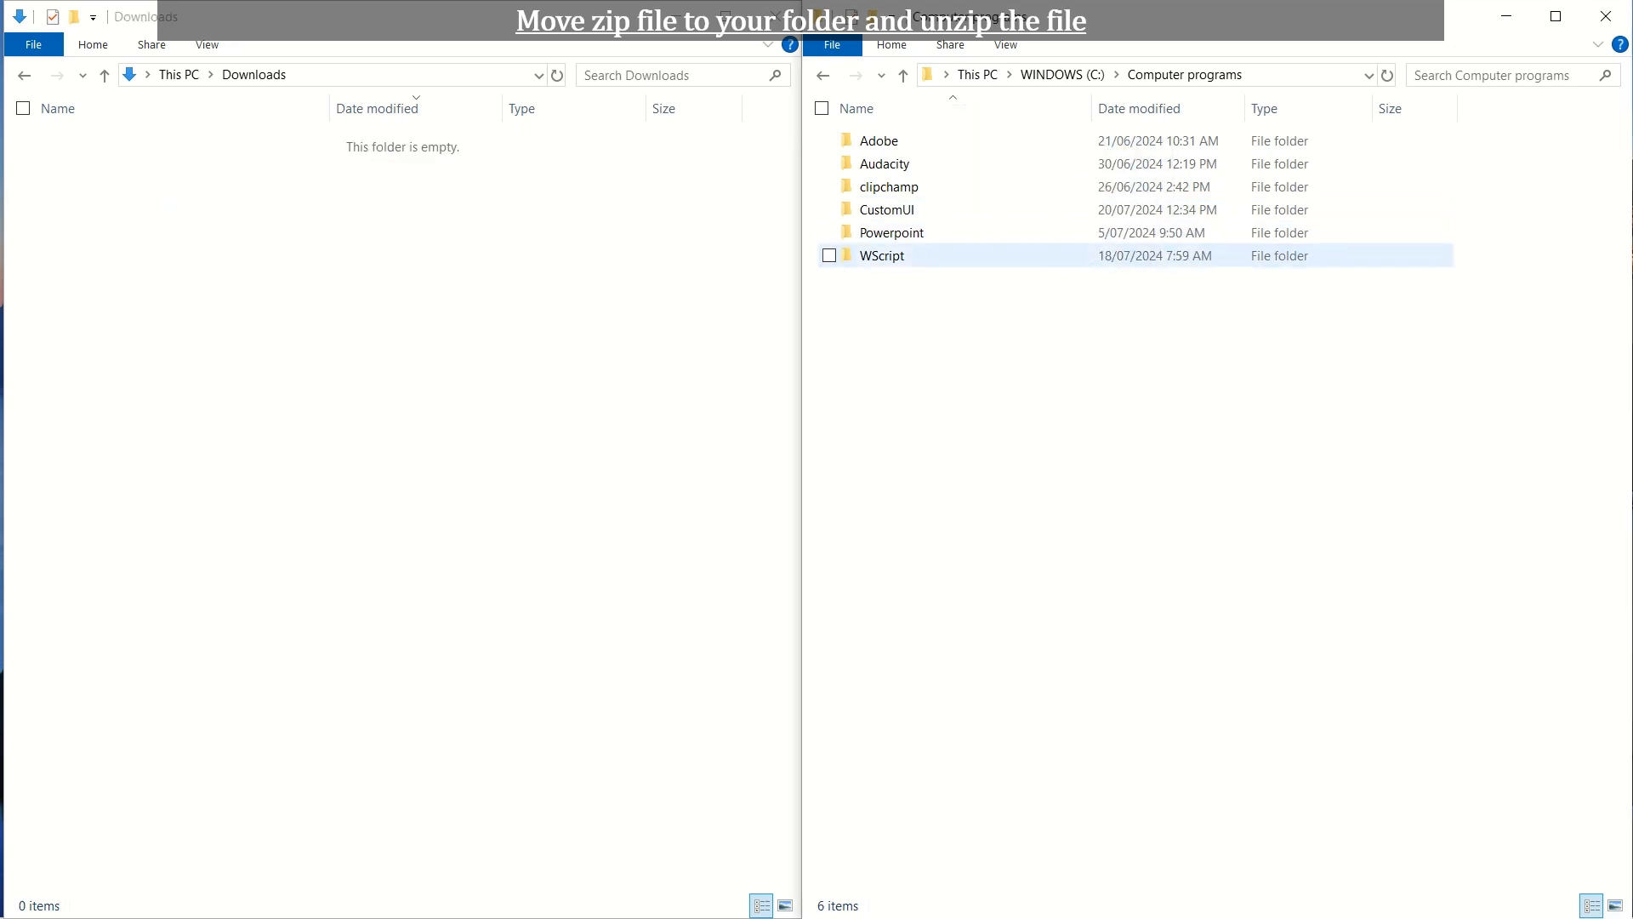
left_click(882, 164)
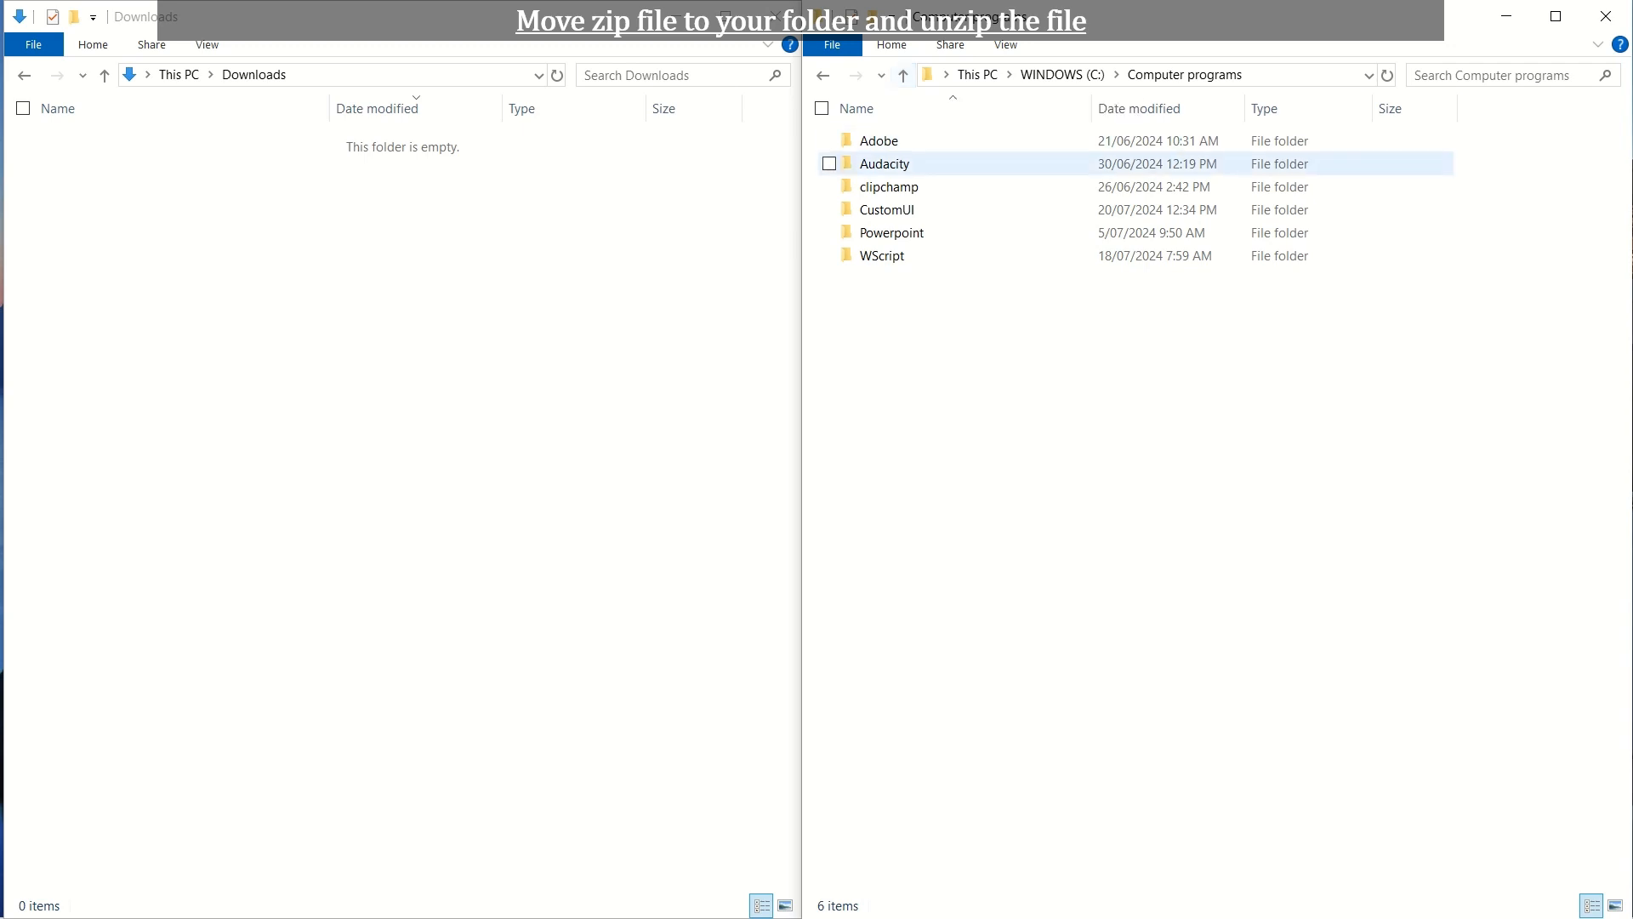
double_click(886, 208)
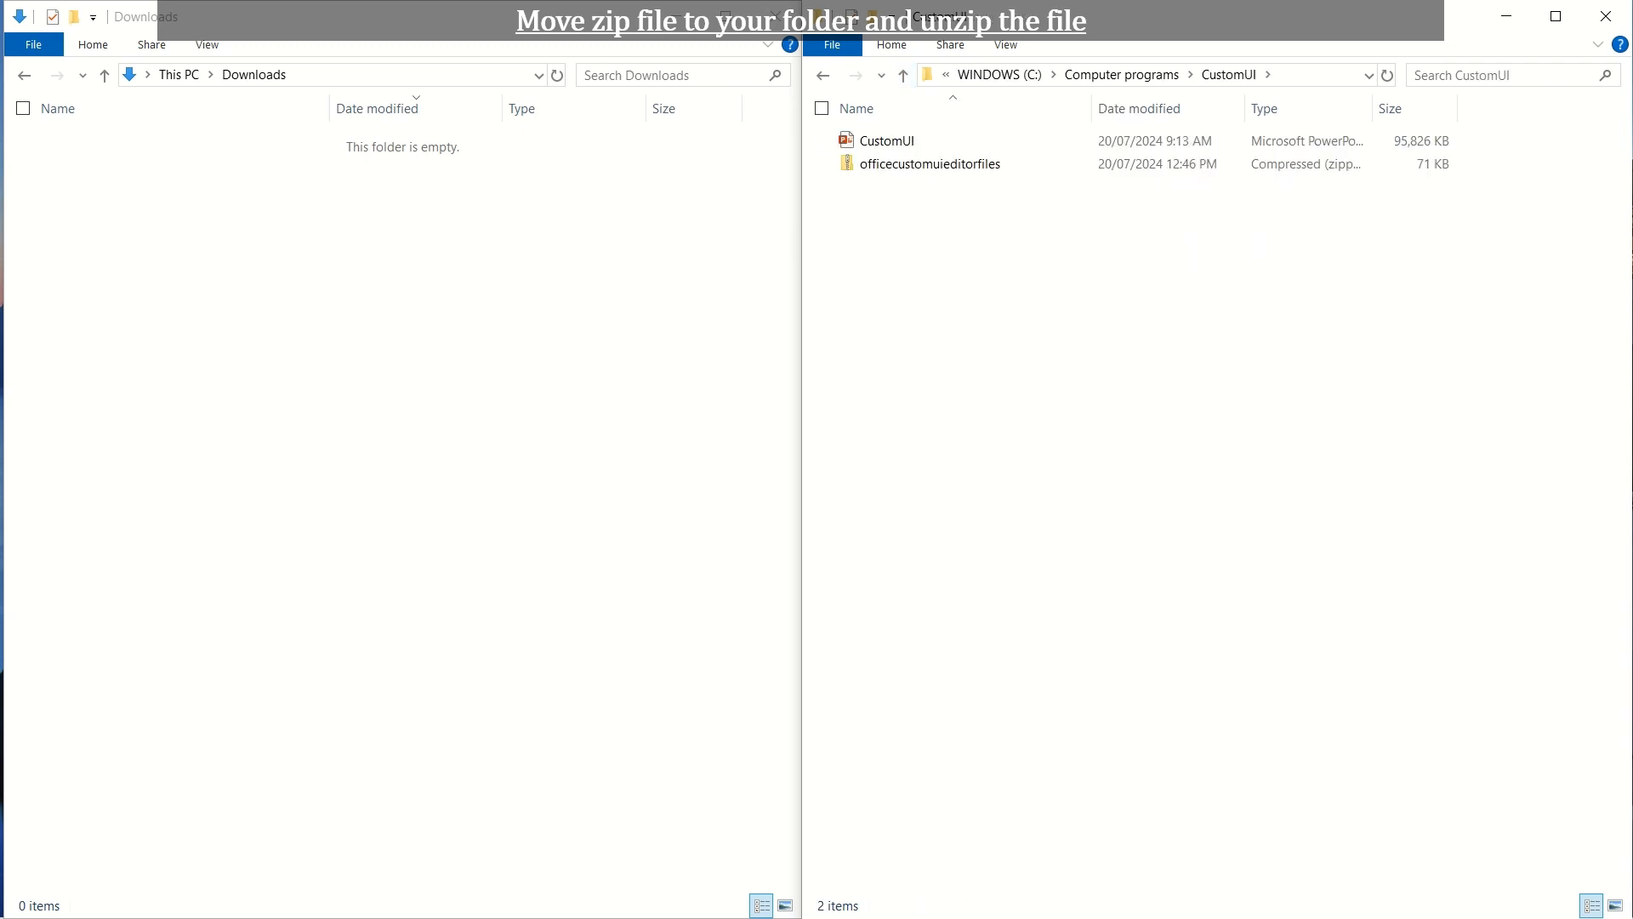
Step: Extract the zip into the CustomUI folder so the CustomUIEditor application shows
left_click(931, 164)
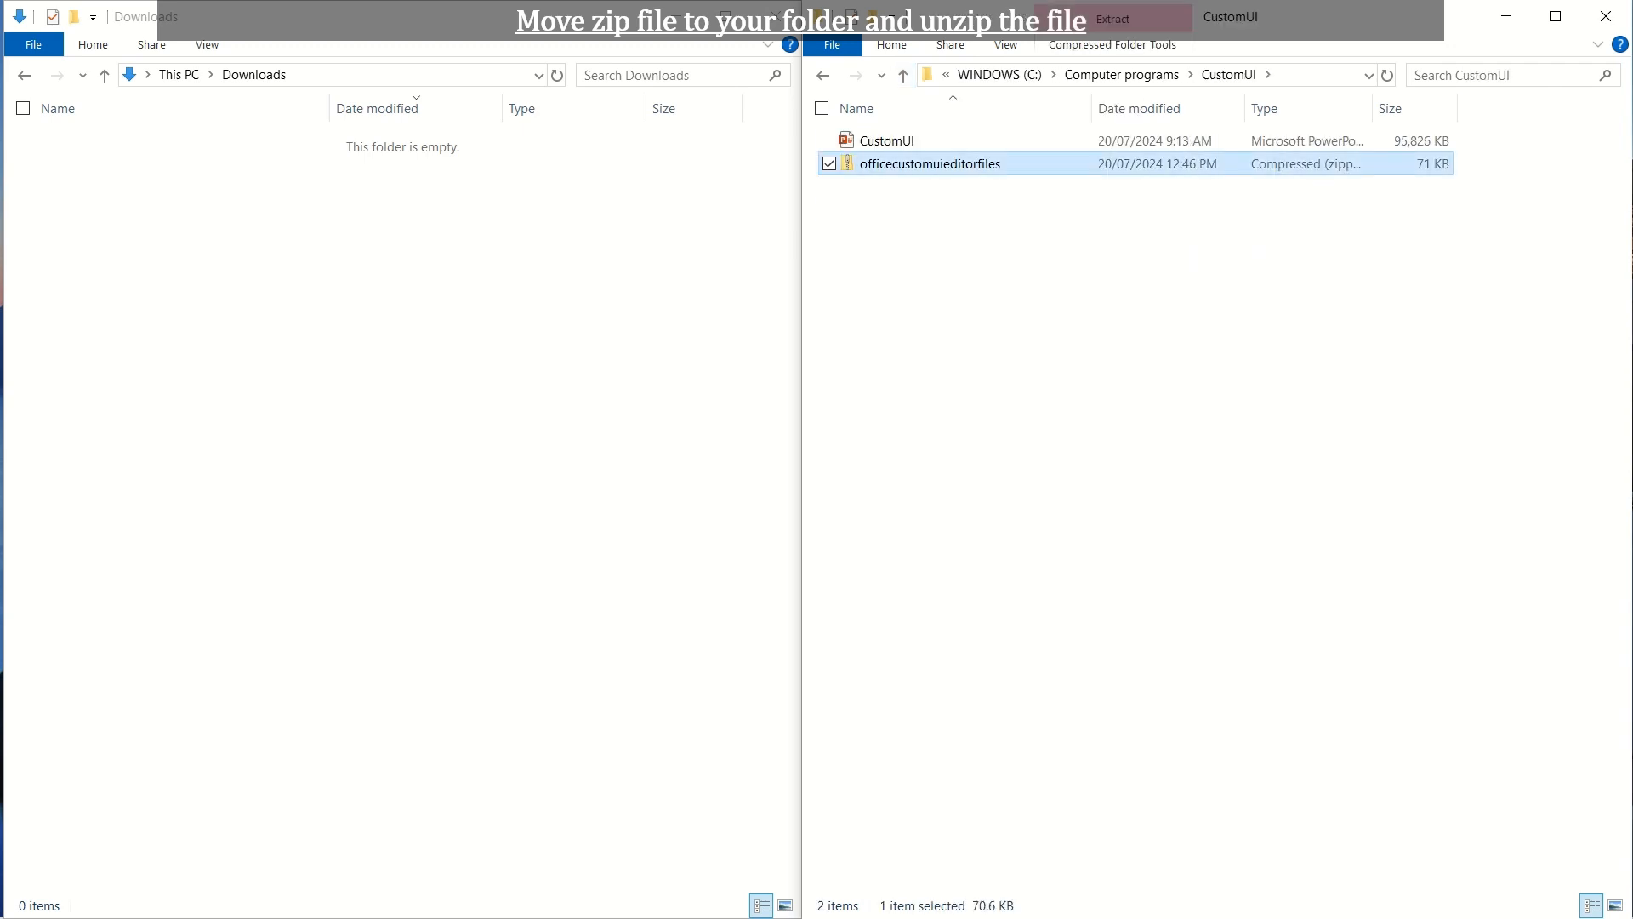
right_click(929, 163)
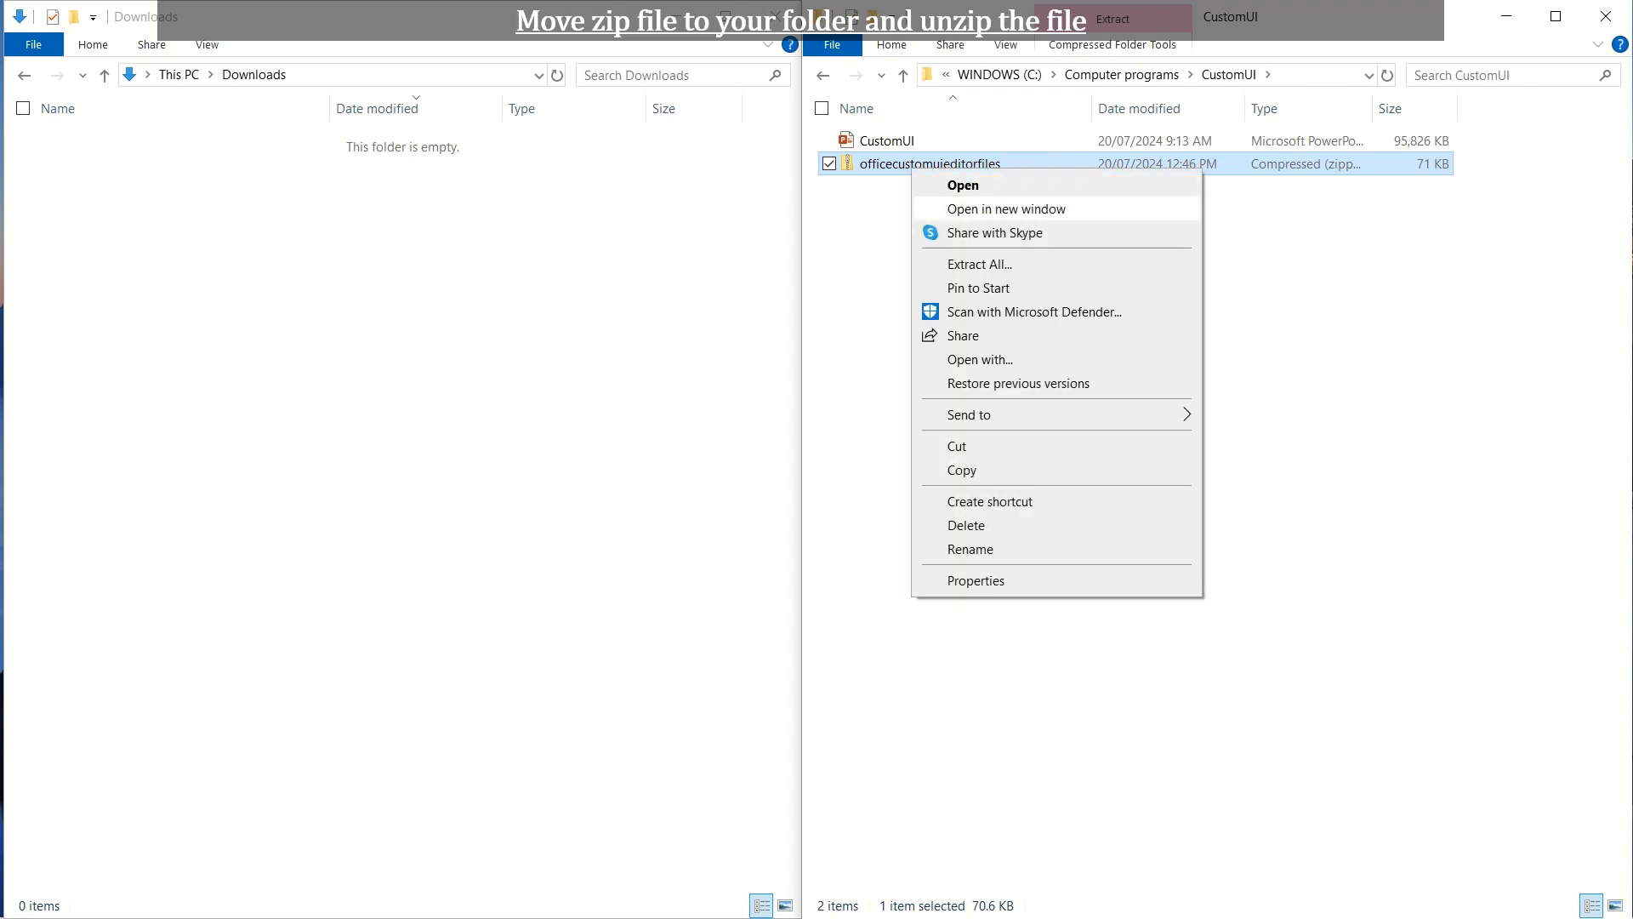
left_click(976, 263)
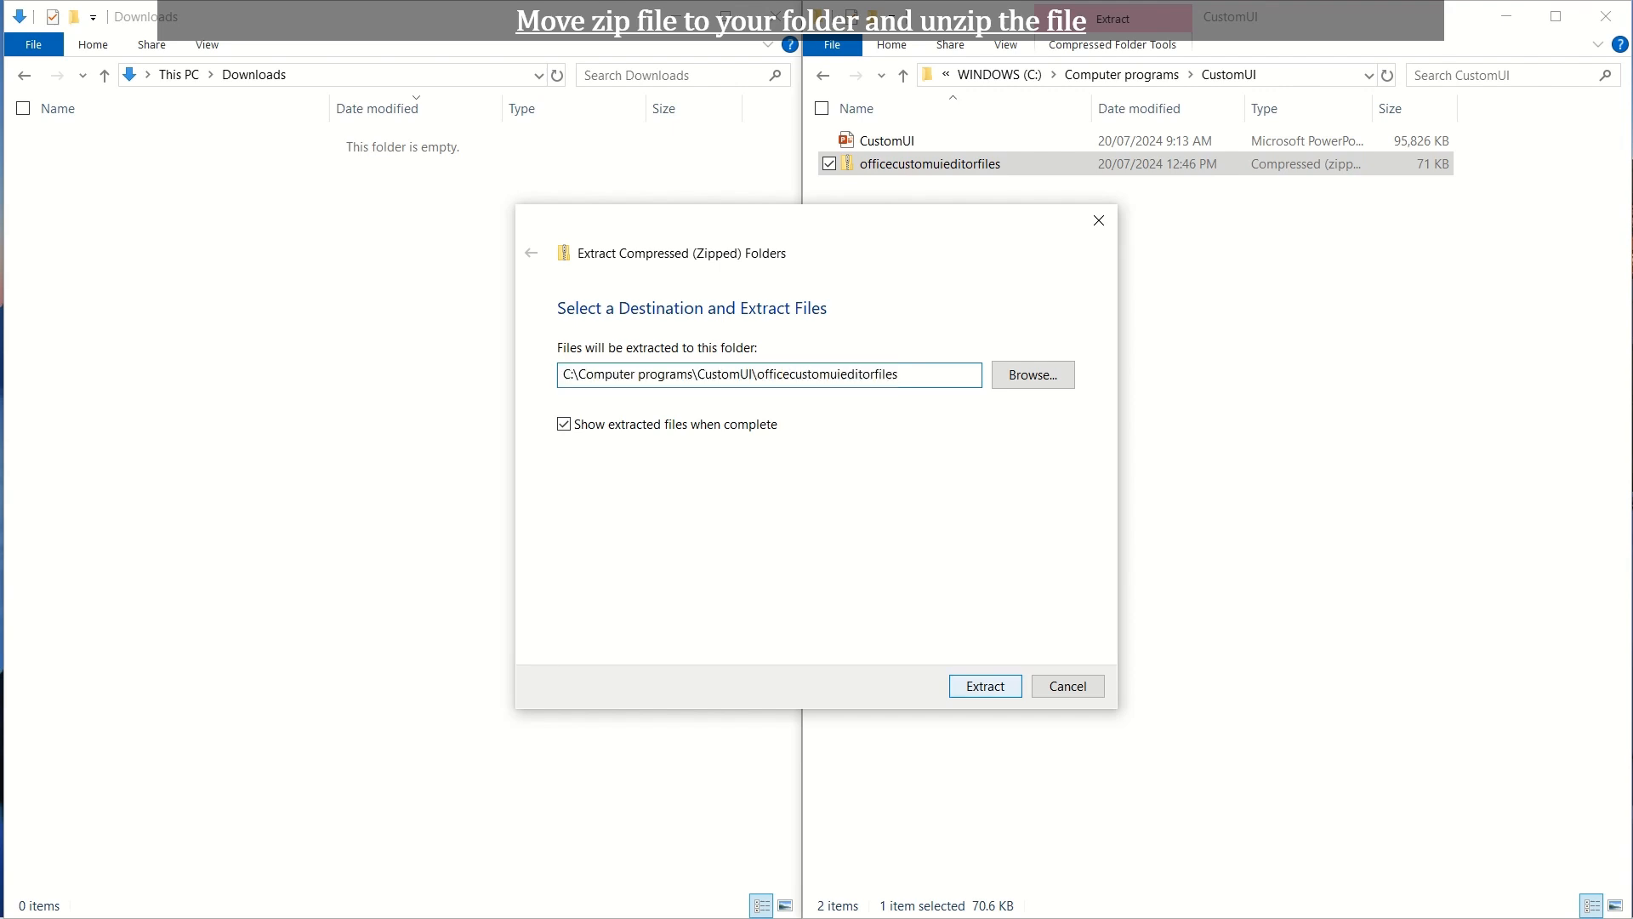
left_click(983, 686)
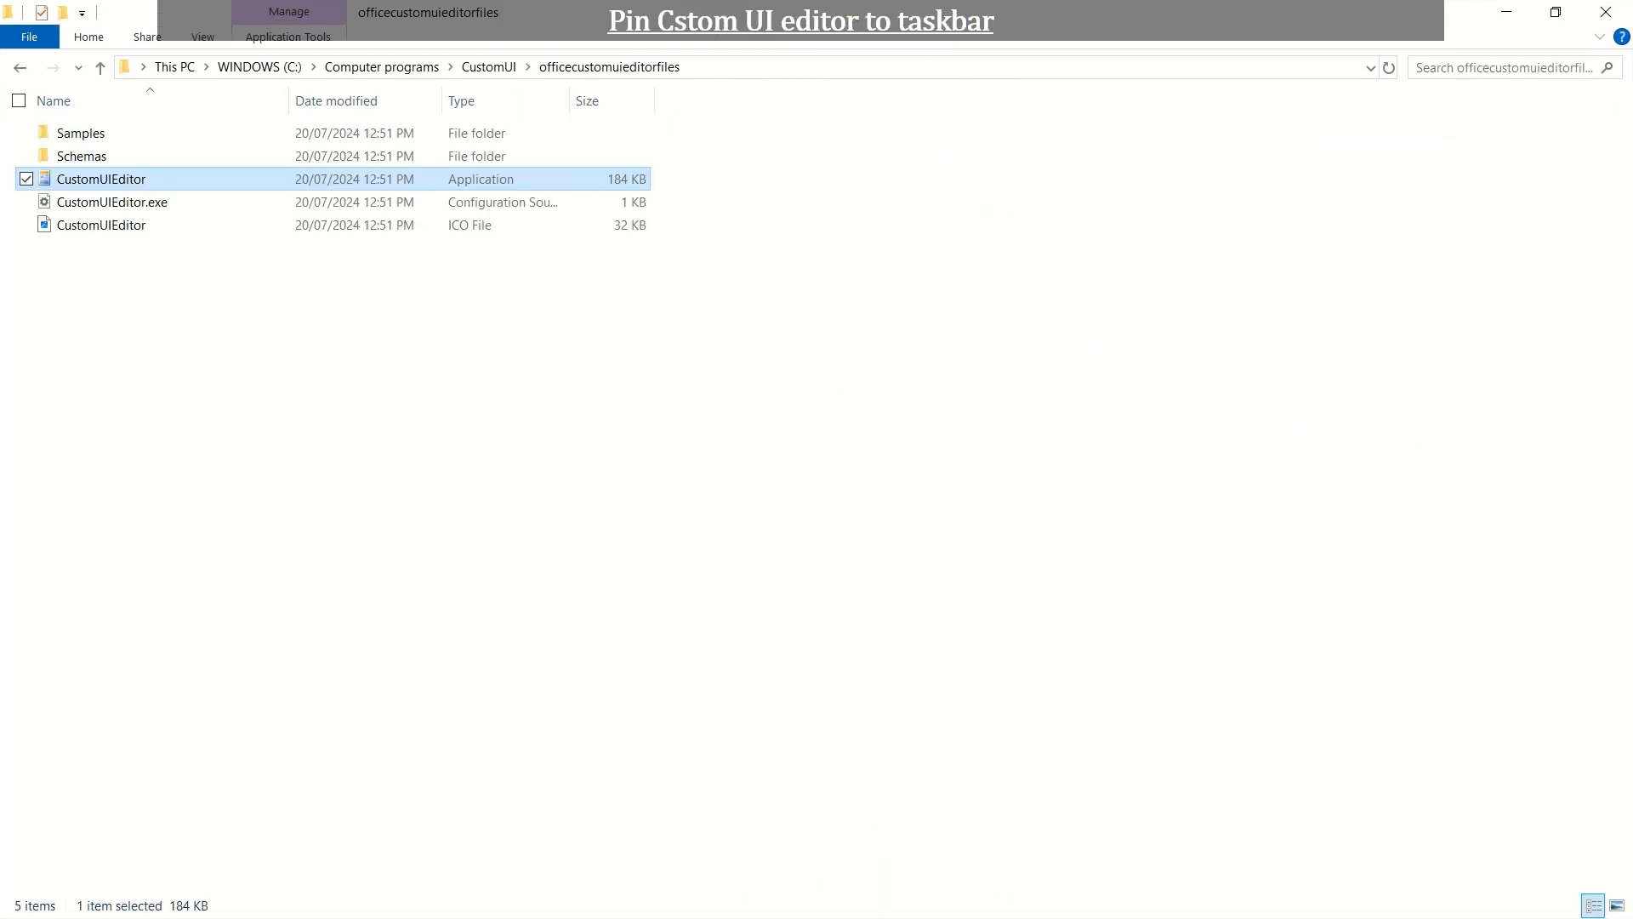
Step: Pin CustomUIEditor to the taskbar and launch it from there
right_click(101, 178)
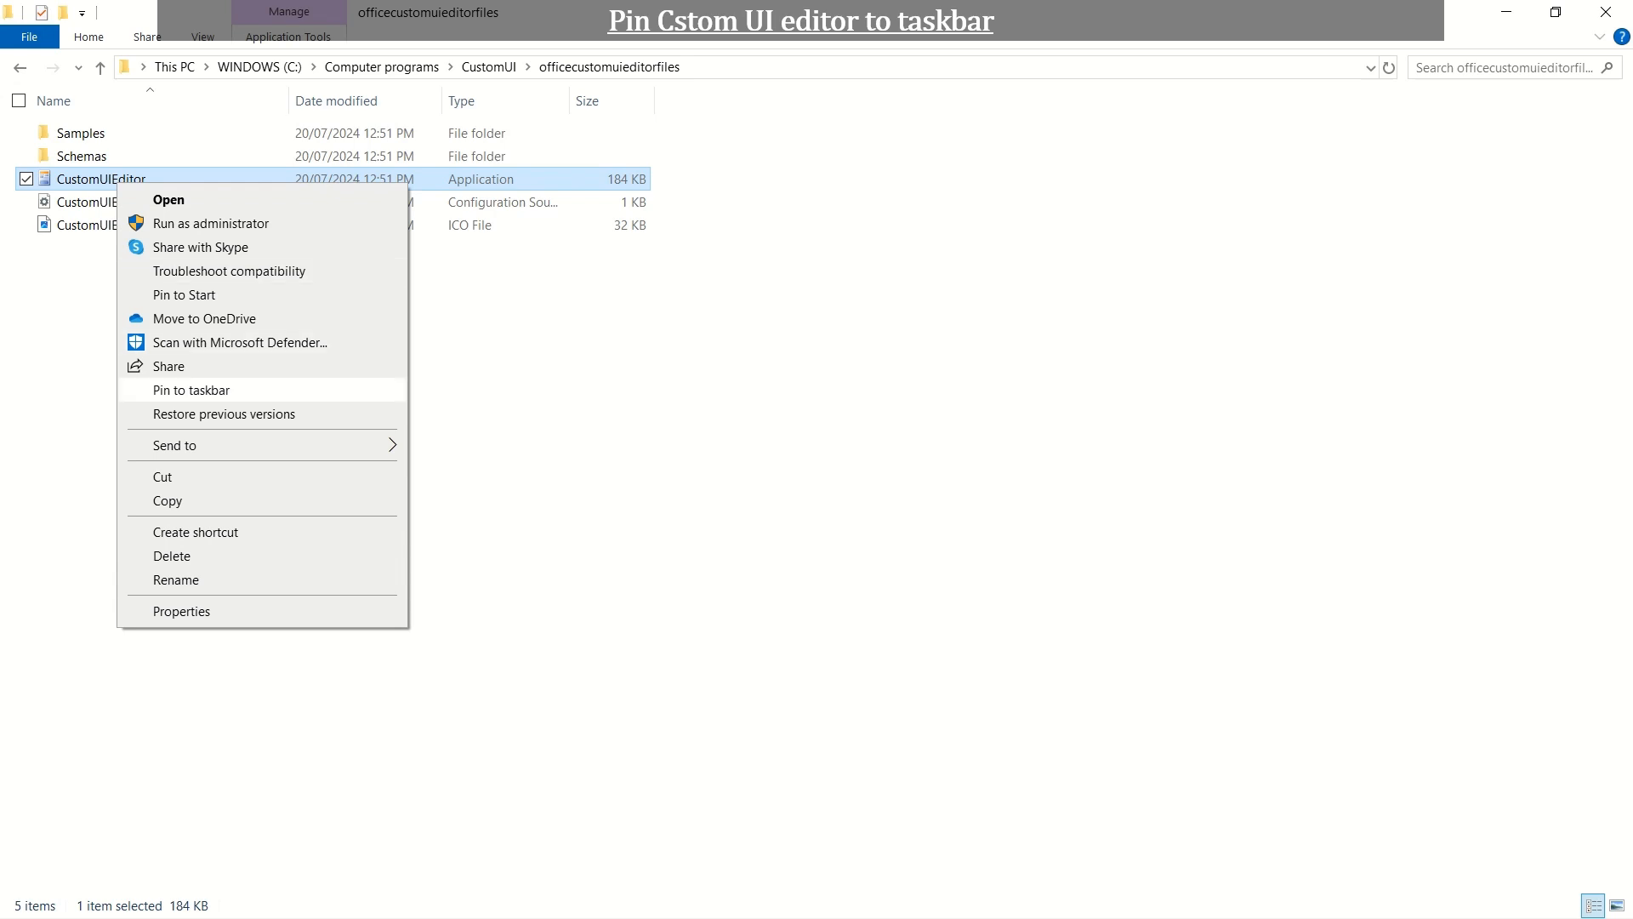
left_click(192, 390)
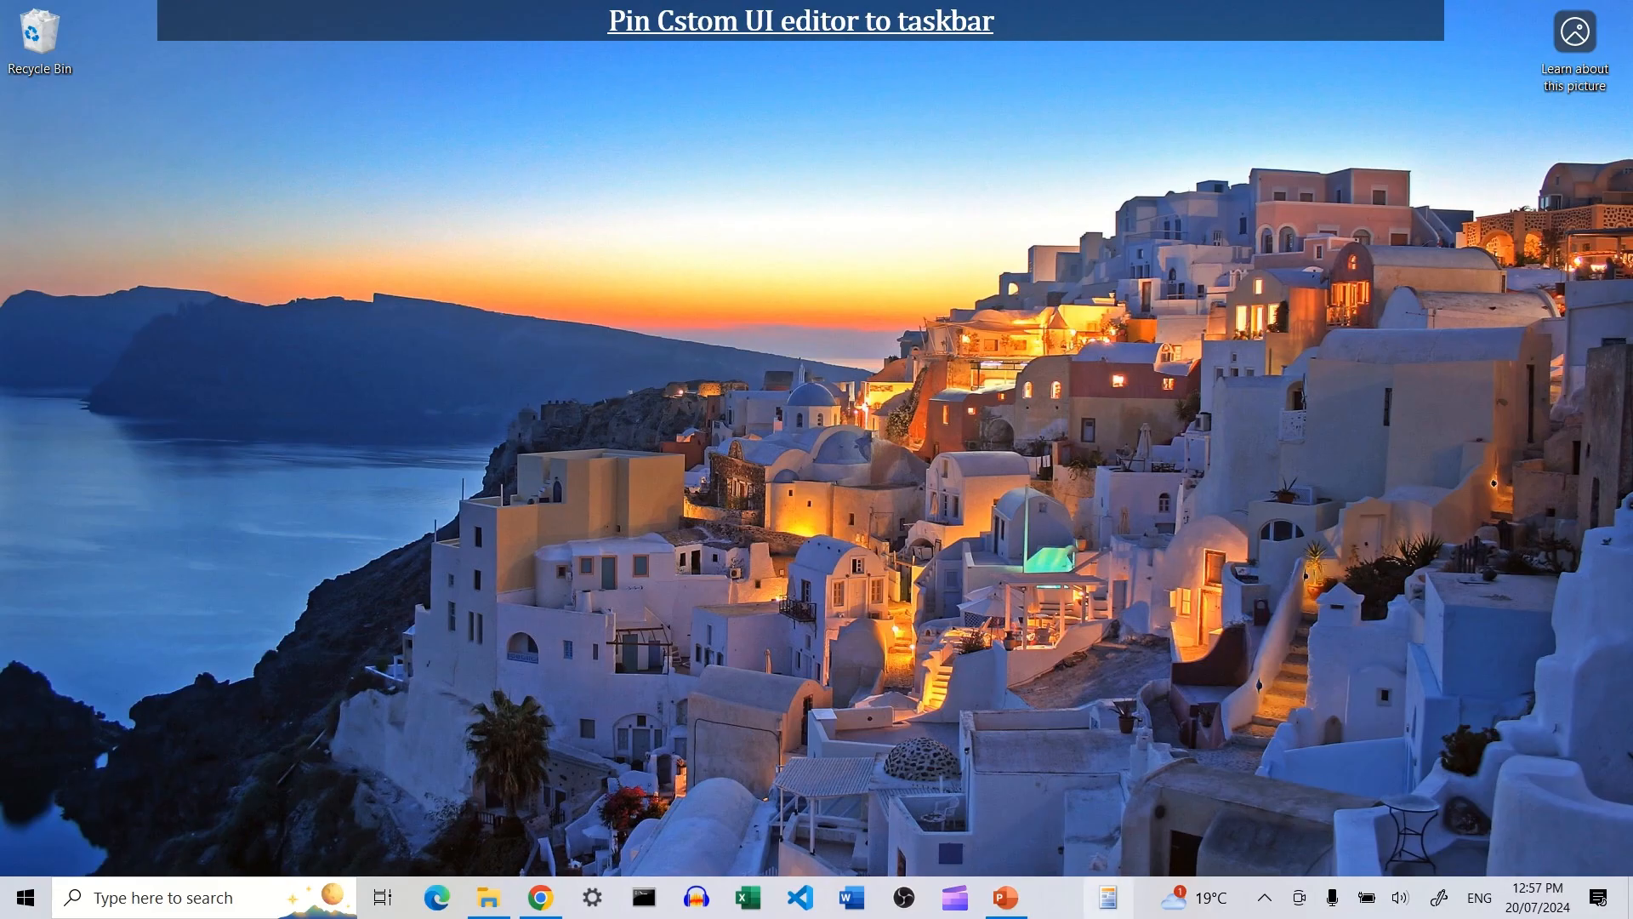
mouse_move(1106, 896)
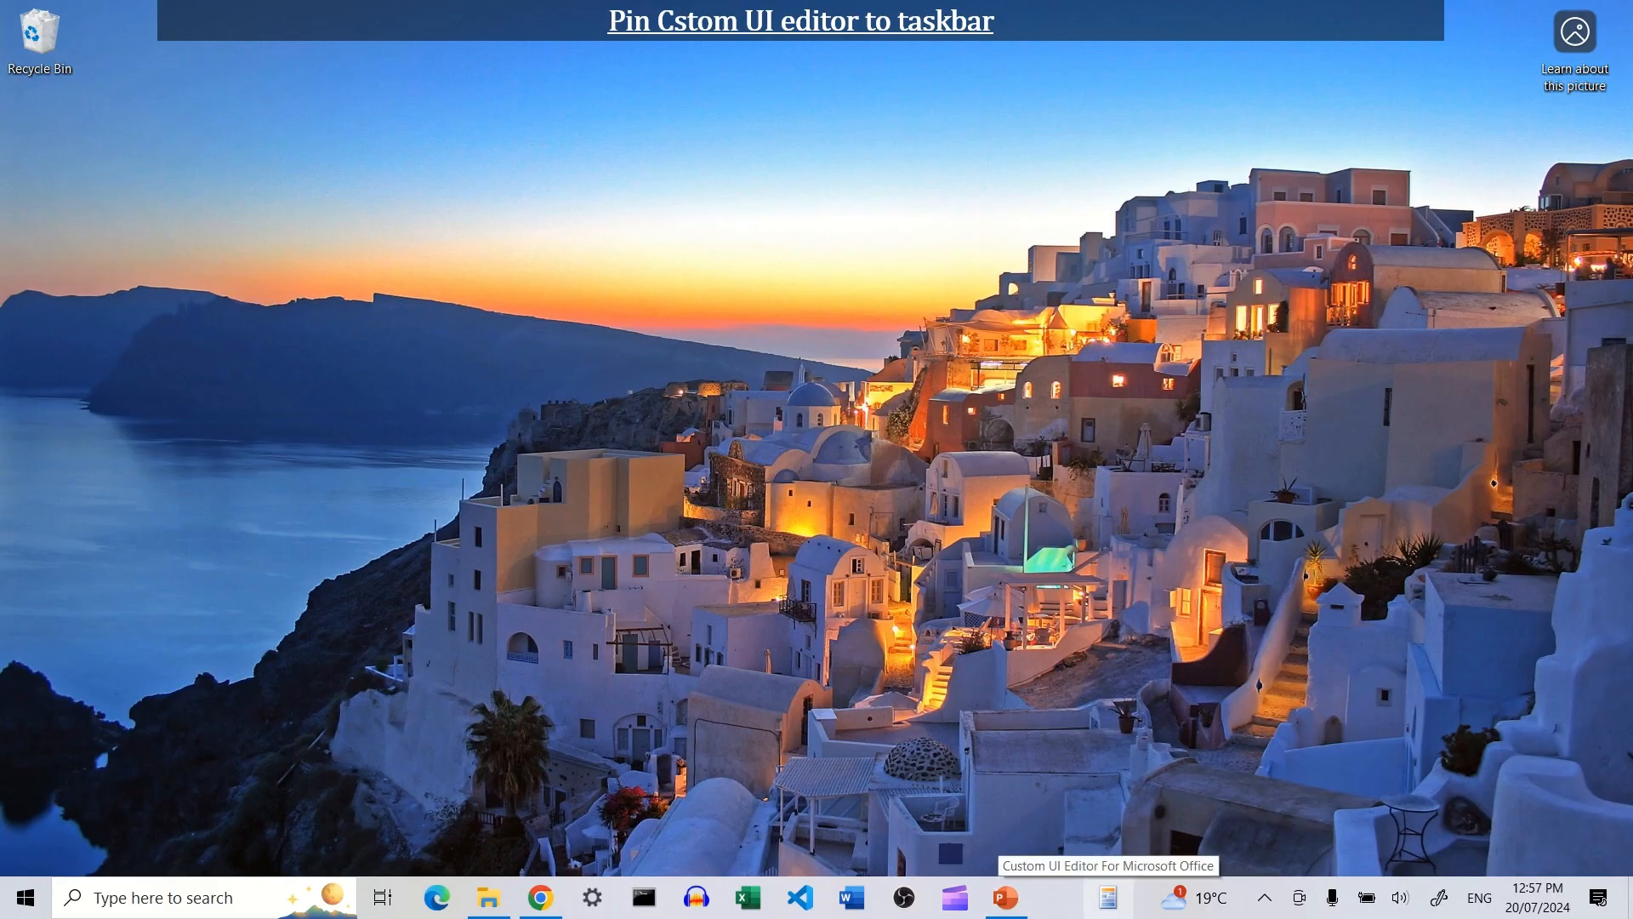
left_click(1106, 897)
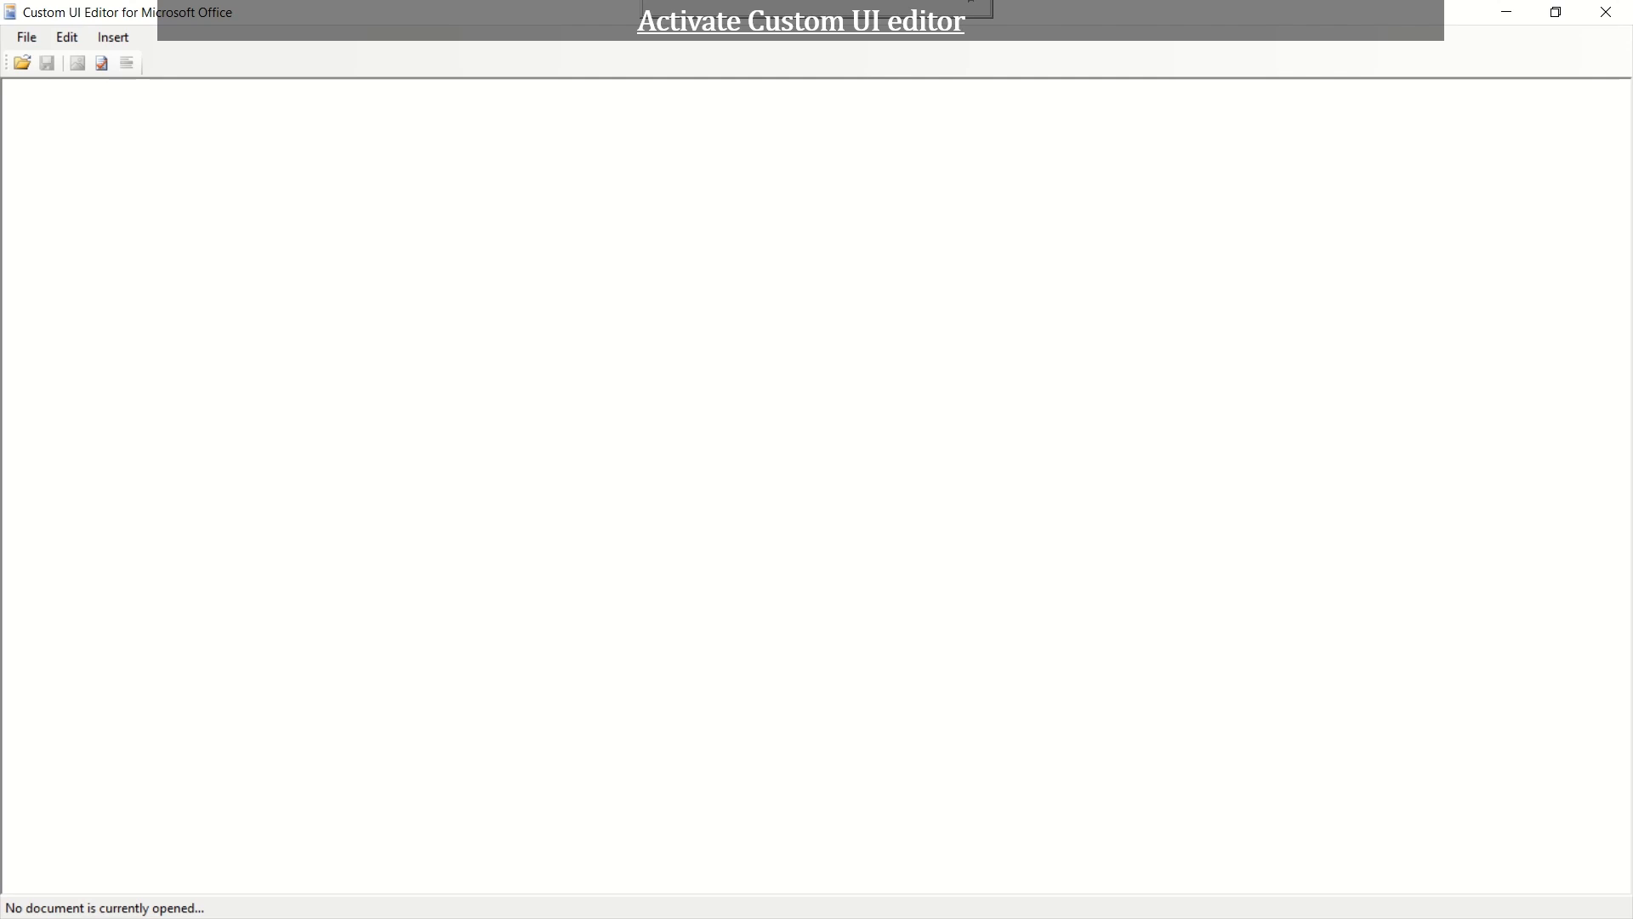
Step: Load ScheduleData.xlsm from the 006Scheduling-realworld folder into the editor
left_click(25, 36)
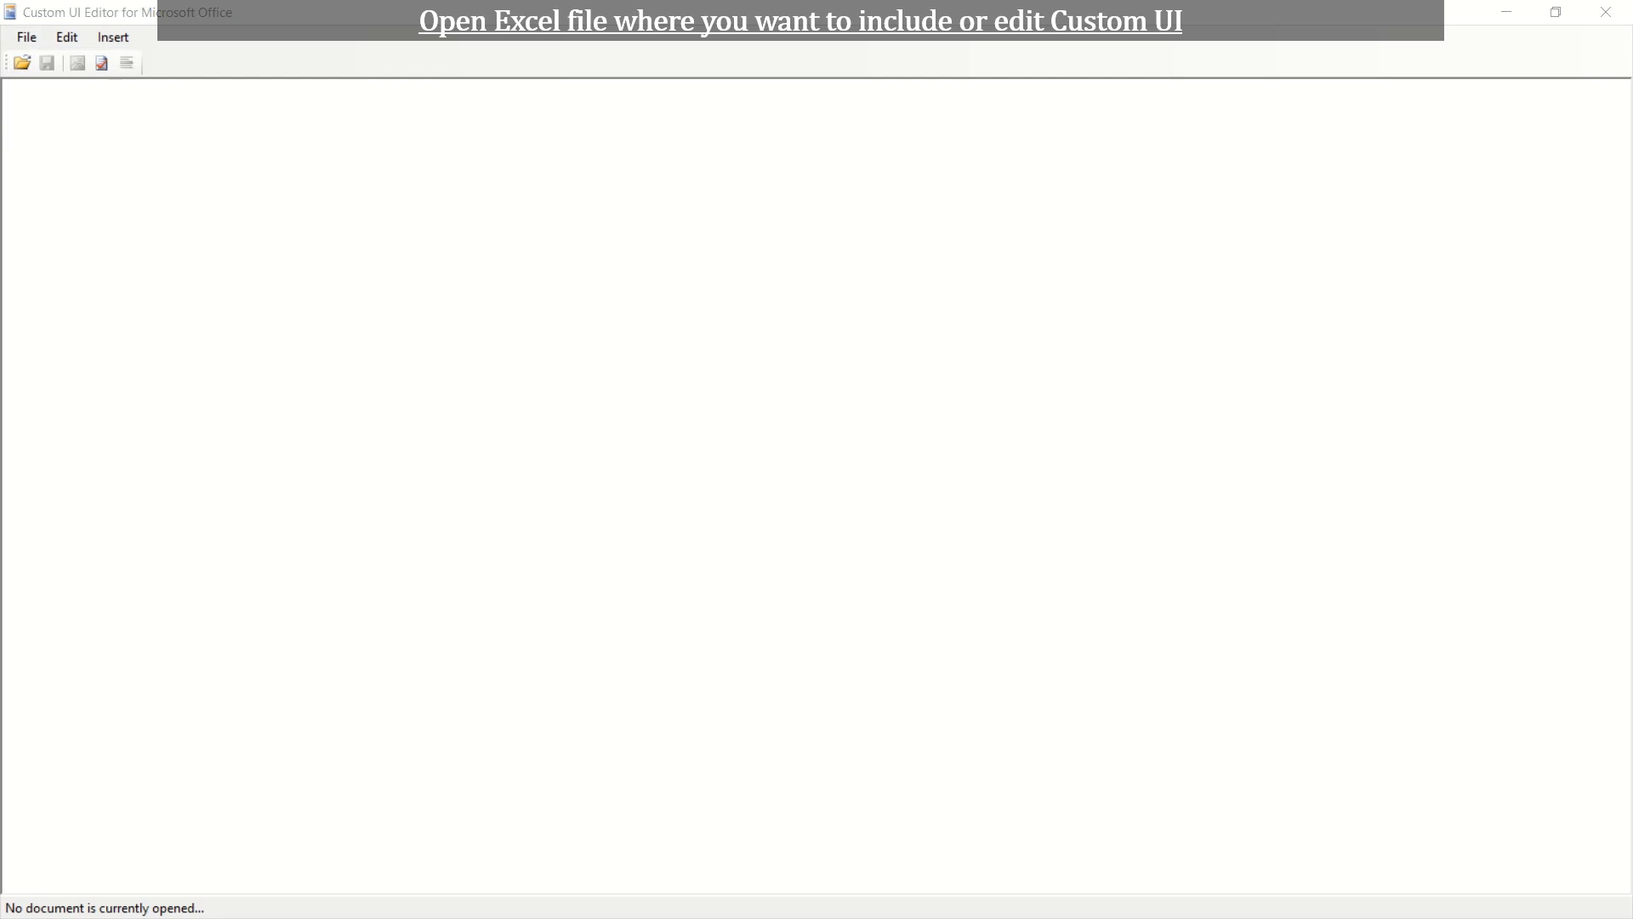
left_click(21, 63)
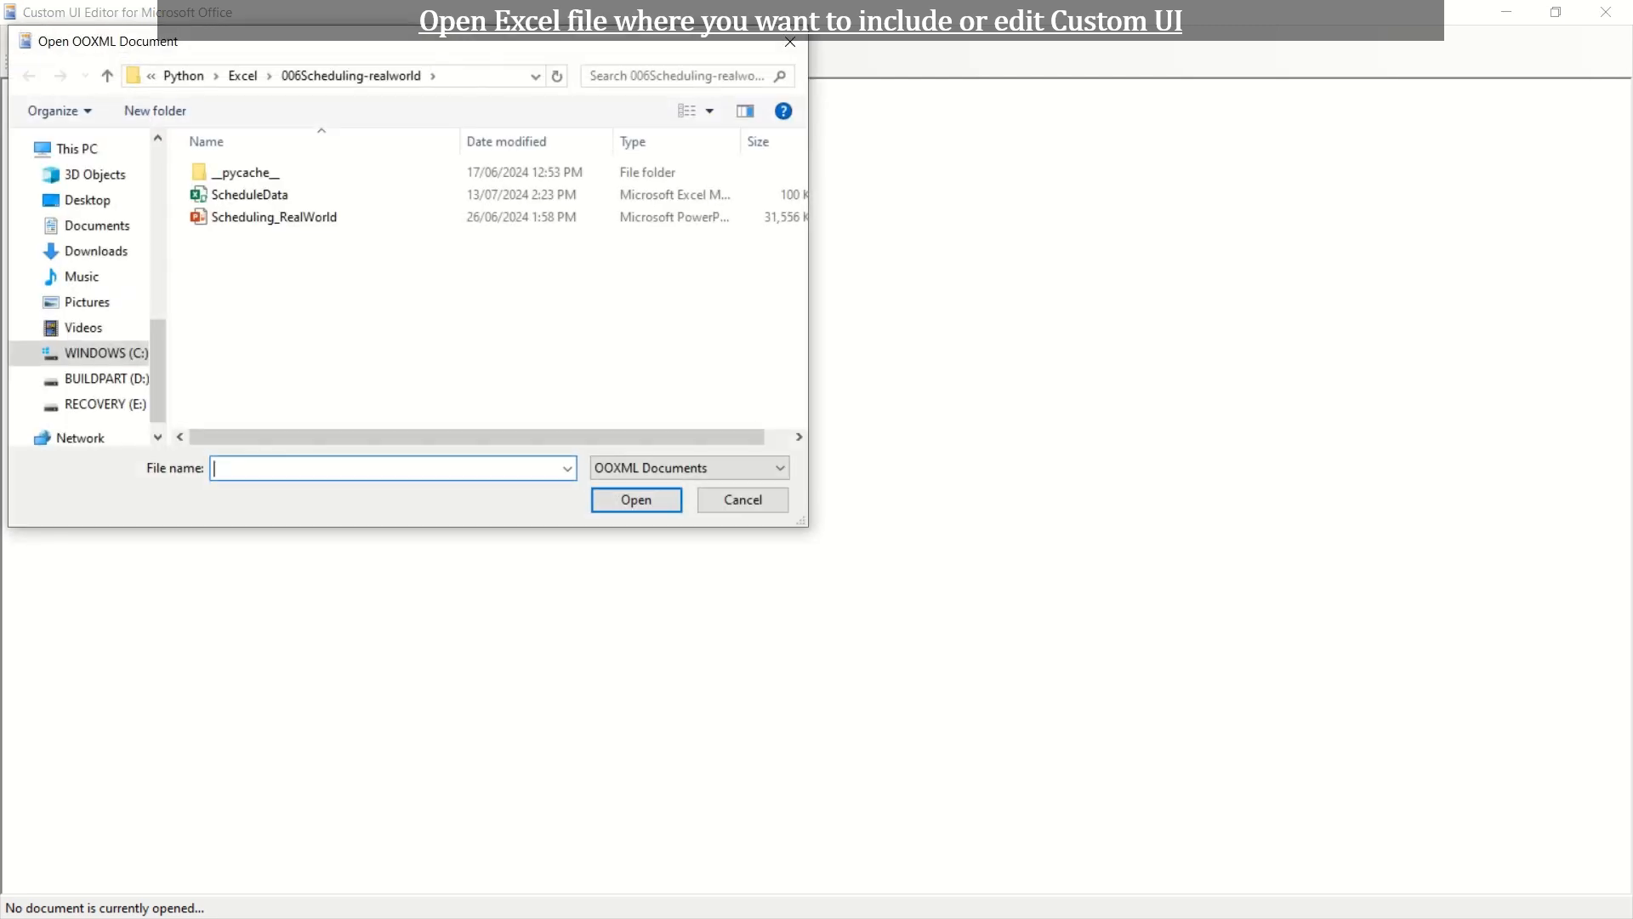
left_click(250, 194)
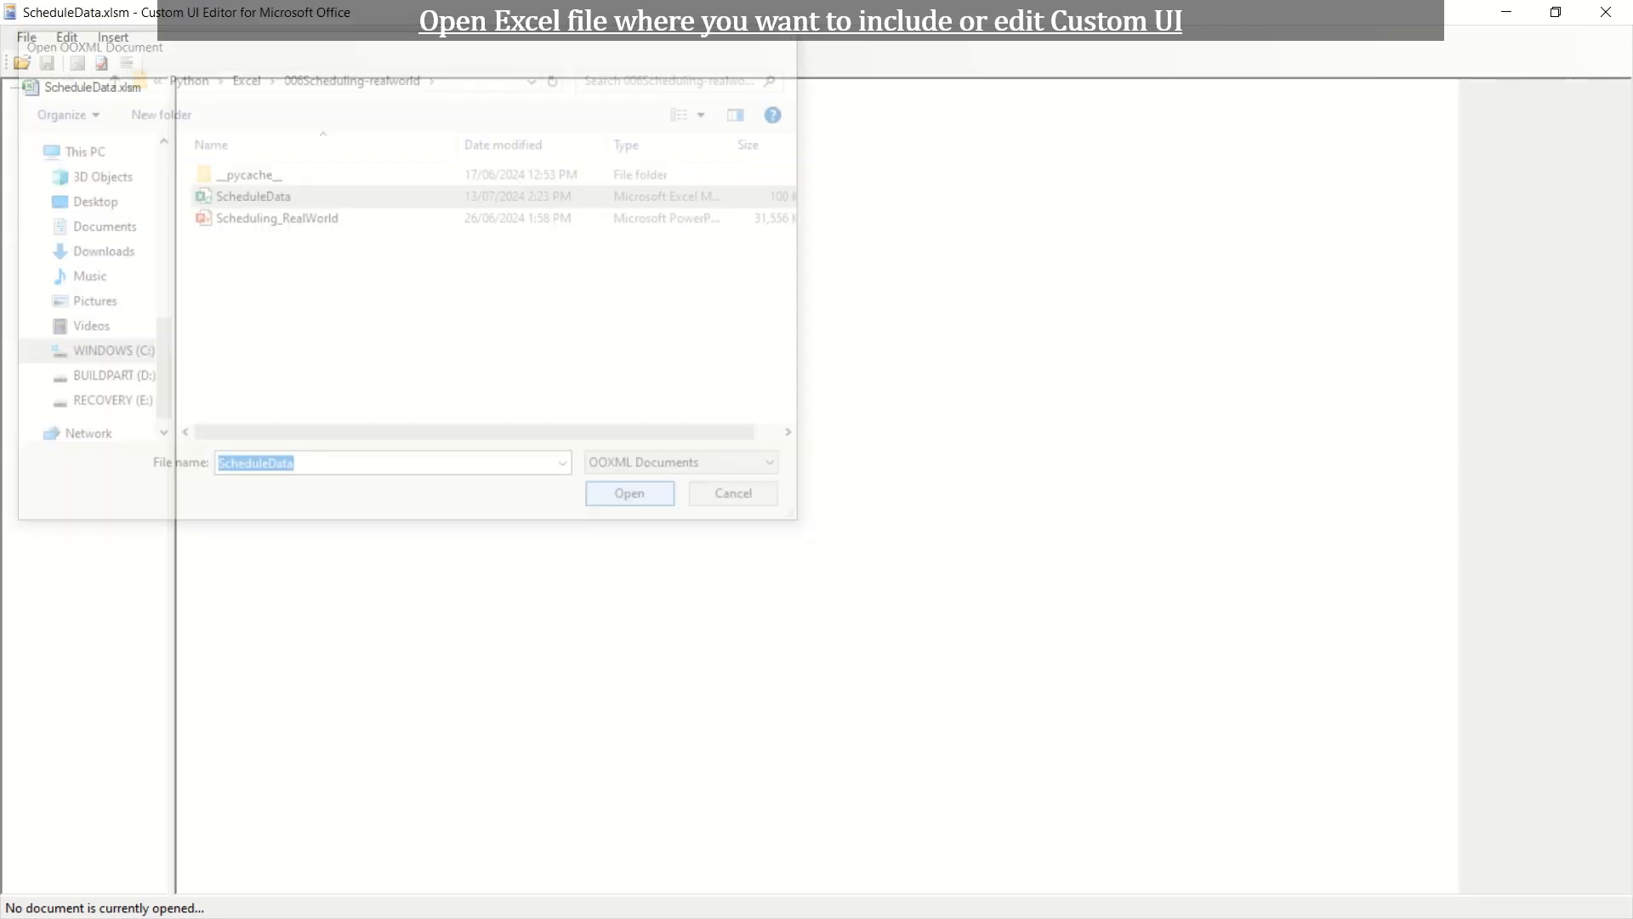
left_click(628, 493)
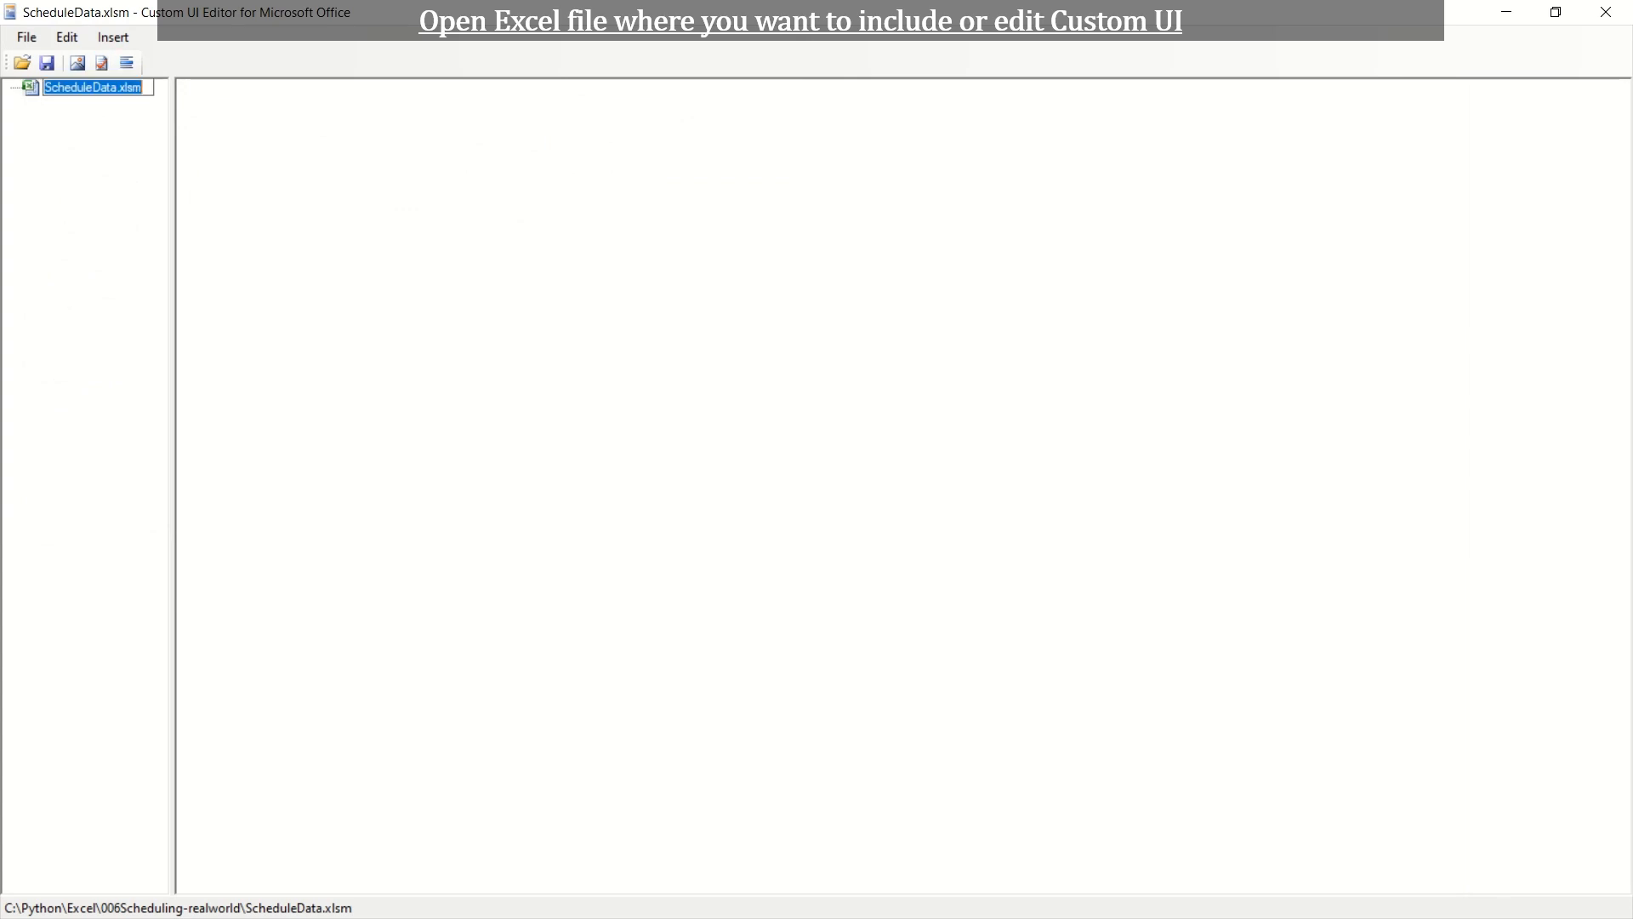
left_click(113, 36)
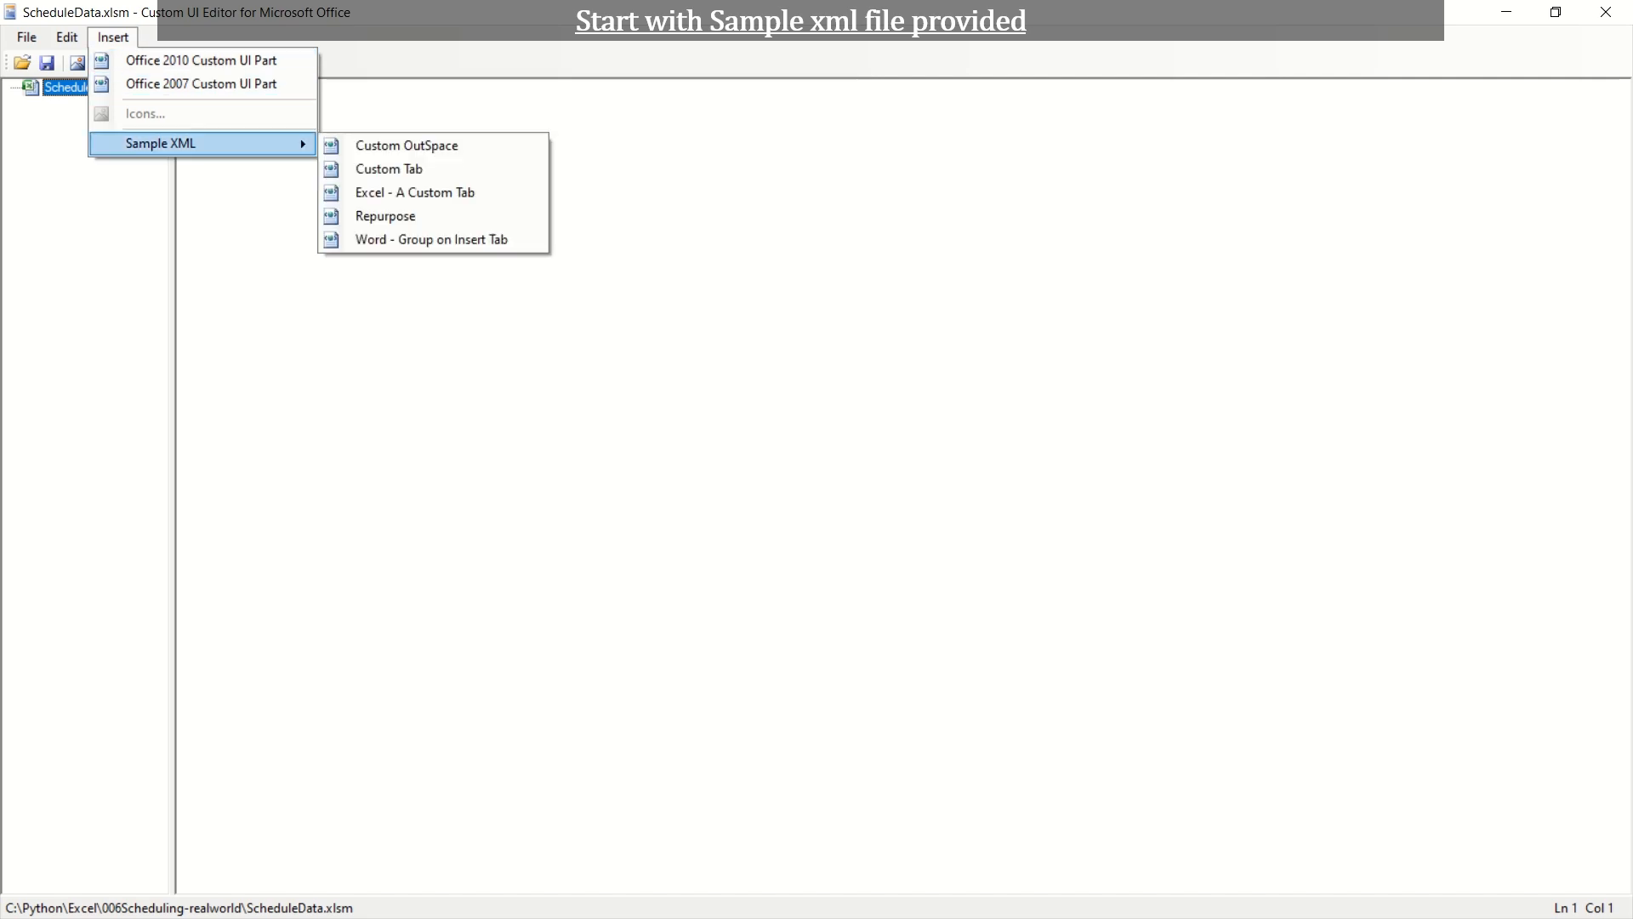
mouse_move(415, 192)
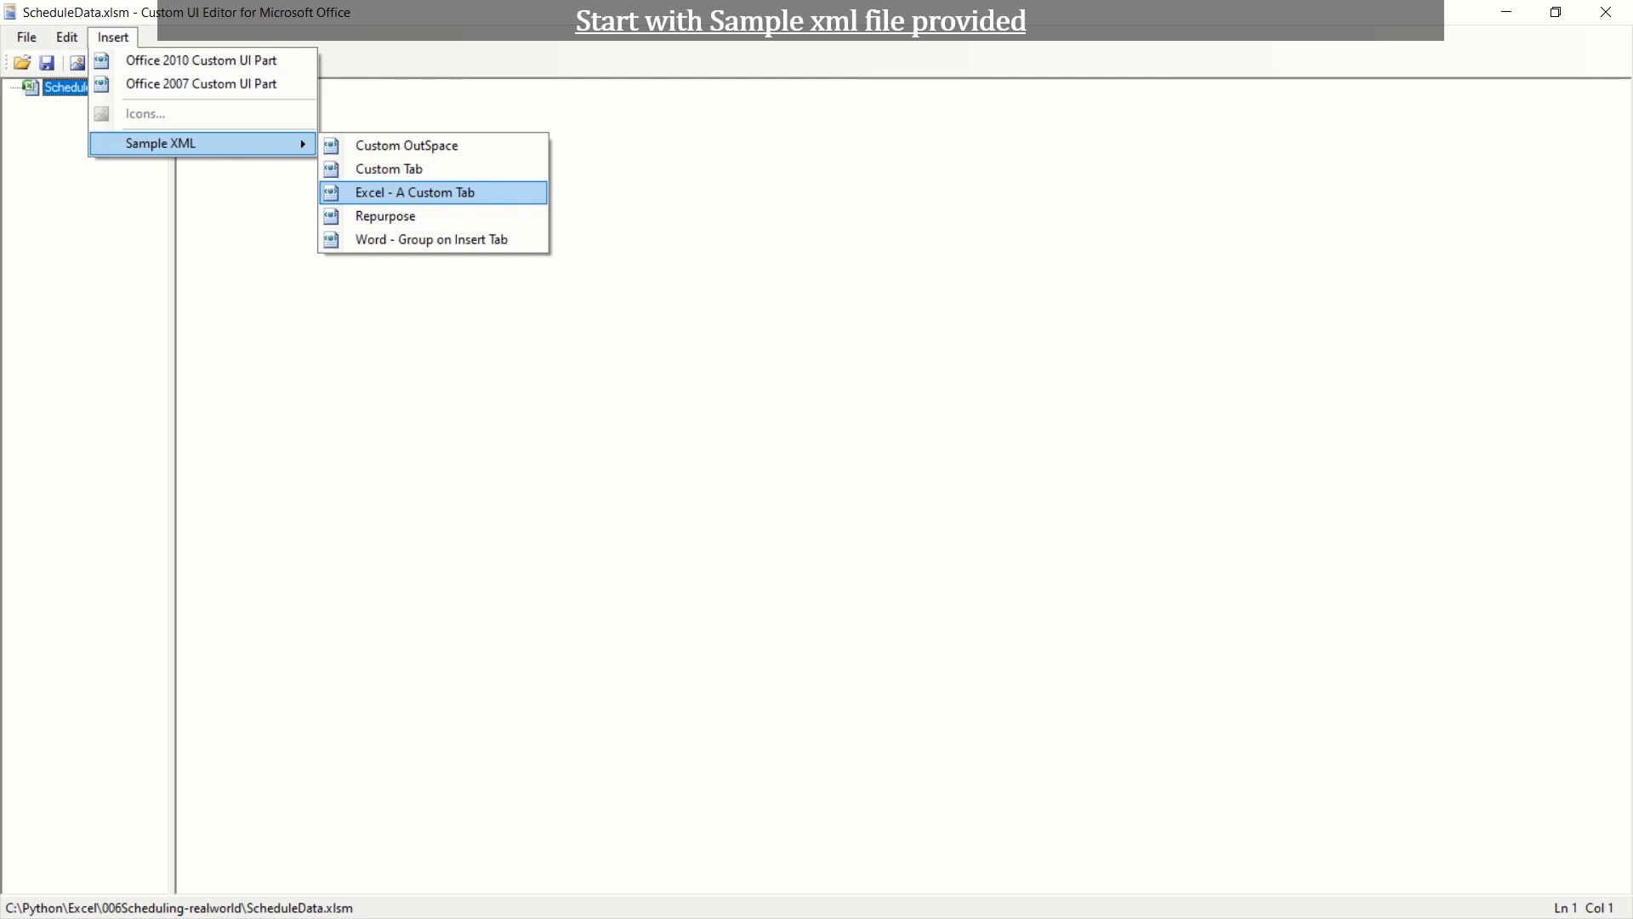
Step: Insert the 'Excel - A Custom Tab' sample XML as customUI14.xml and validate it as well formed
left_click(415, 193)
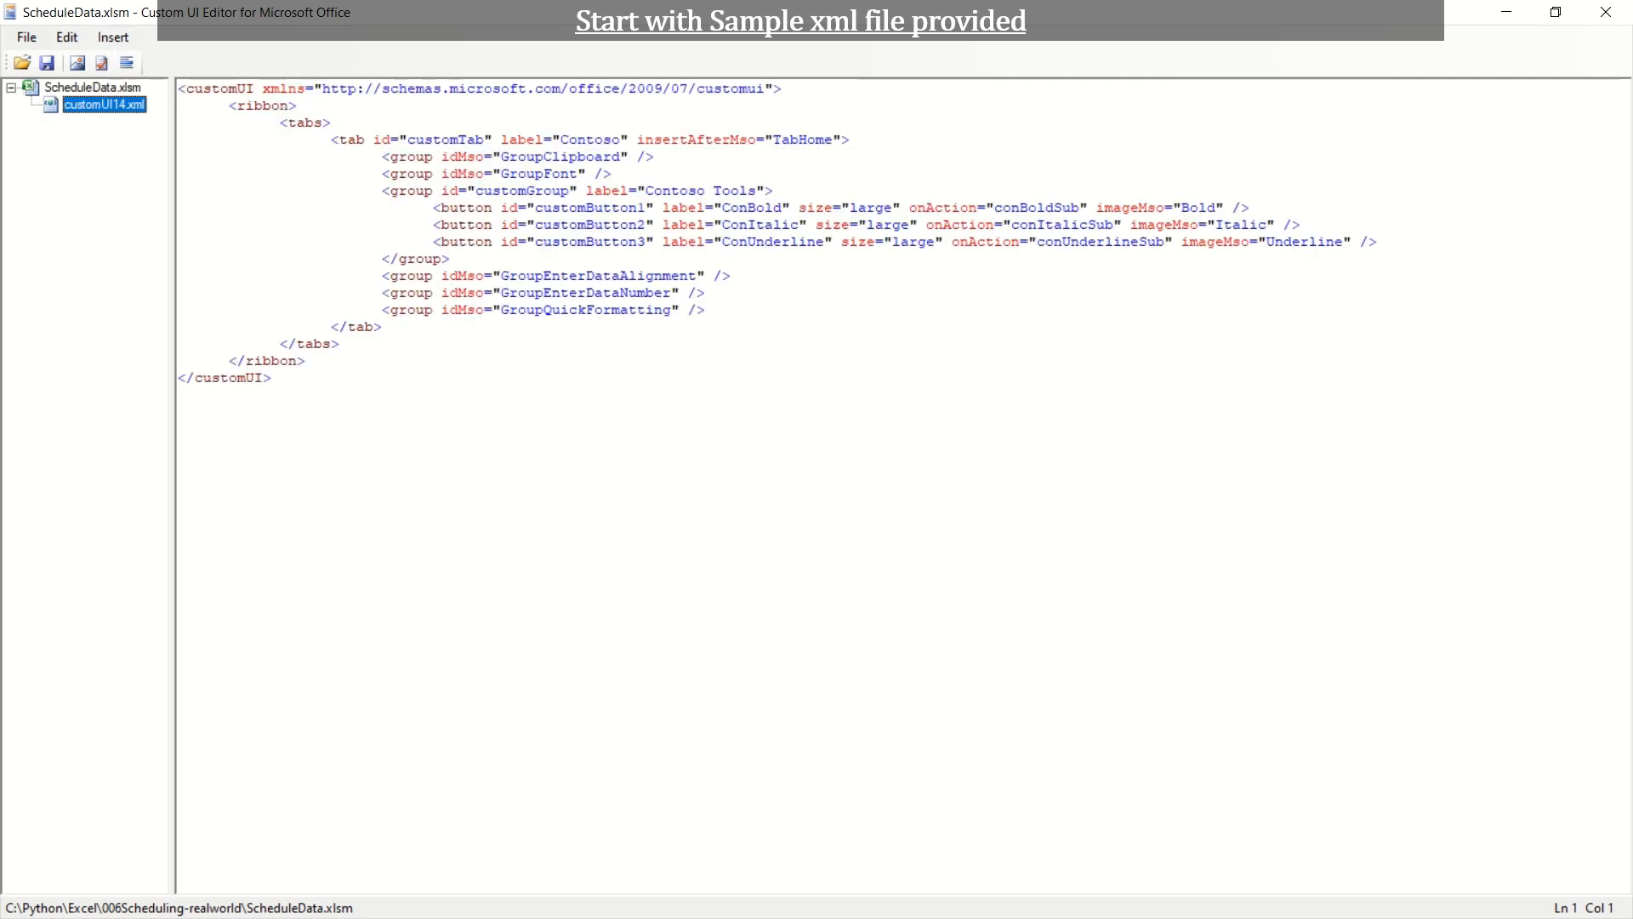
left_click(100, 63)
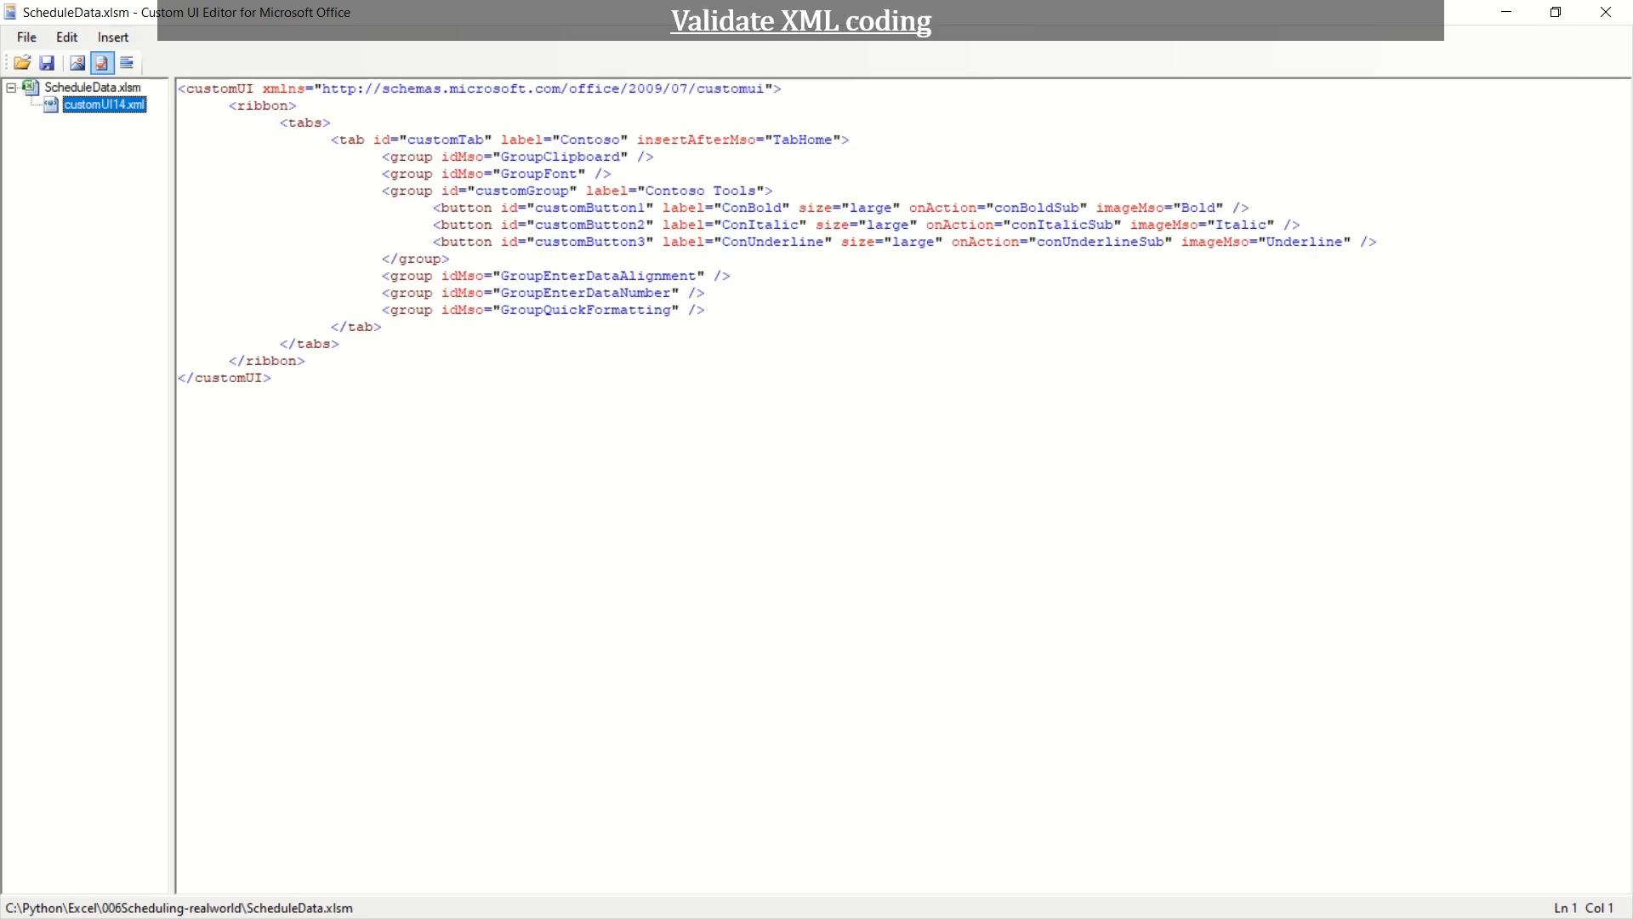
left_click(101, 63)
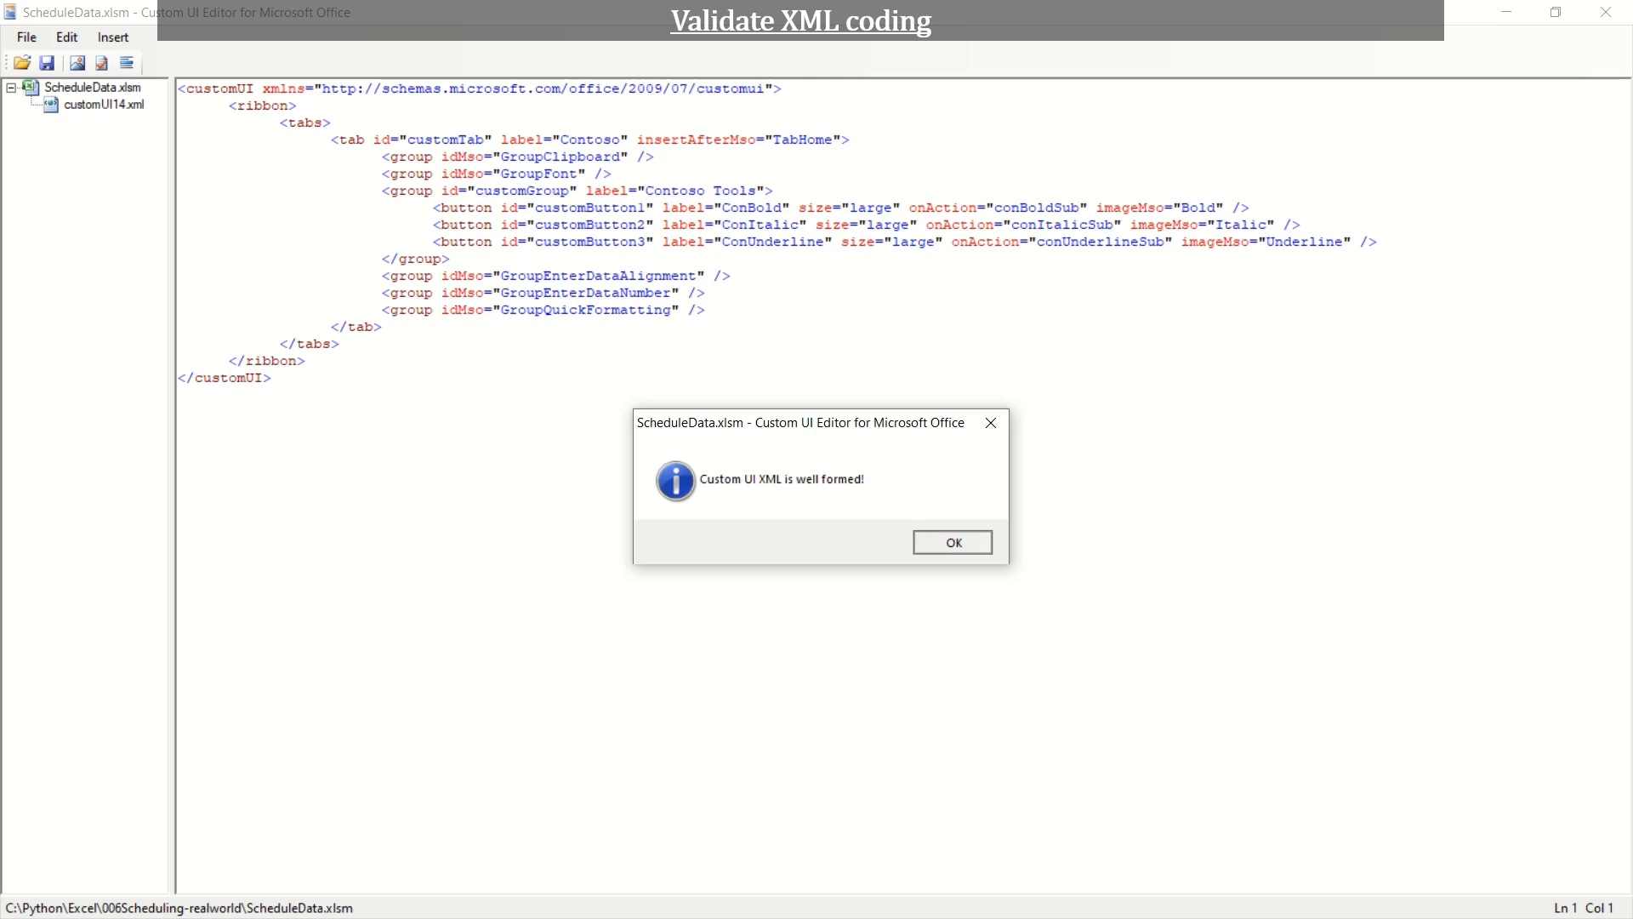
left_click(951, 541)
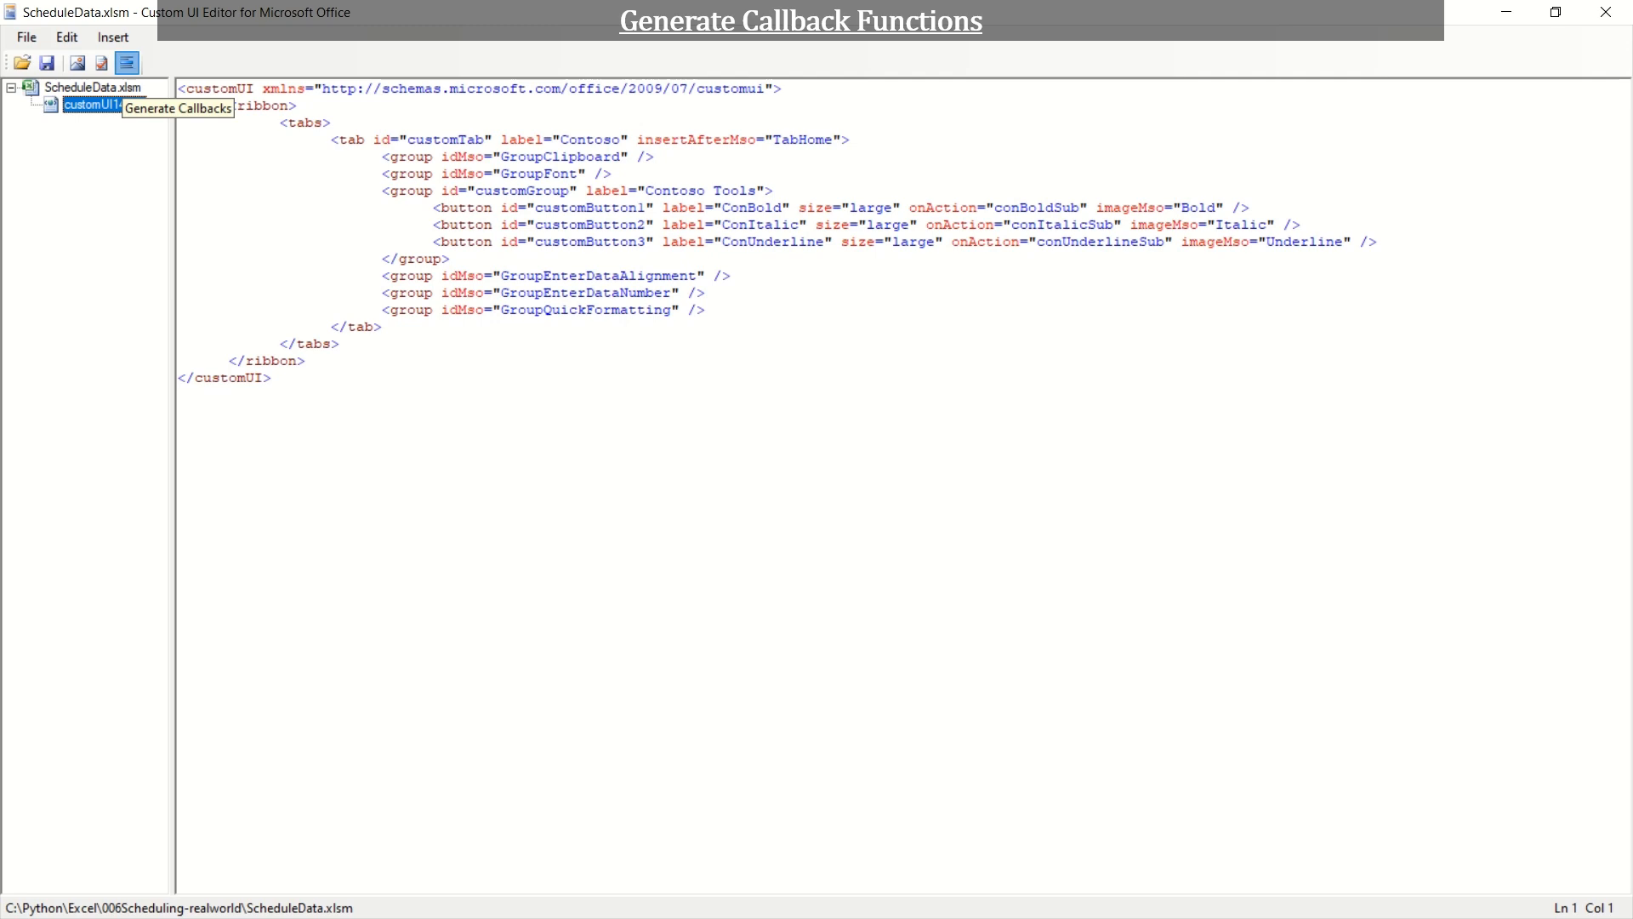
Step: Generate the three button callback stubs, return to the XML and save the ribbon into ScheduleData.xlsm
left_click(125, 63)
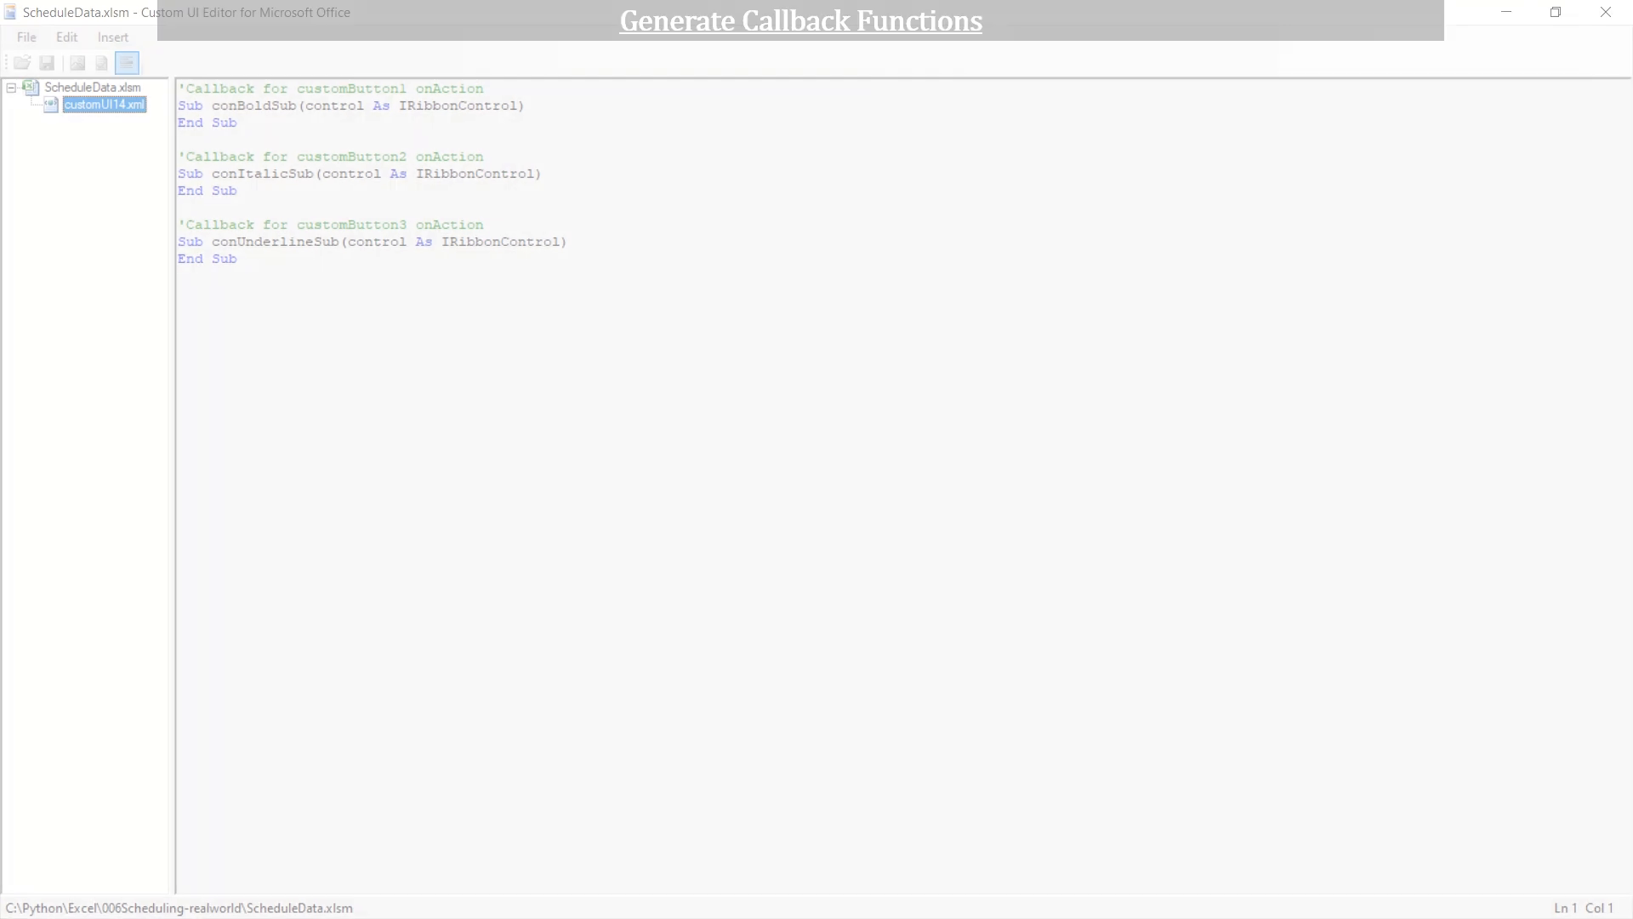
left_click(95, 87)
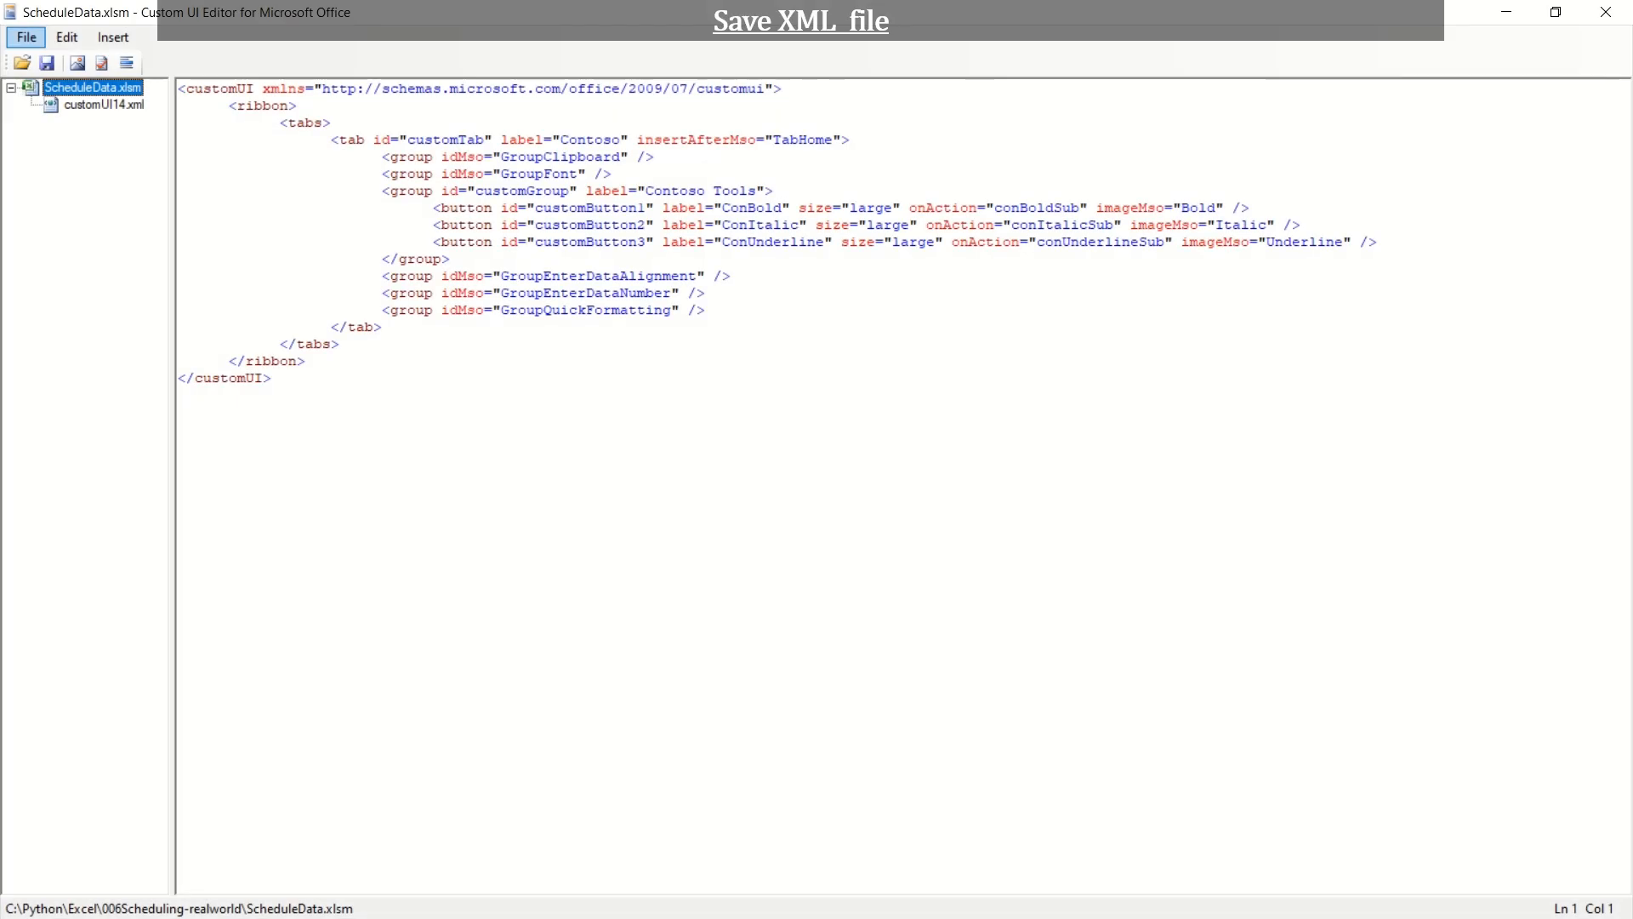
left_click(25, 35)
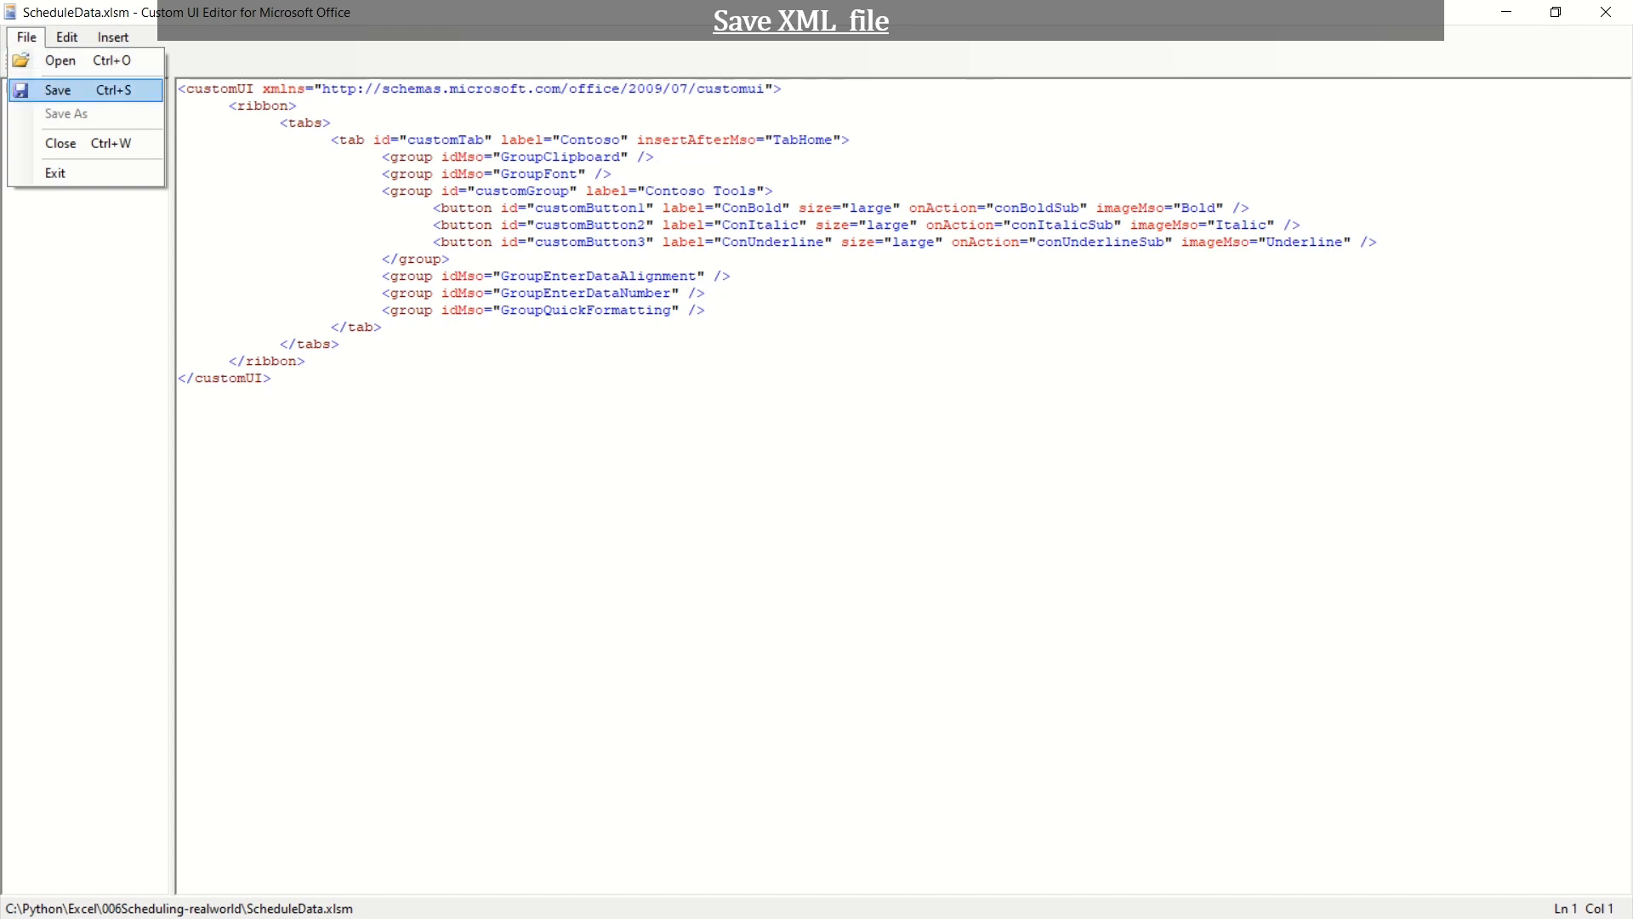
left_click(57, 90)
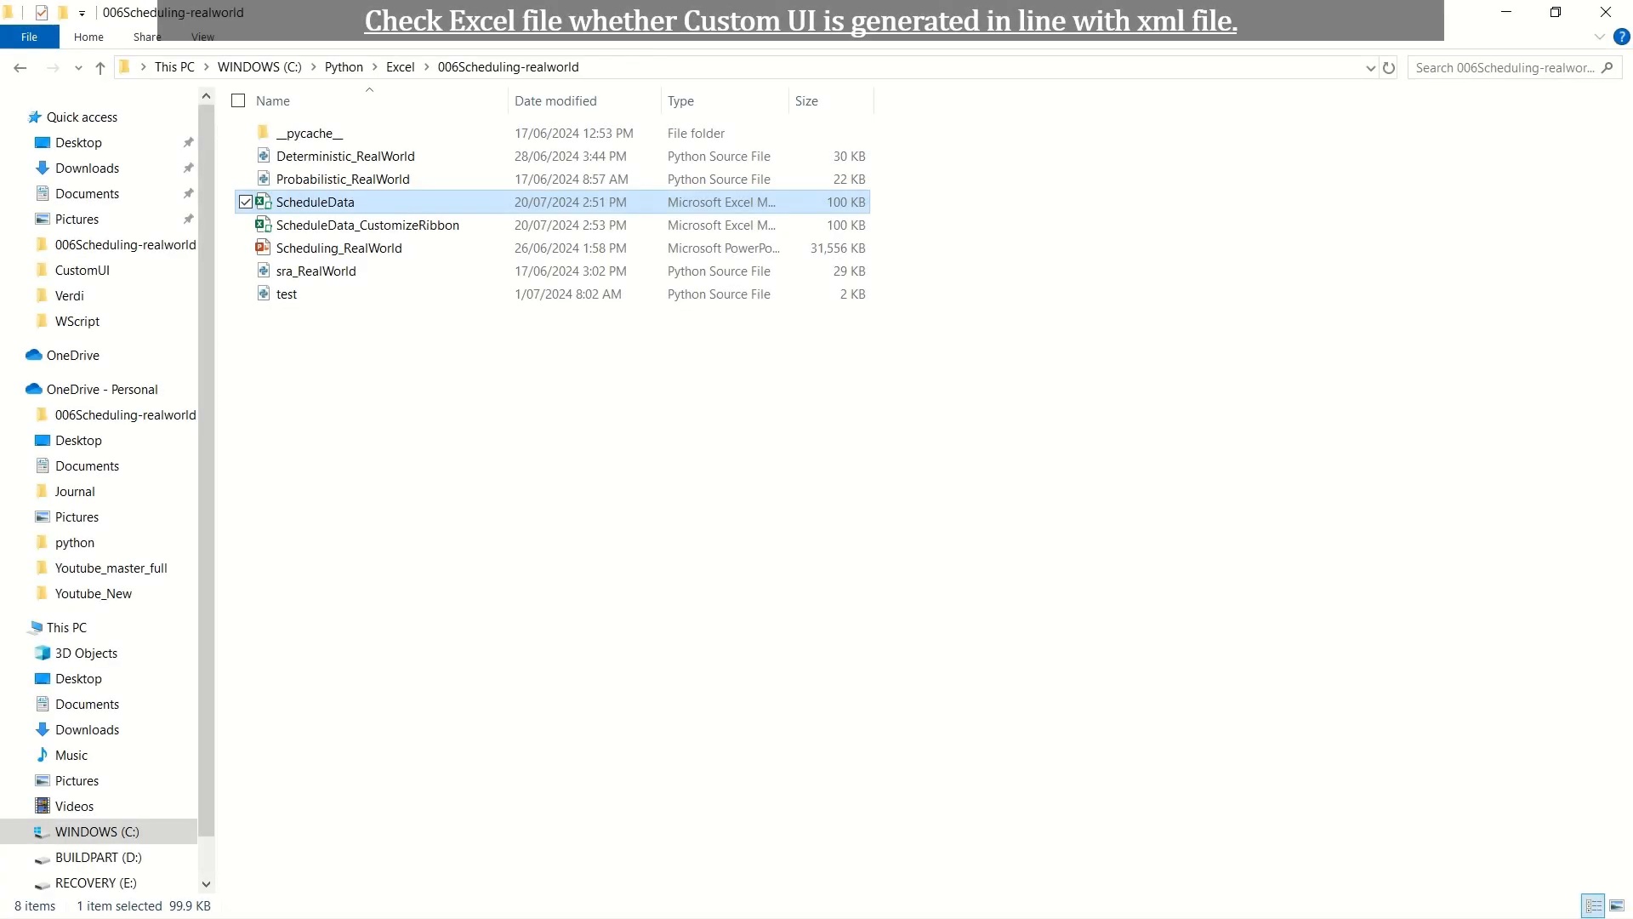
Step: Open ScheduleData in Excel and show the Contoso tab with ConBold, ConItalic and ConUnderline
double_click(316, 200)
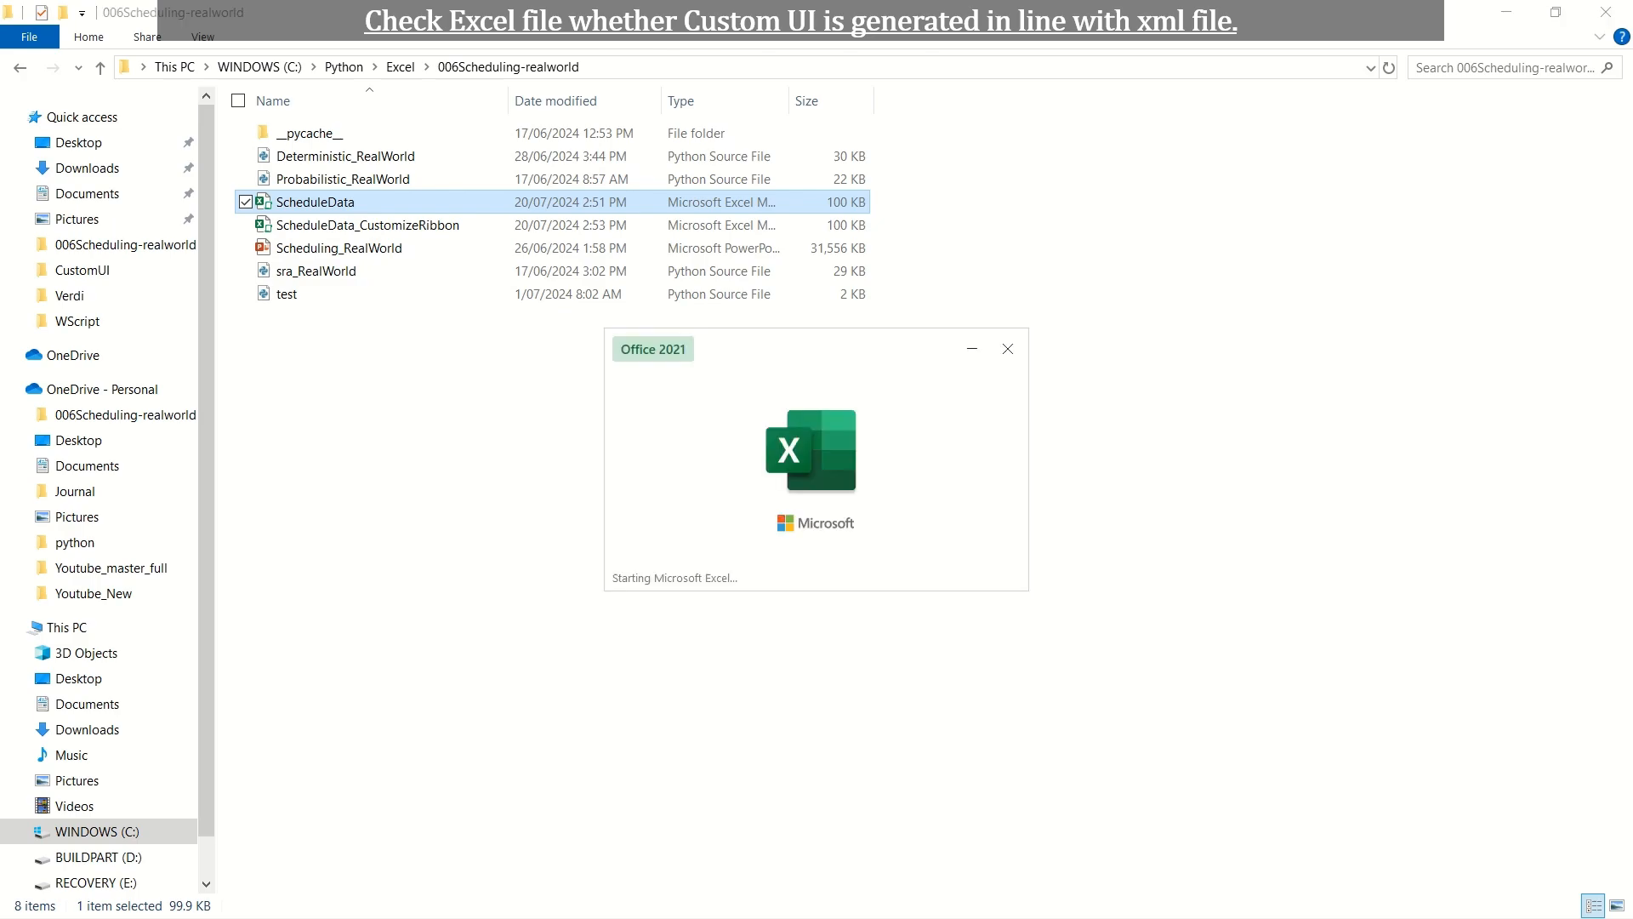
double_click(316, 203)
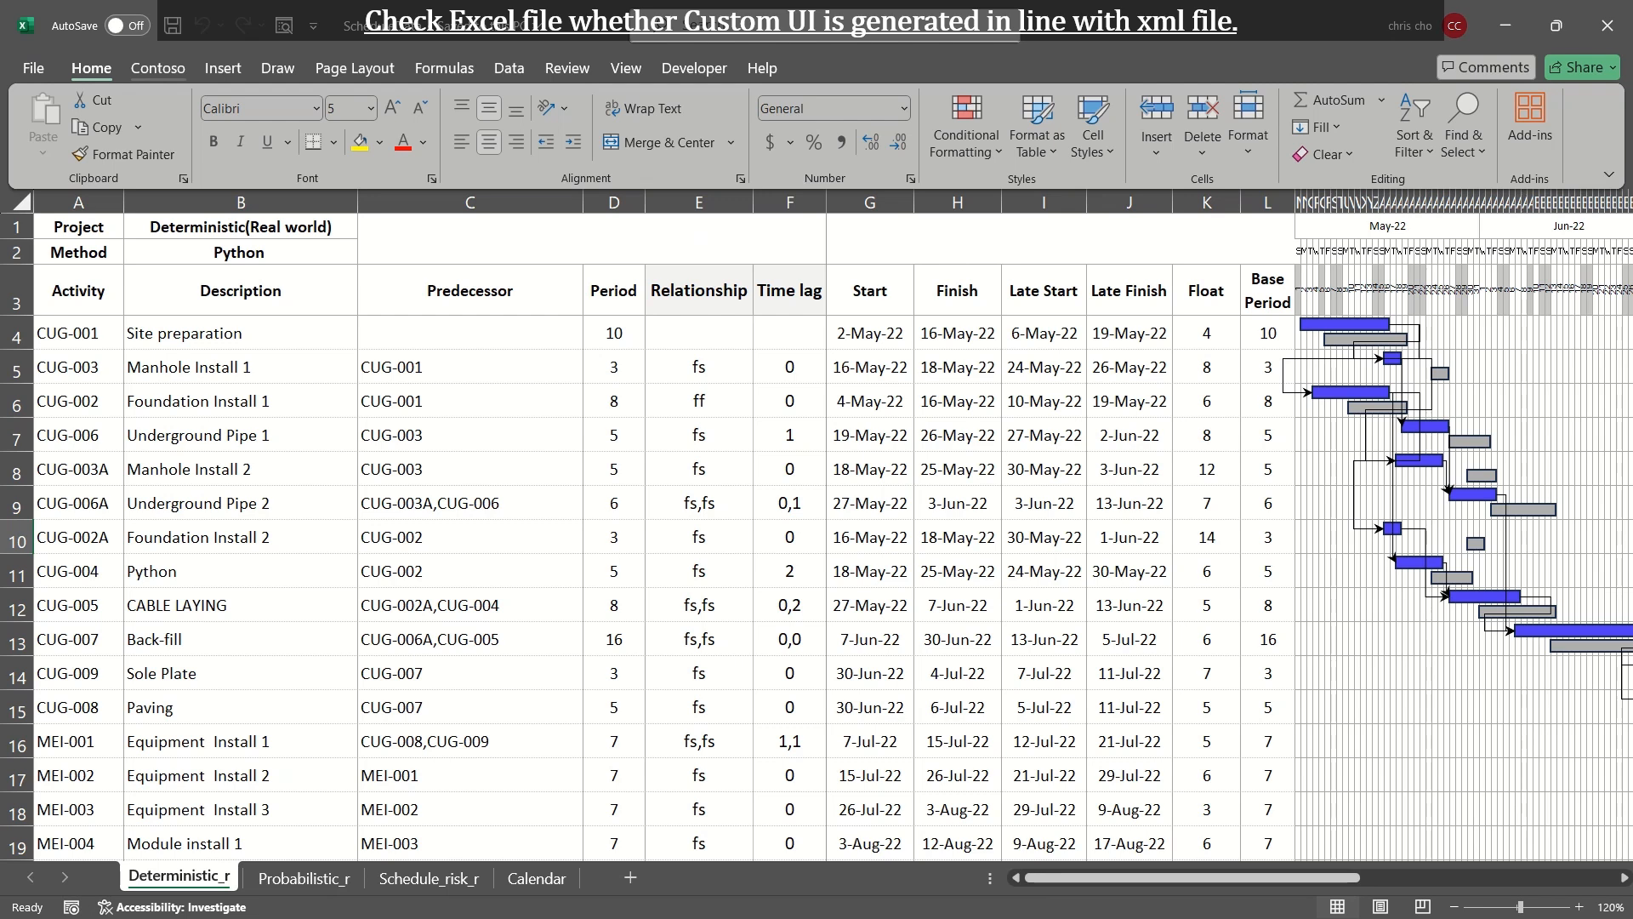
left_click(156, 68)
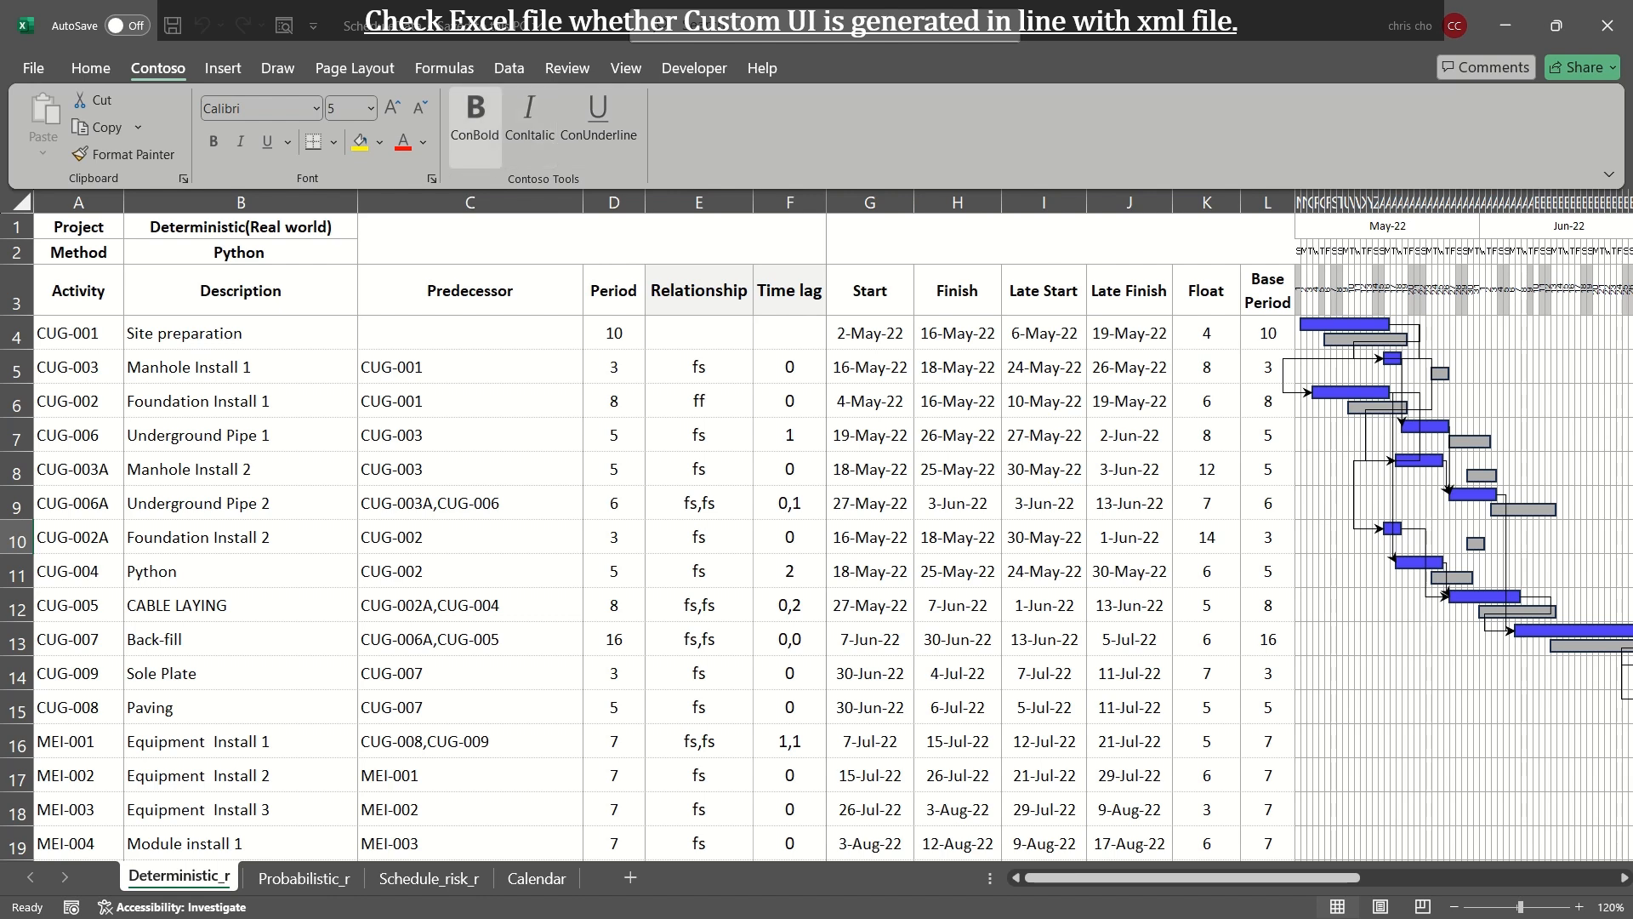
left_click(475, 124)
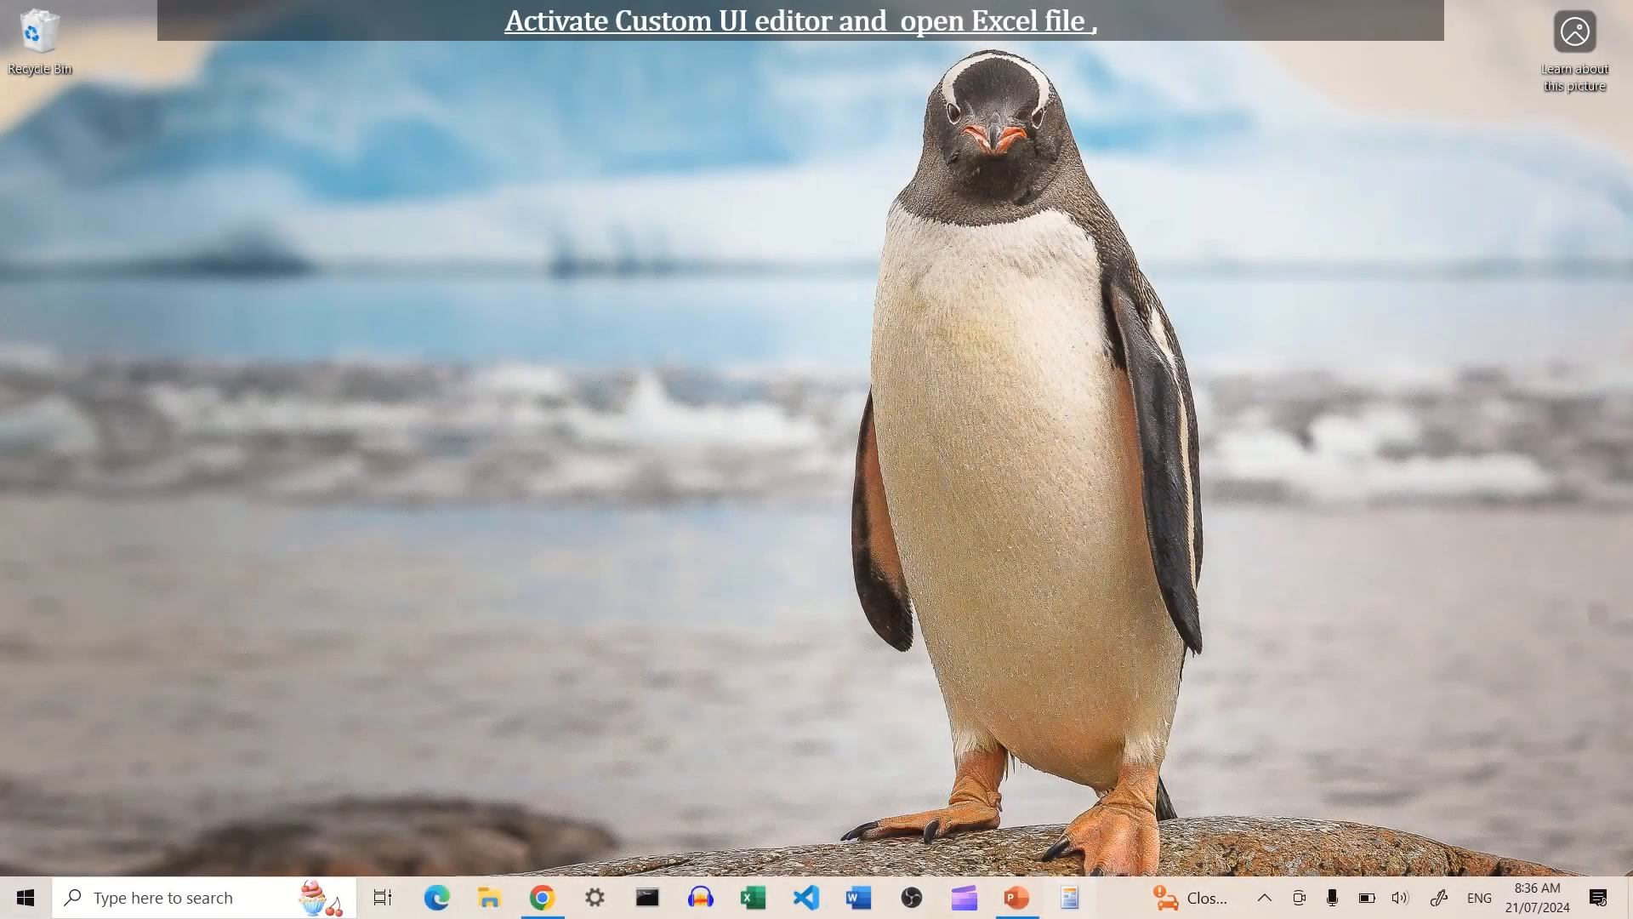
Step: Relaunch Custom UI Editor and open ScheduleData from the 006Scheduling-realworld folder to show its Contoso XML
left_click(1067, 896)
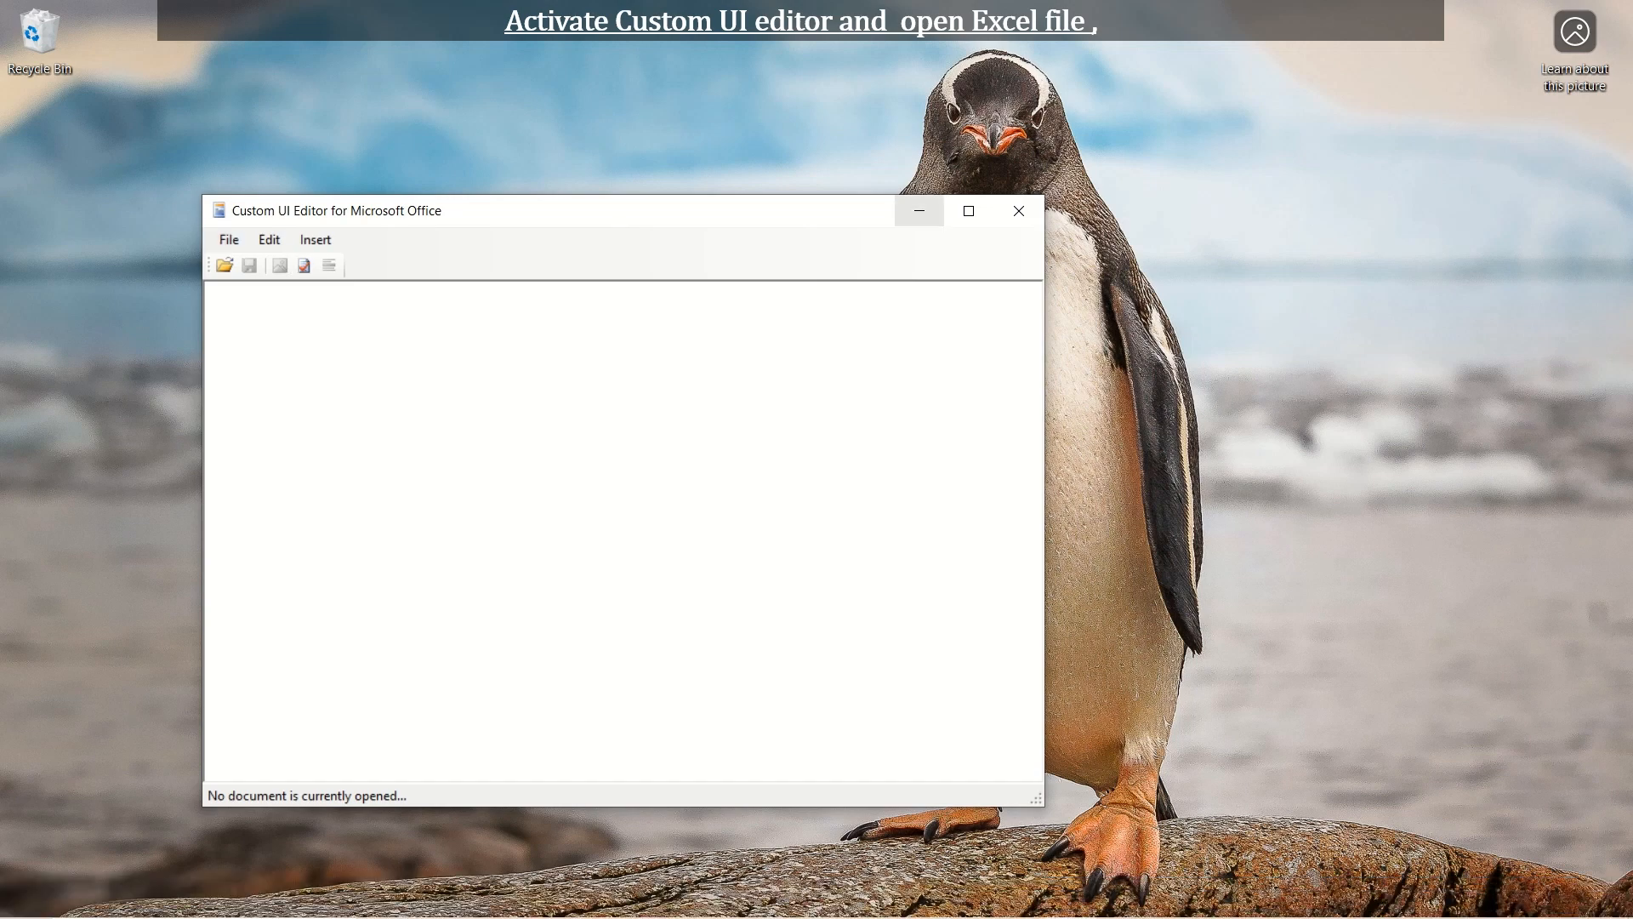
left_click(966, 211)
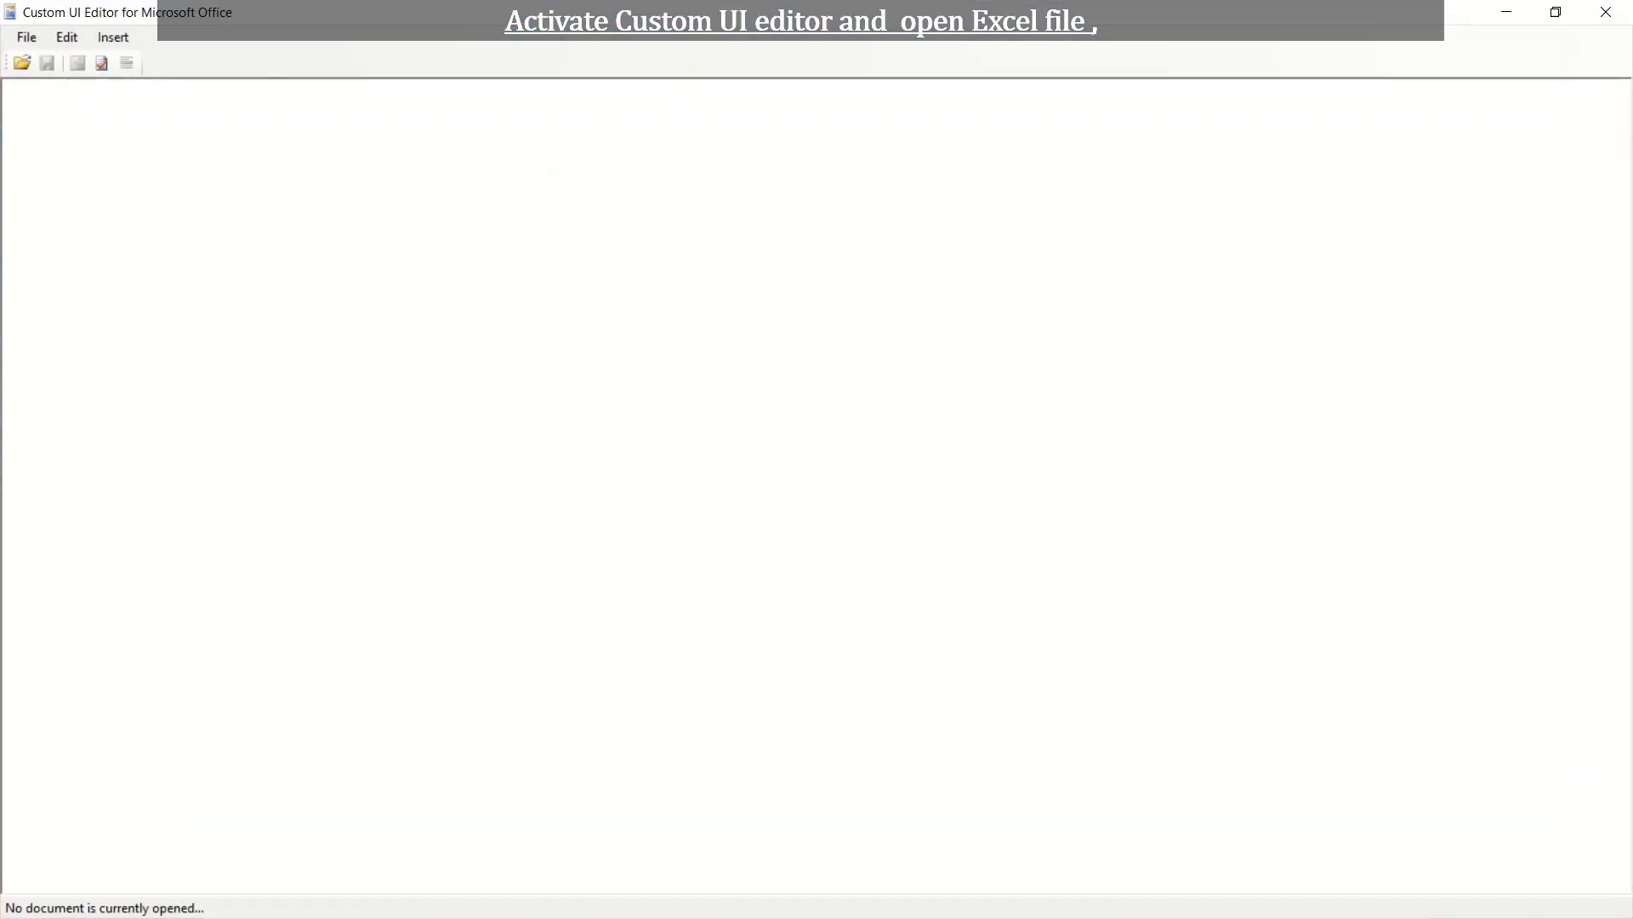
left_click(25, 36)
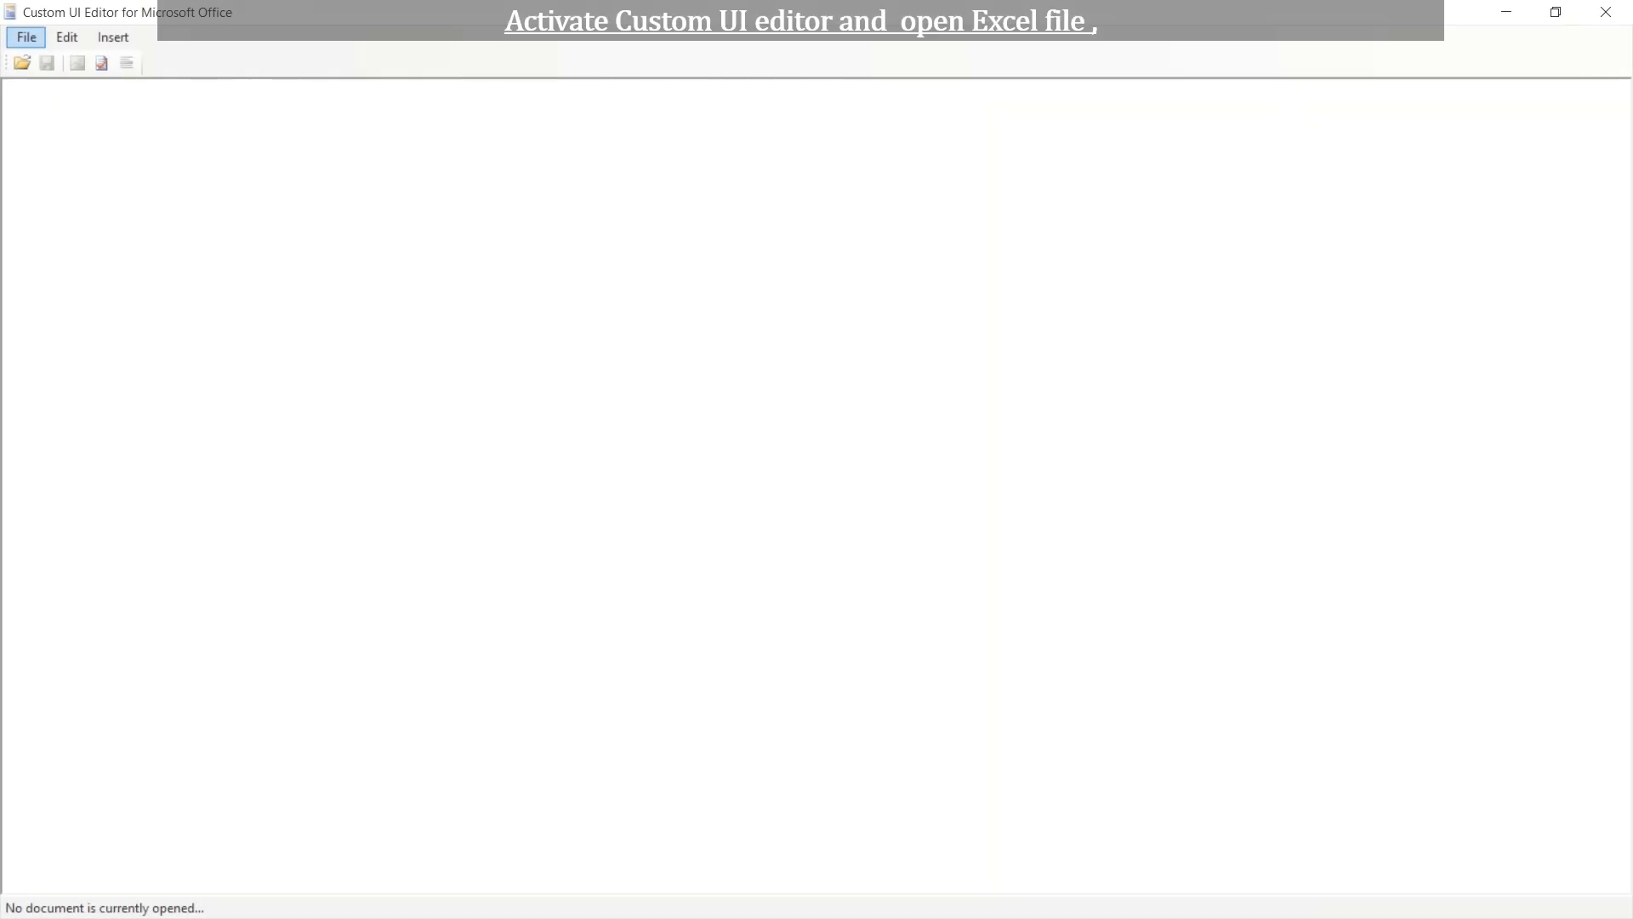
left_click(21, 63)
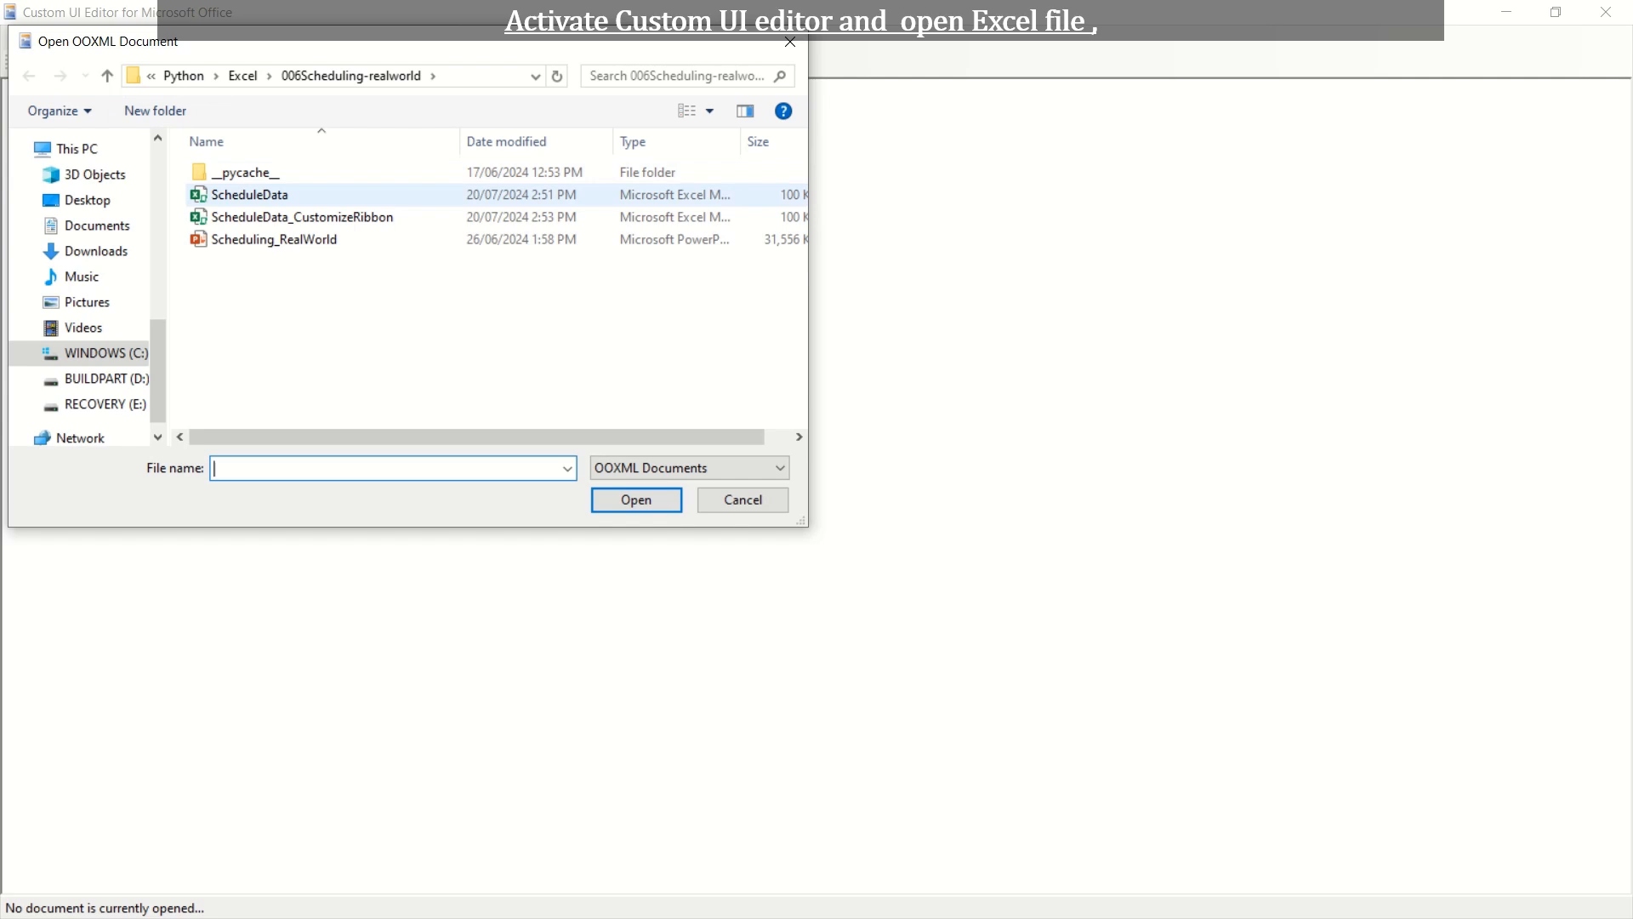
left_click(248, 194)
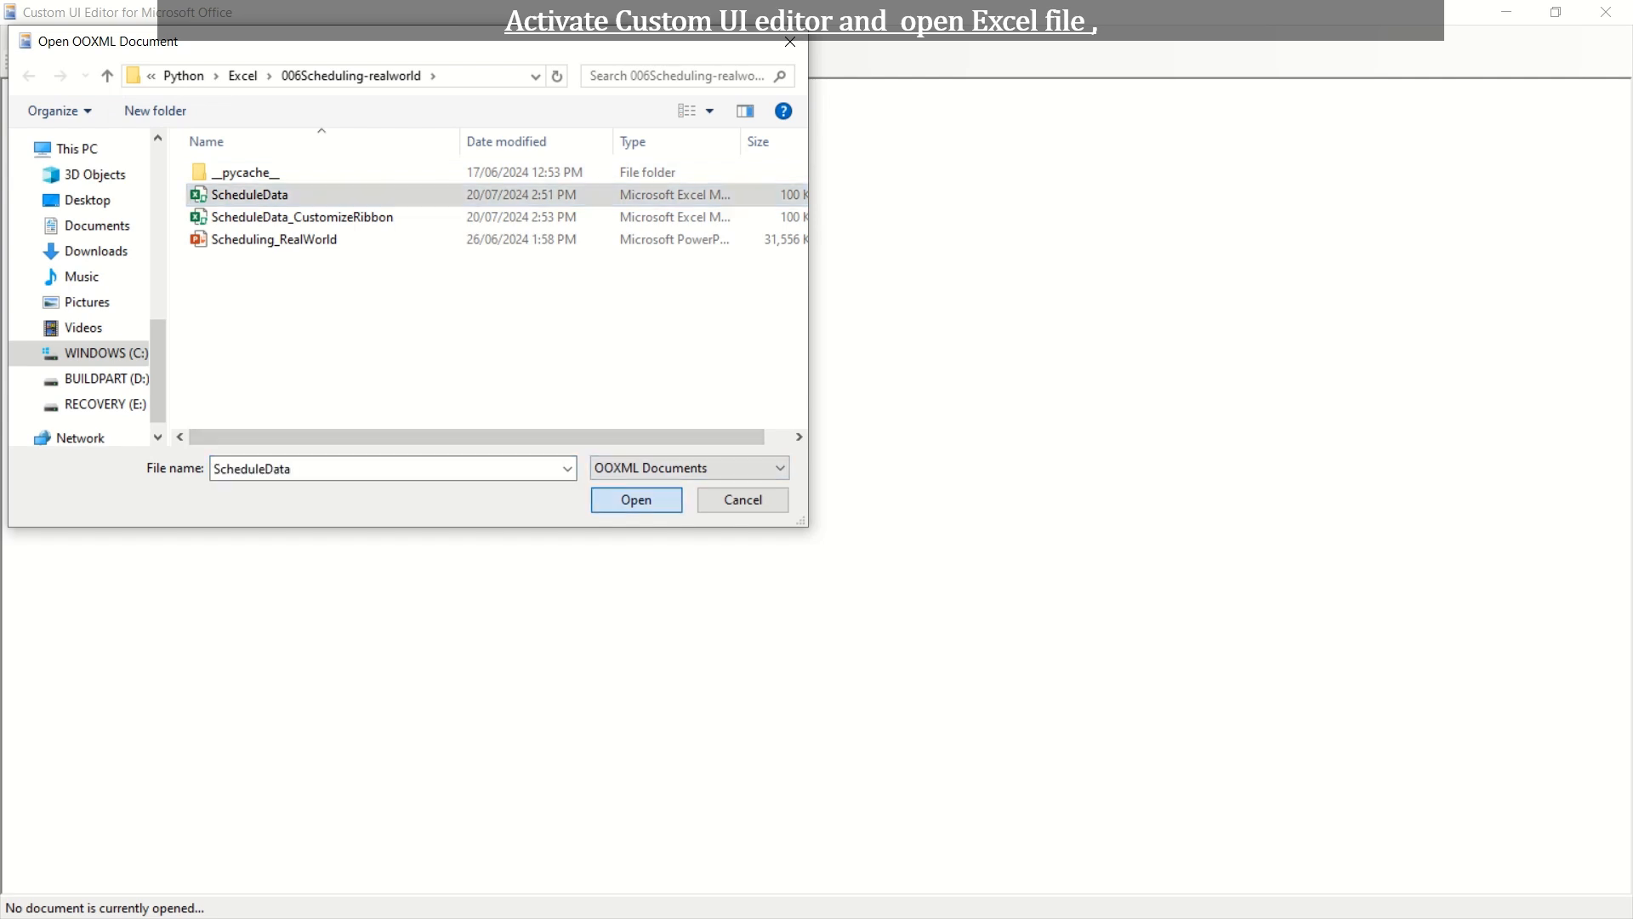
left_click(634, 500)
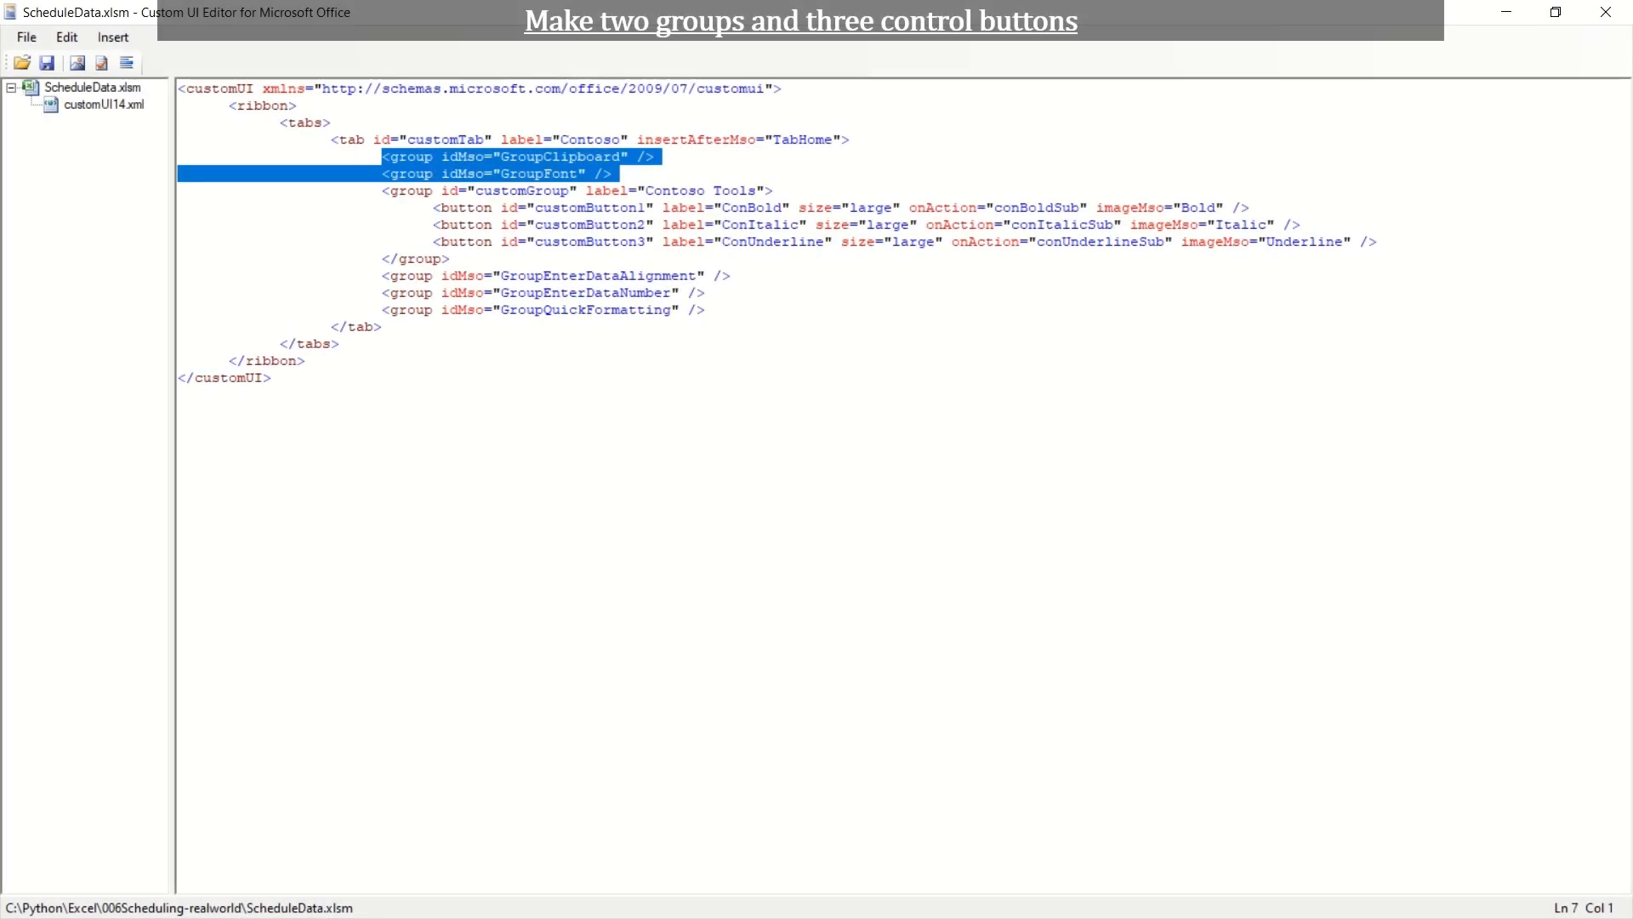
Step: Delete the built-in group lines and dismiss the duplicate-ID error while building Theoretical and Real_World groups
key("Delete")
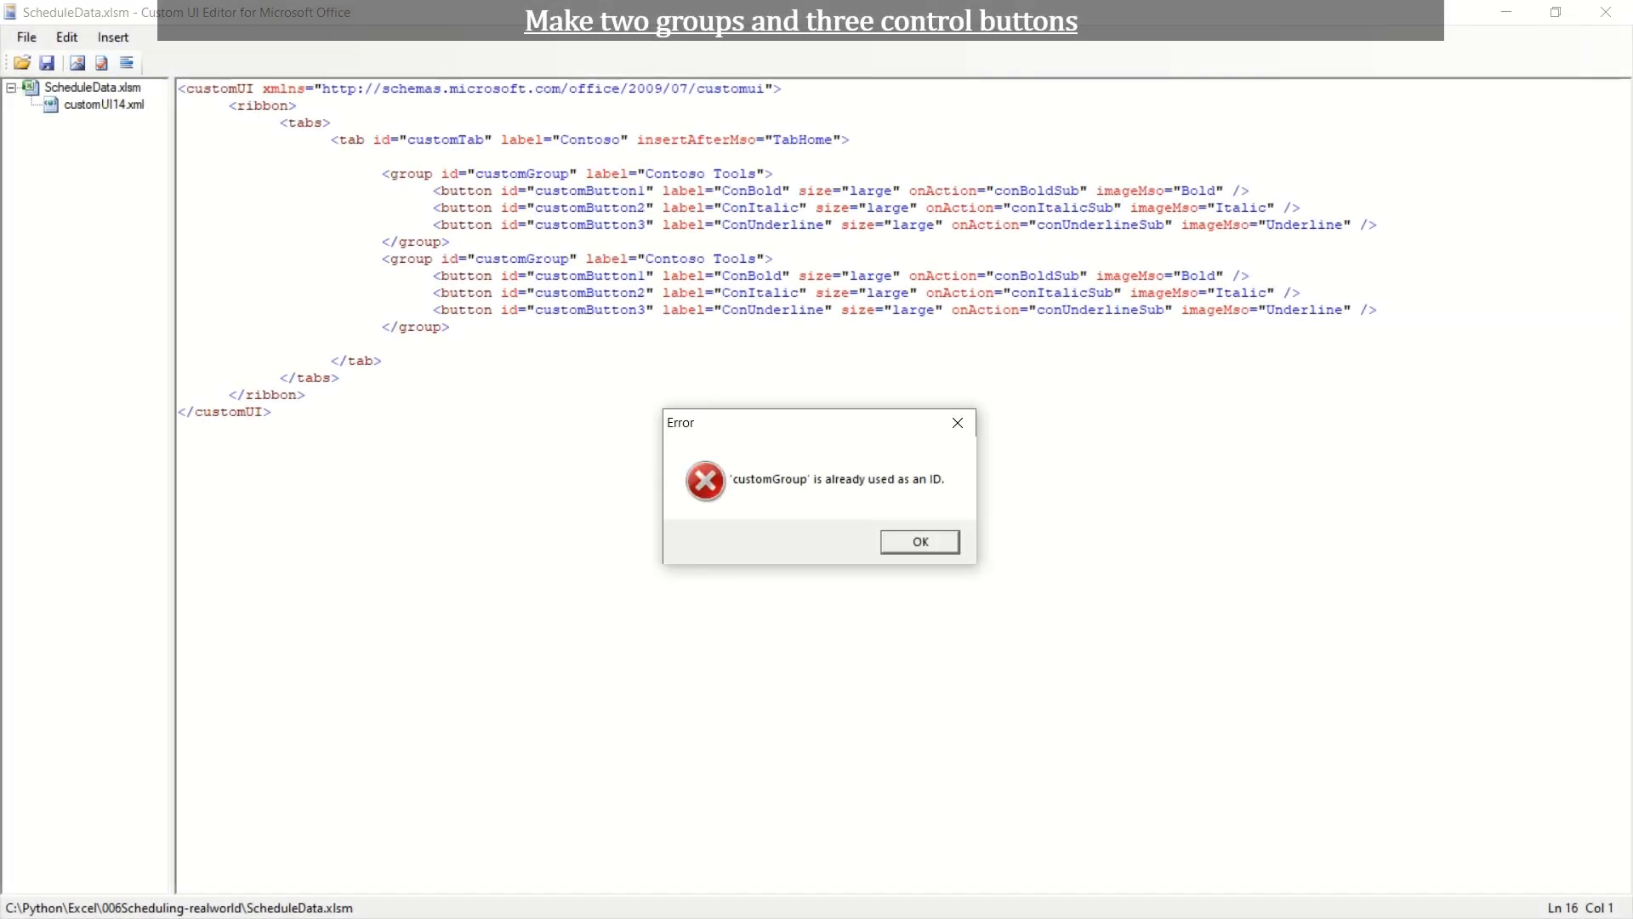
left_click(918, 541)
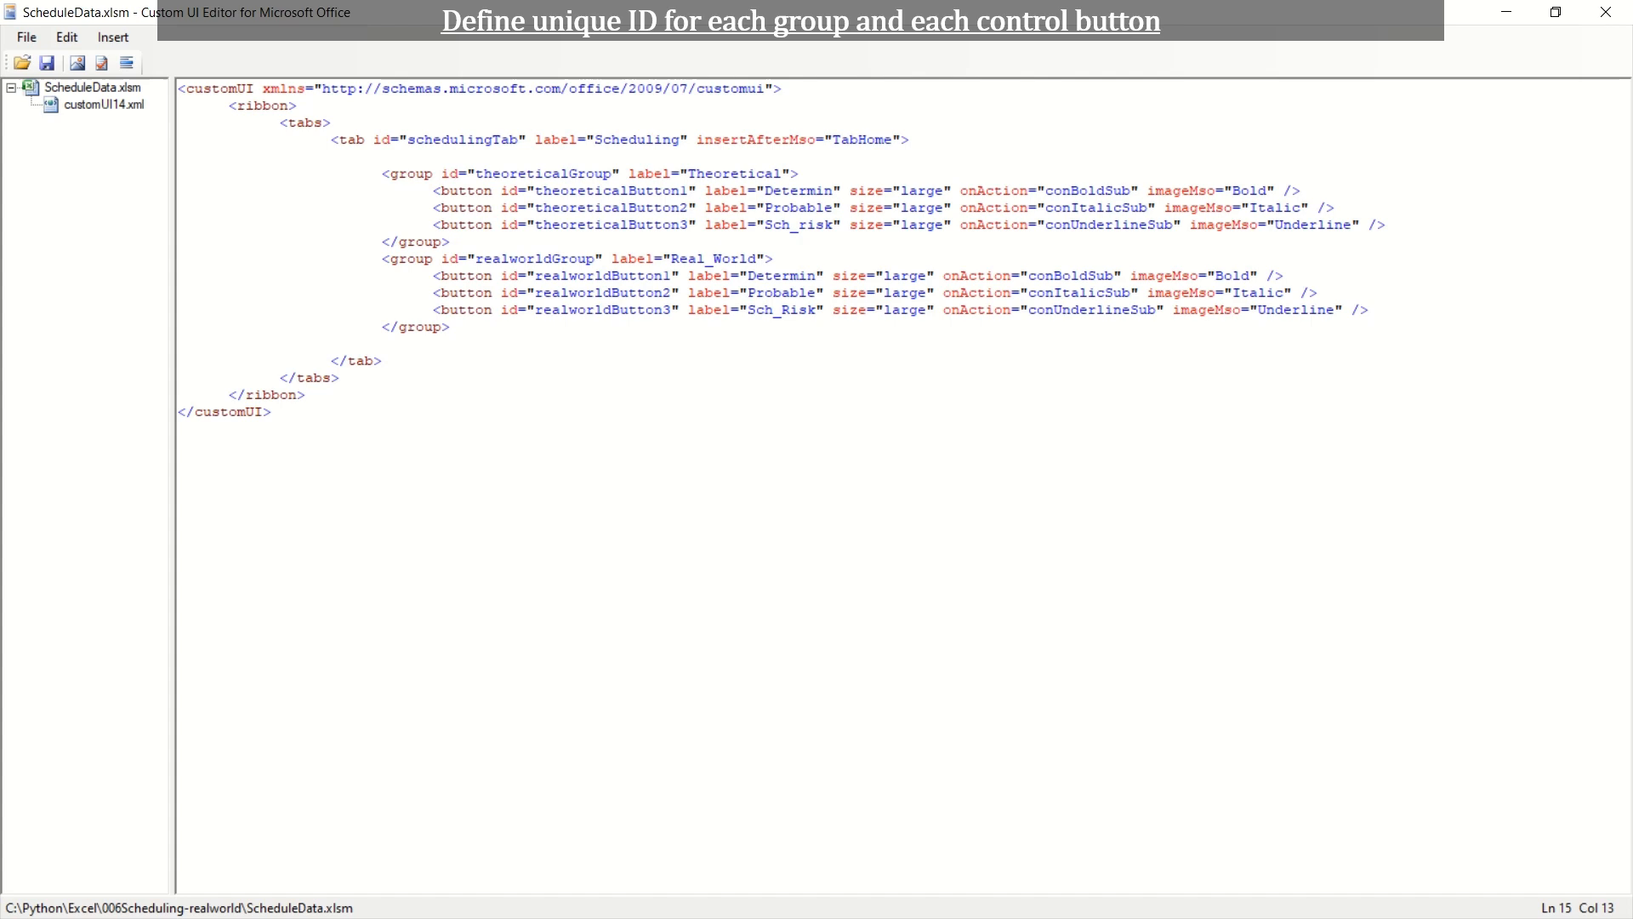
Step: Review the Theoretical and Real_World group and button IDs, then validate the XML as well formed
left_click(383, 173)
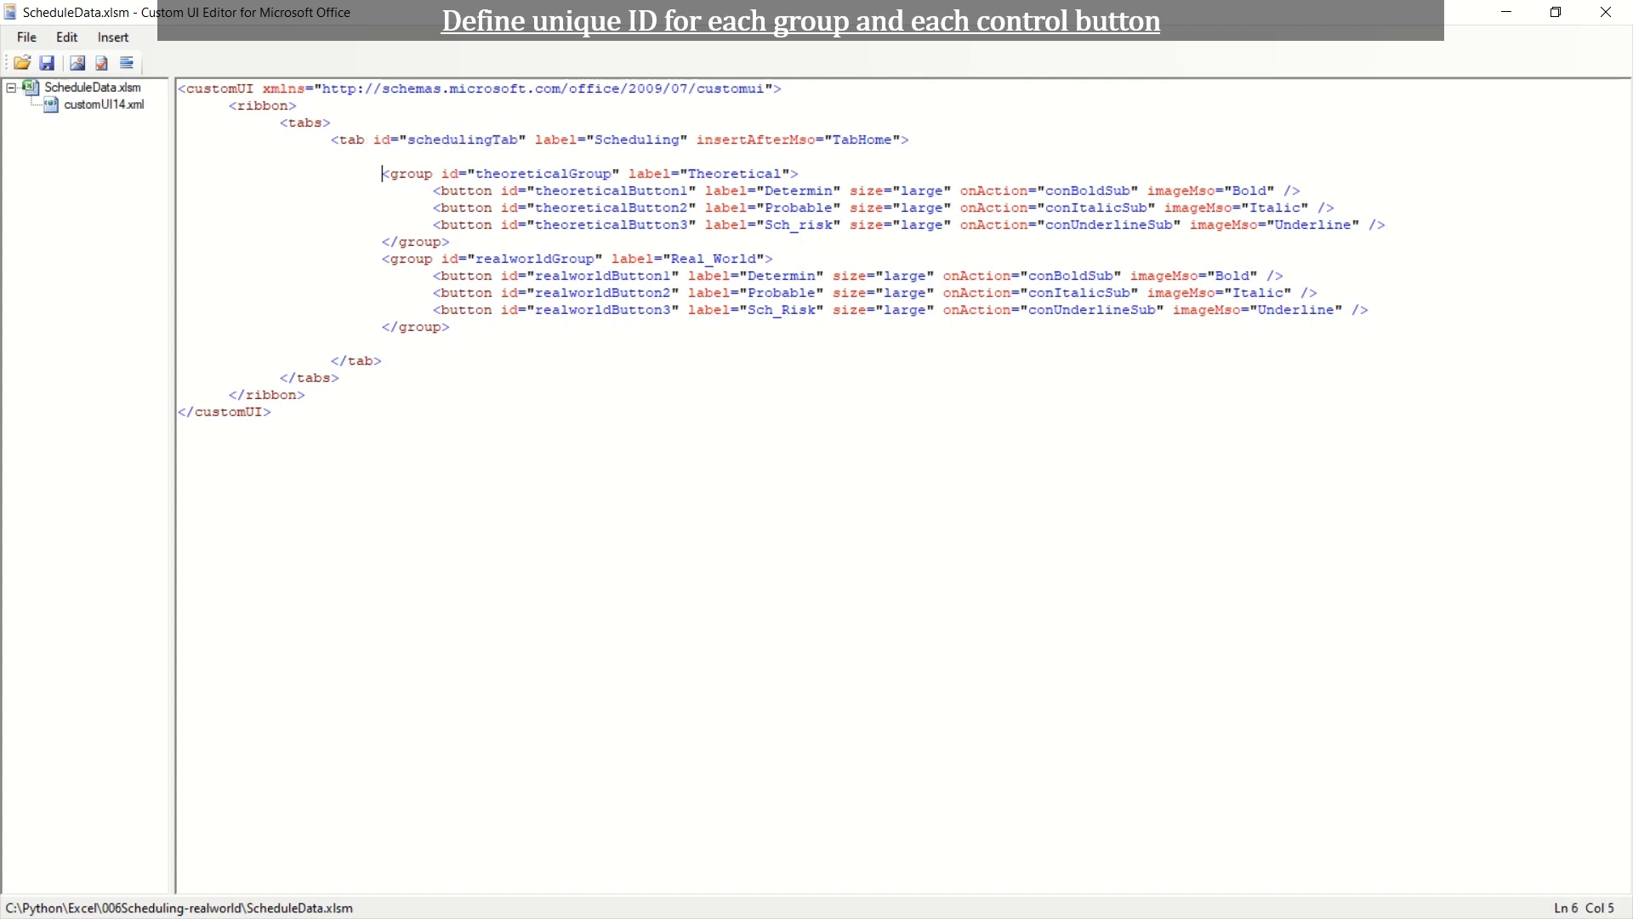
left_click(383, 258)
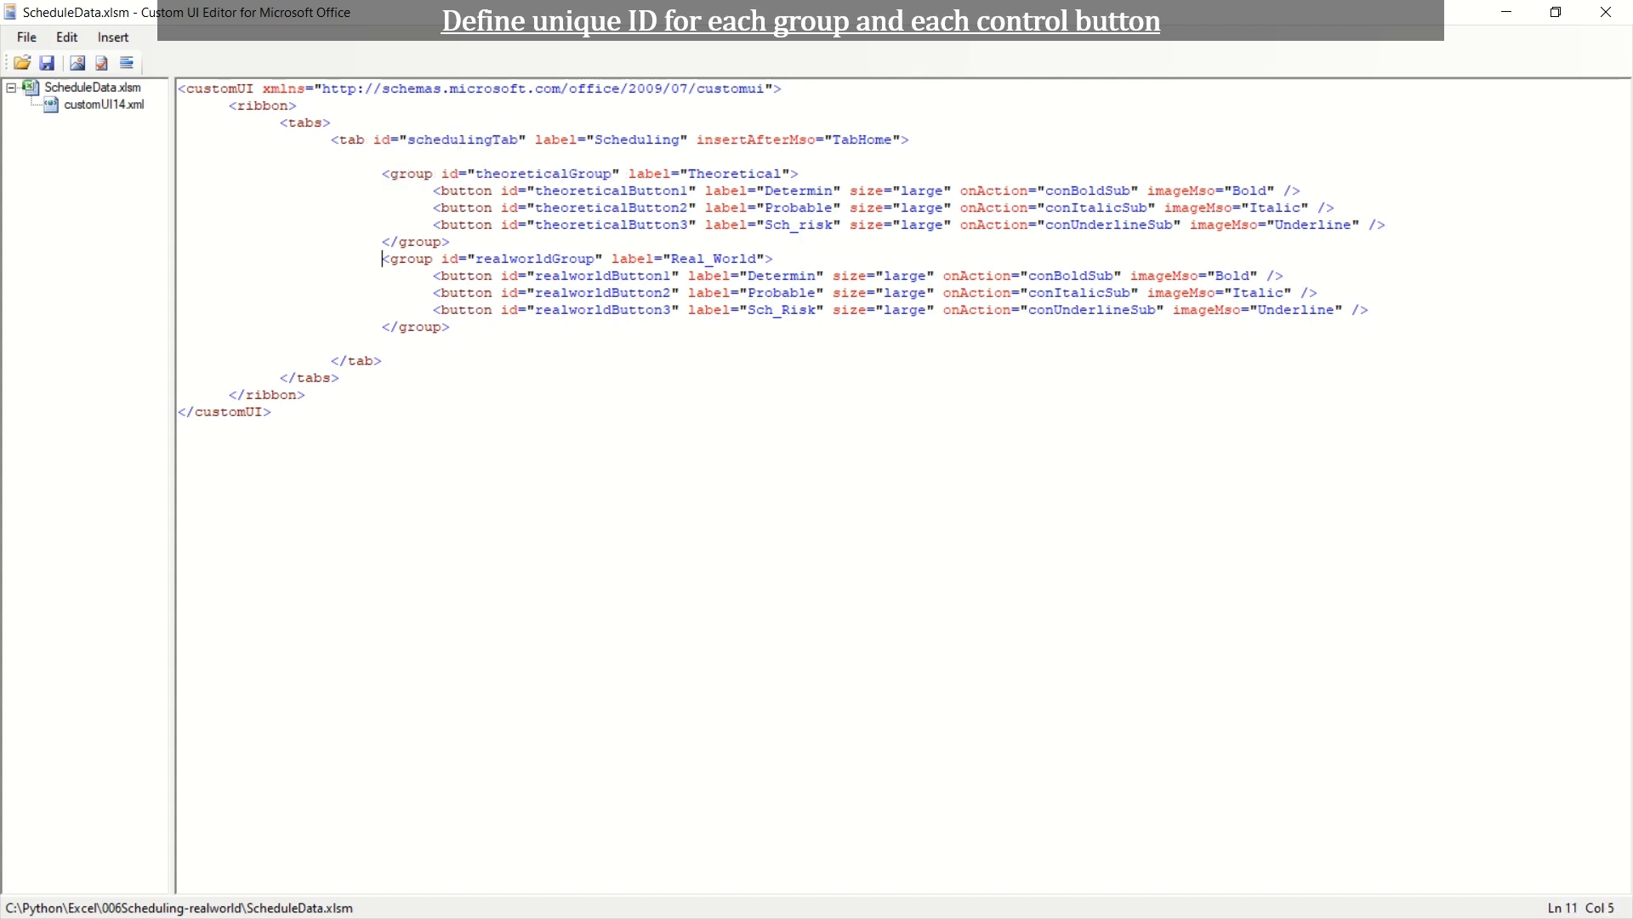
left_click(434, 188)
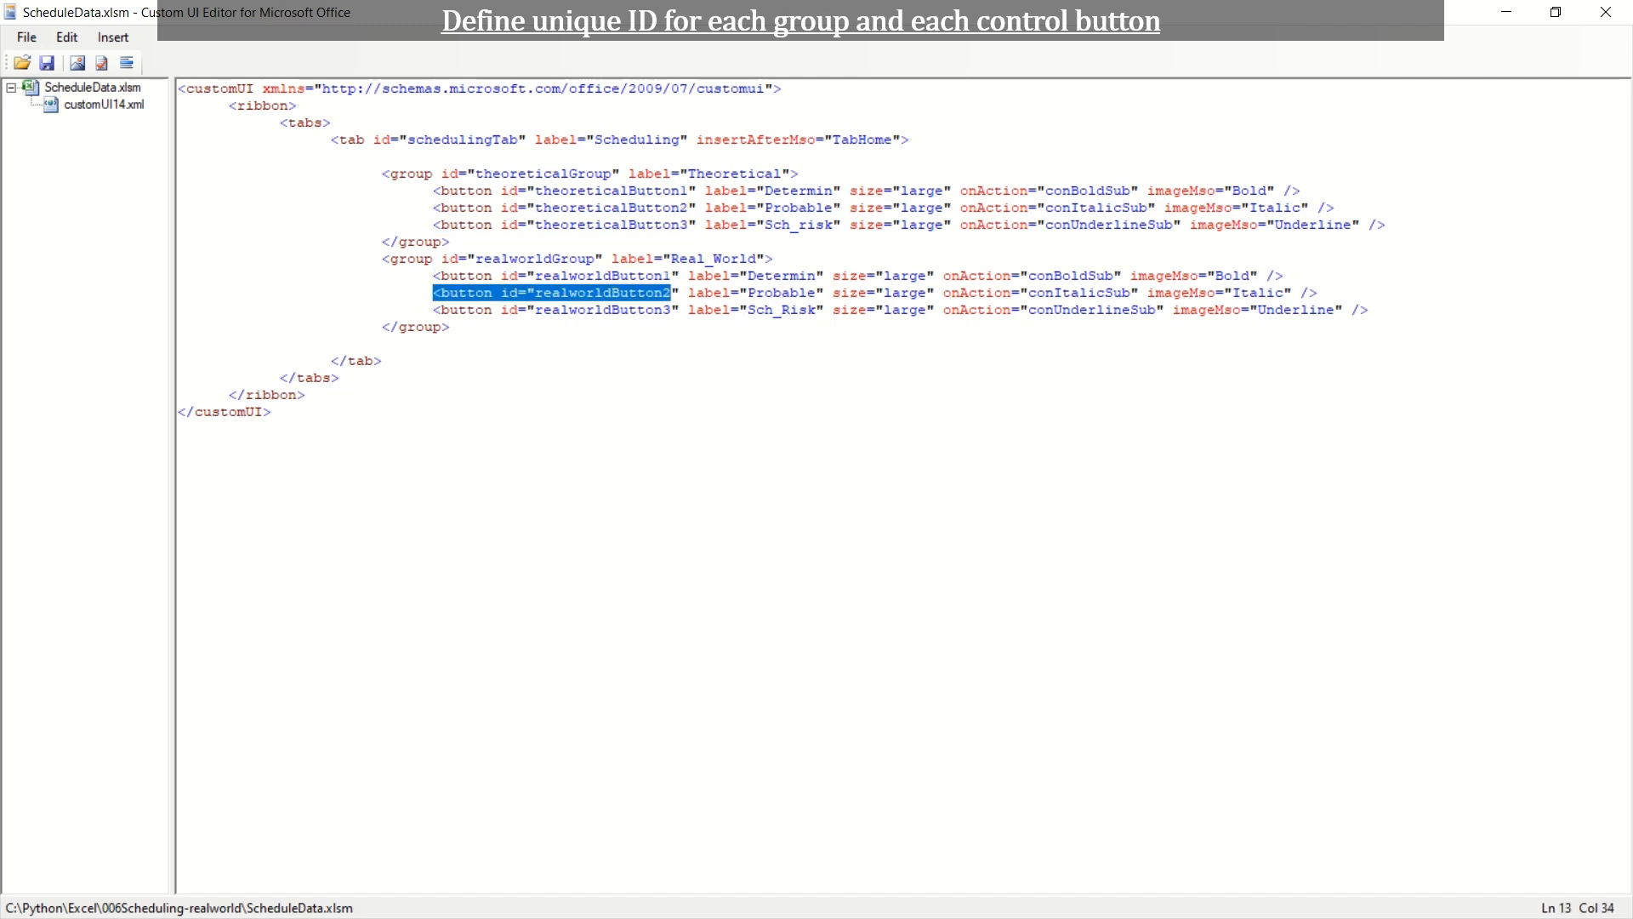
left_click(551, 308)
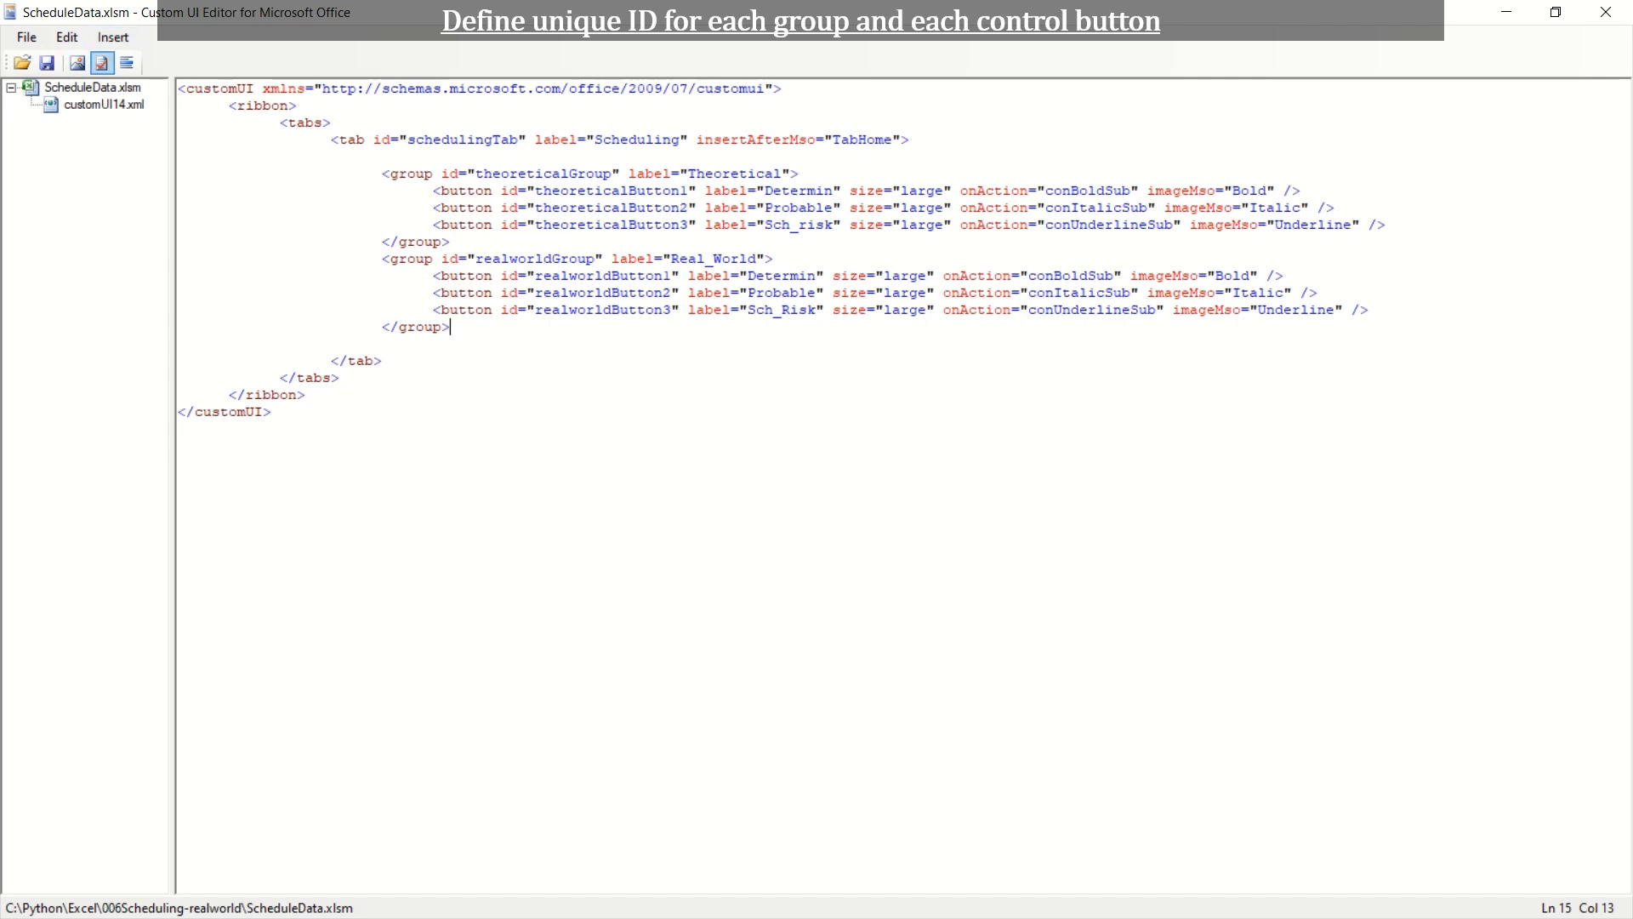
left_click(101, 63)
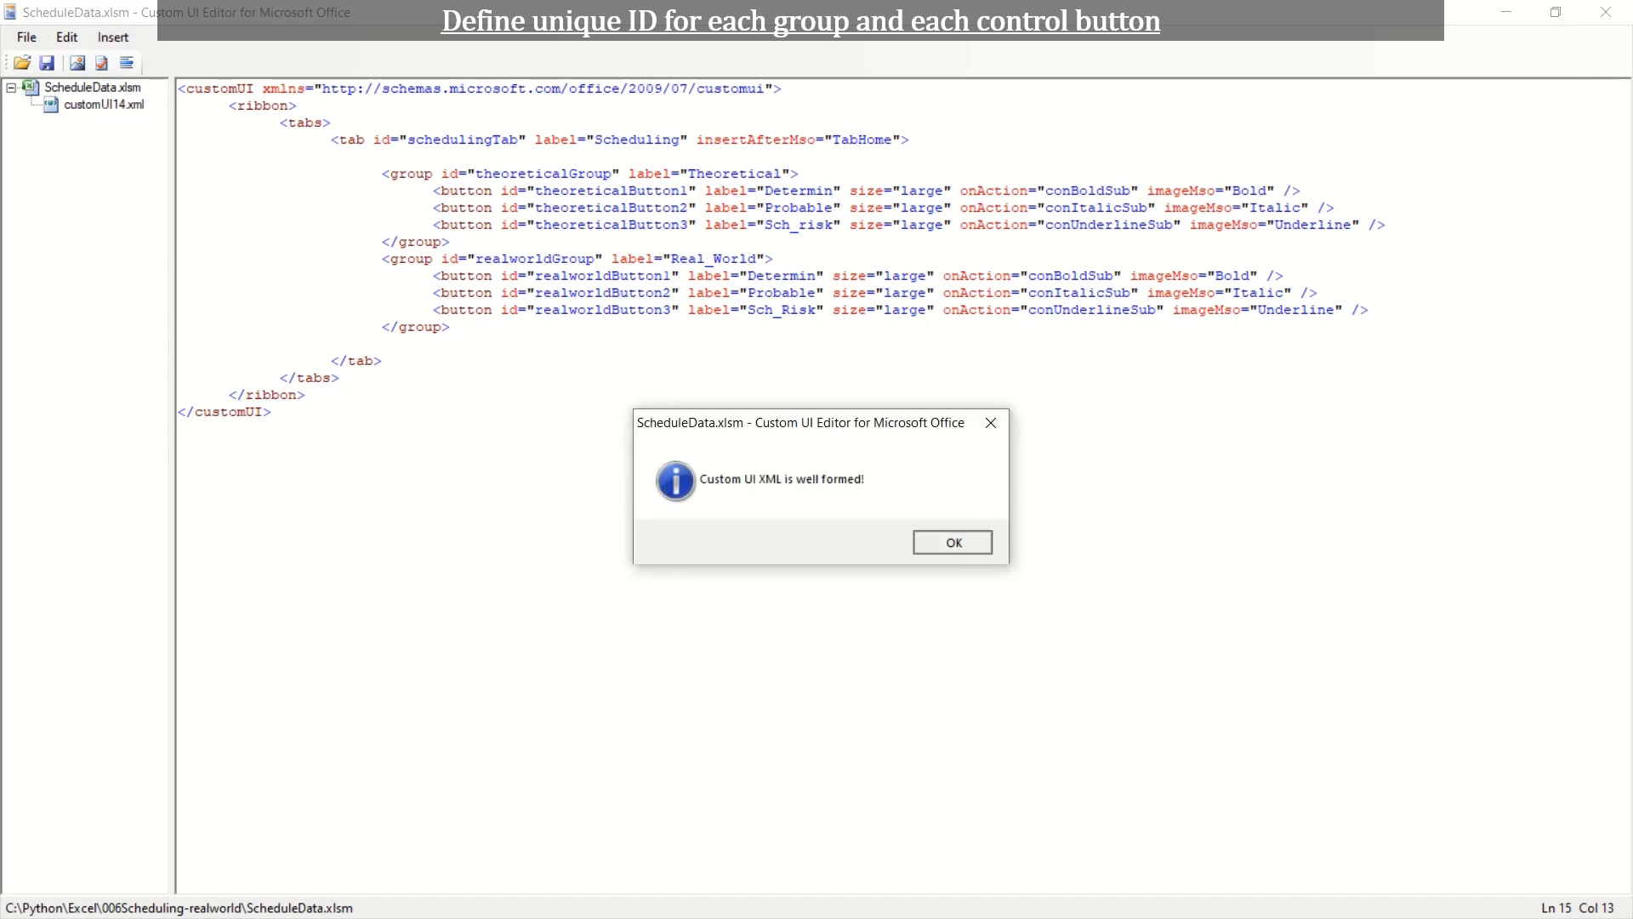
left_click(949, 541)
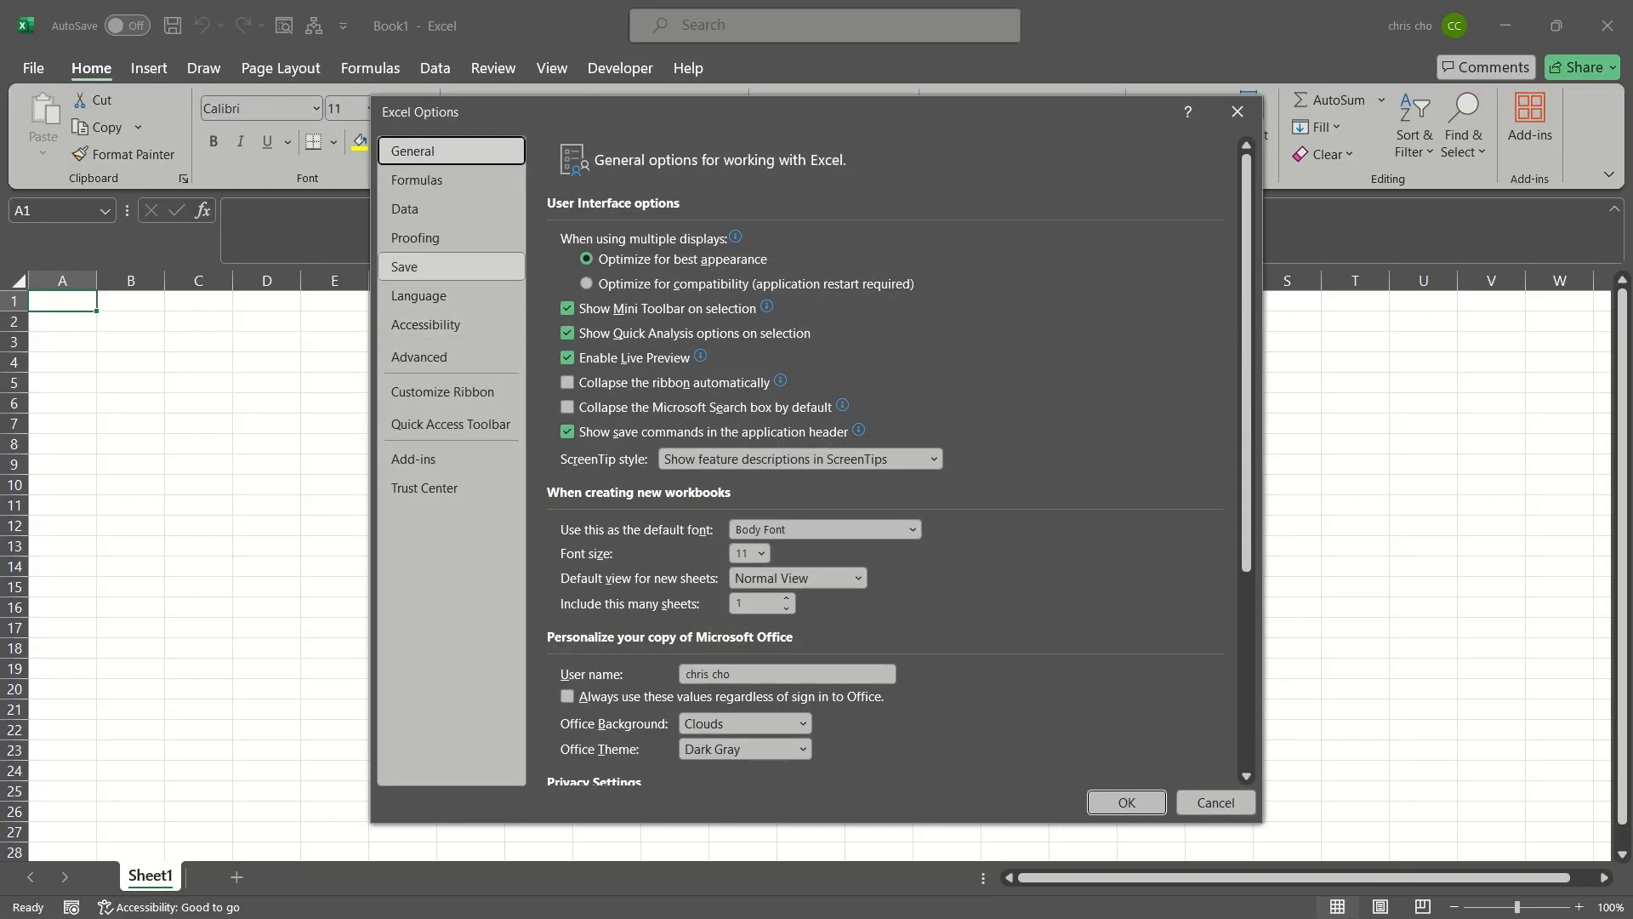
Step: Show the Customize Ribbon page in Excel Options
left_click(442, 392)
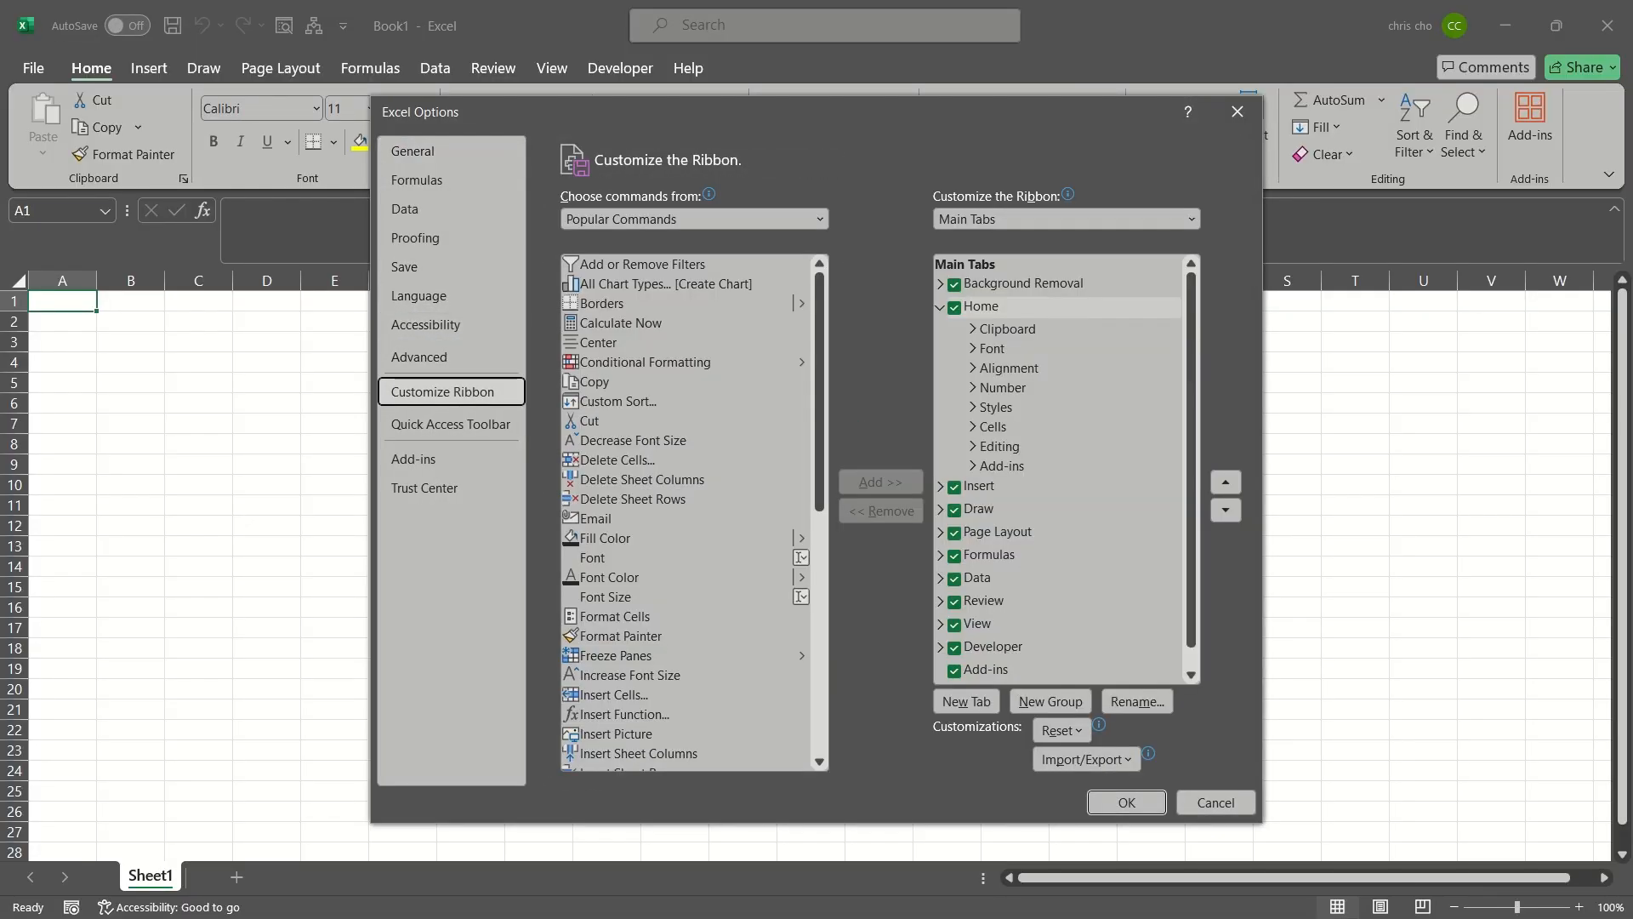
left_click(665, 284)
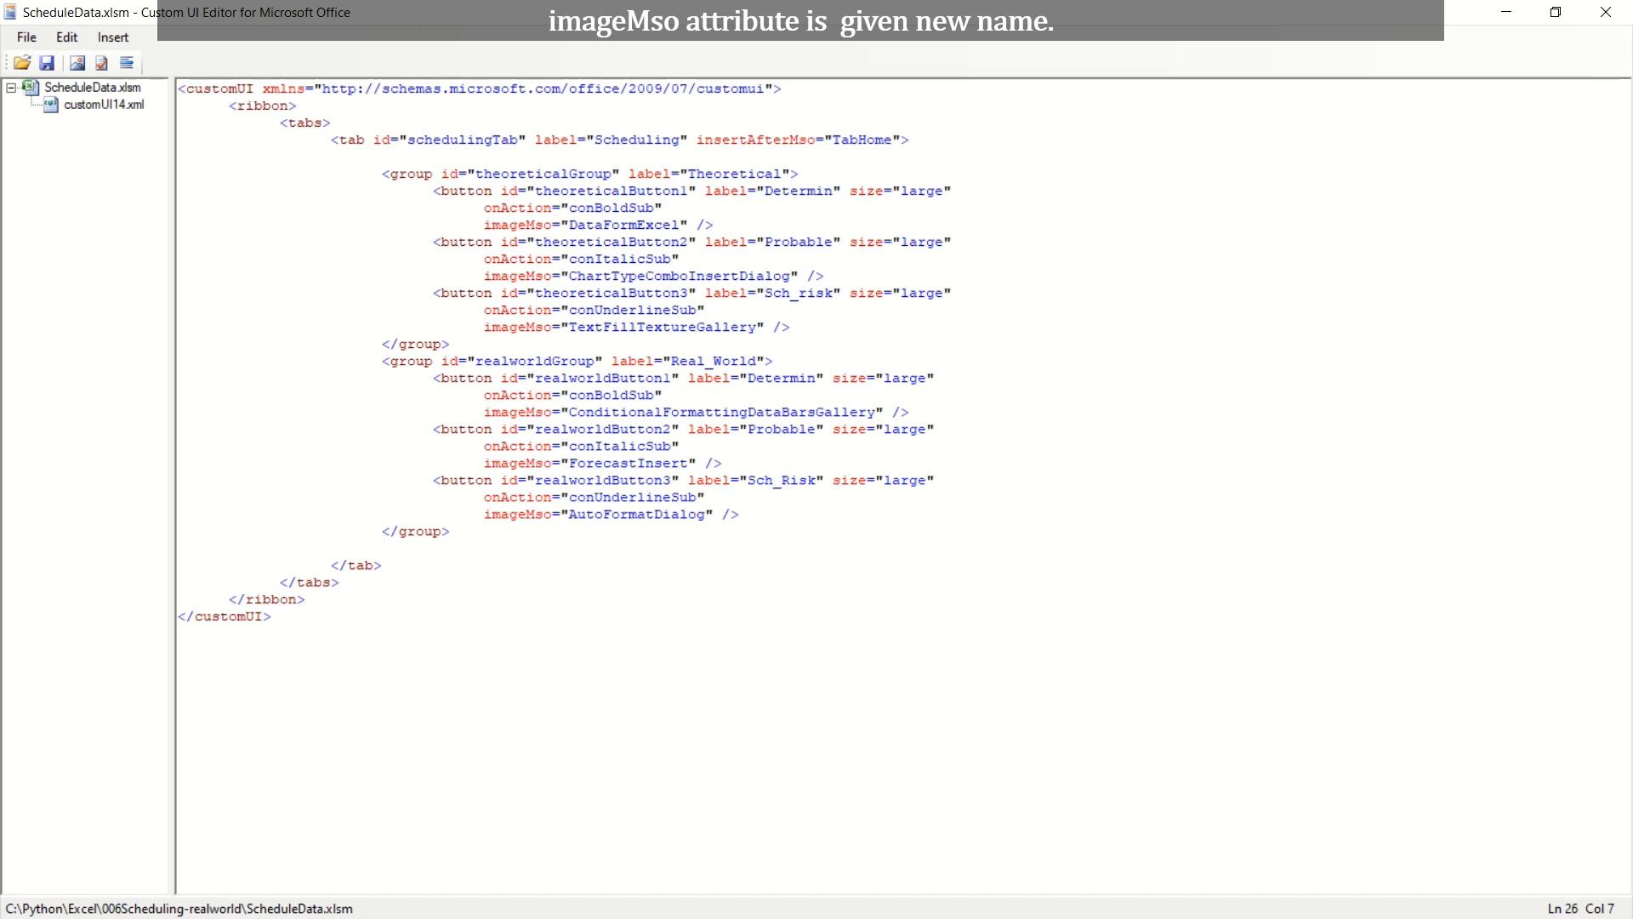
Step: Validate the XML with distinct imageMso icons such as DataFormExcel and ForecastInsert, then save the workbook
left_click(102, 63)
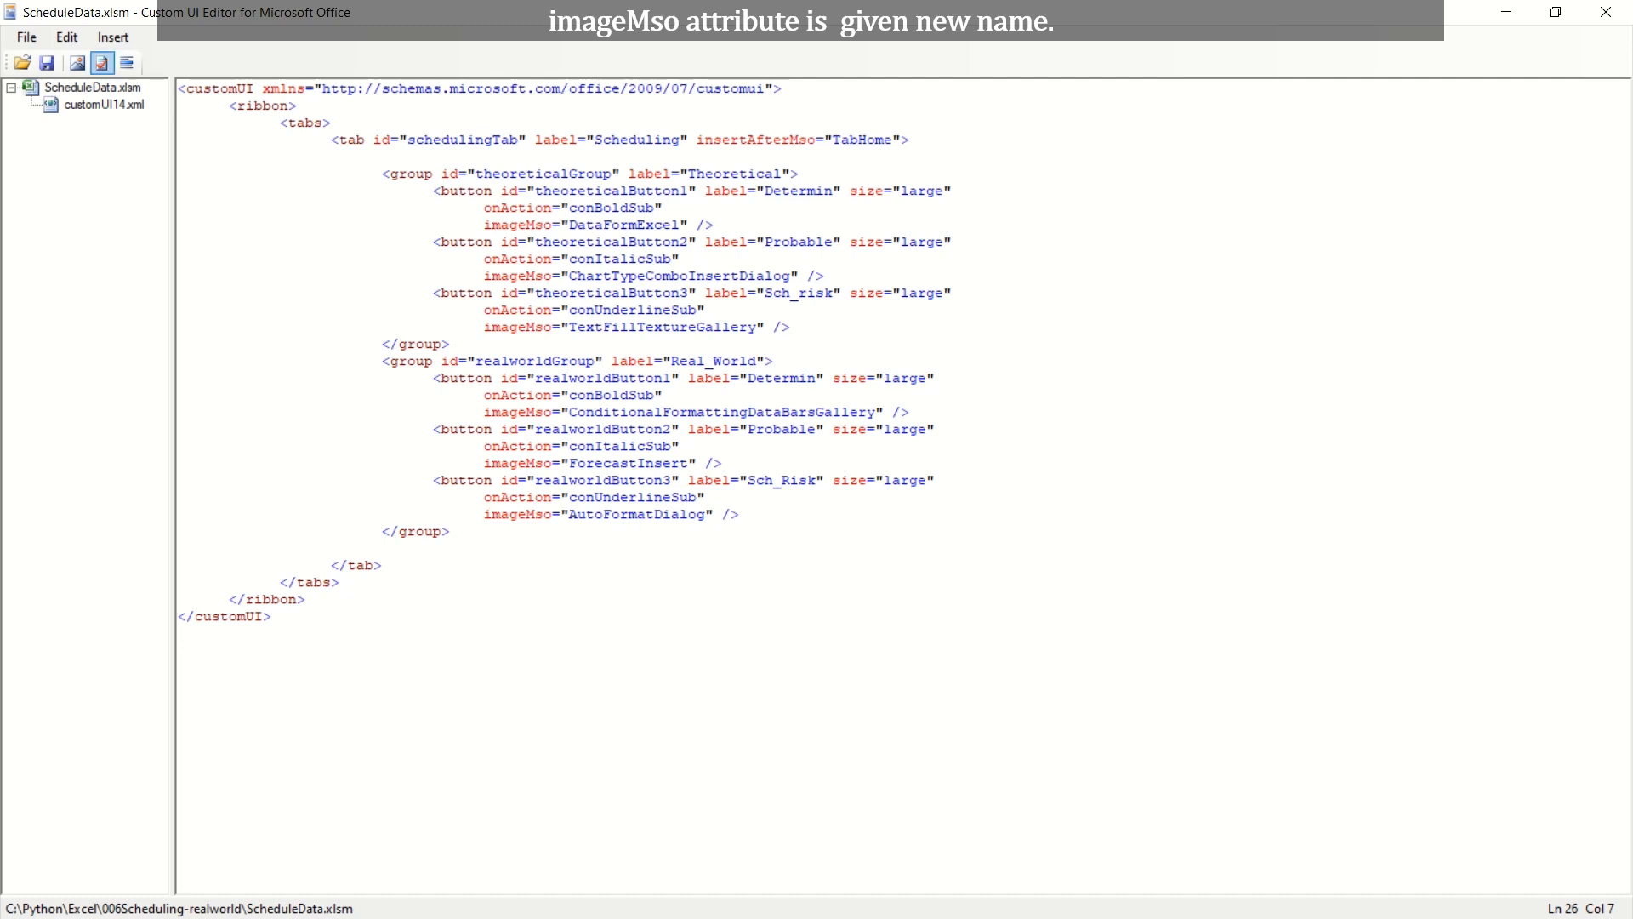
left_click(101, 63)
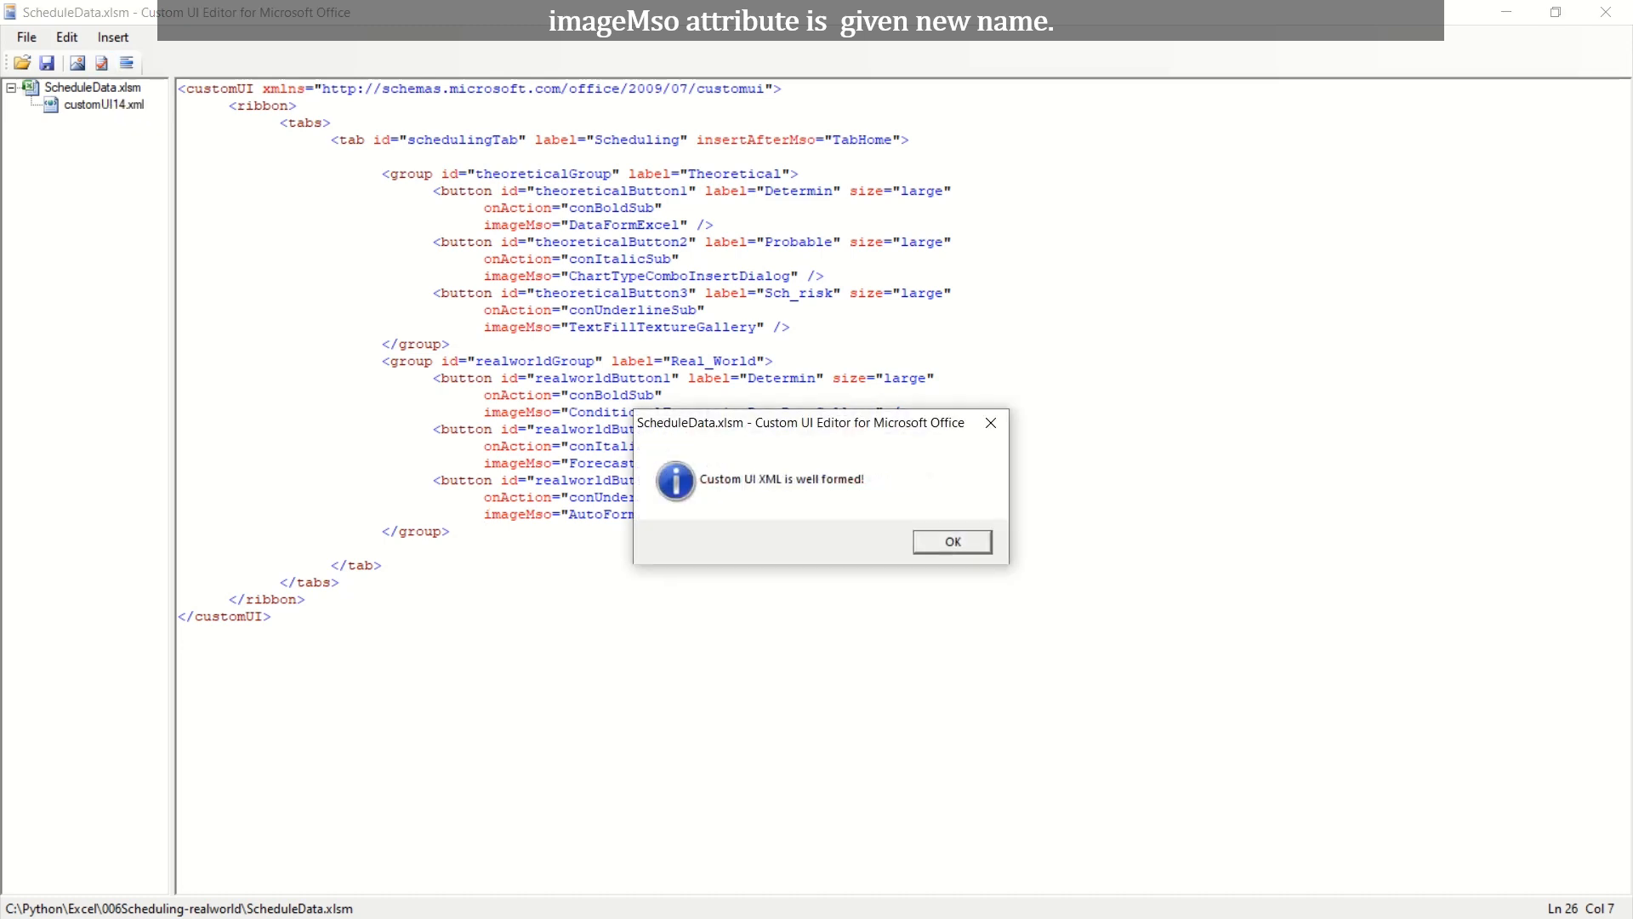
left_click(950, 541)
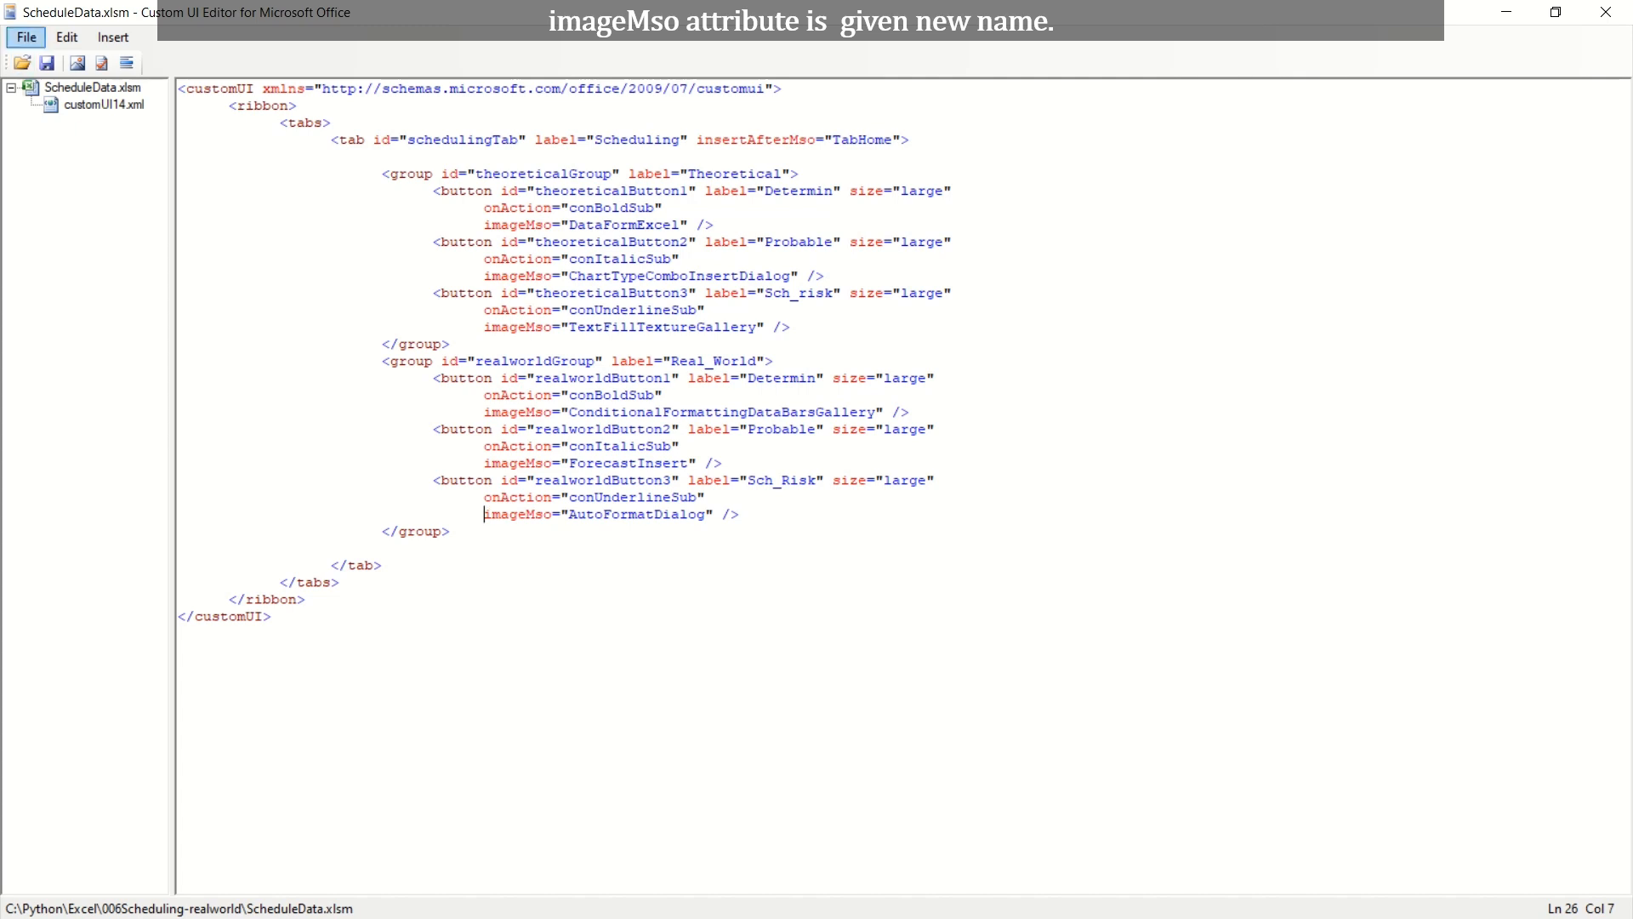
left_click(26, 36)
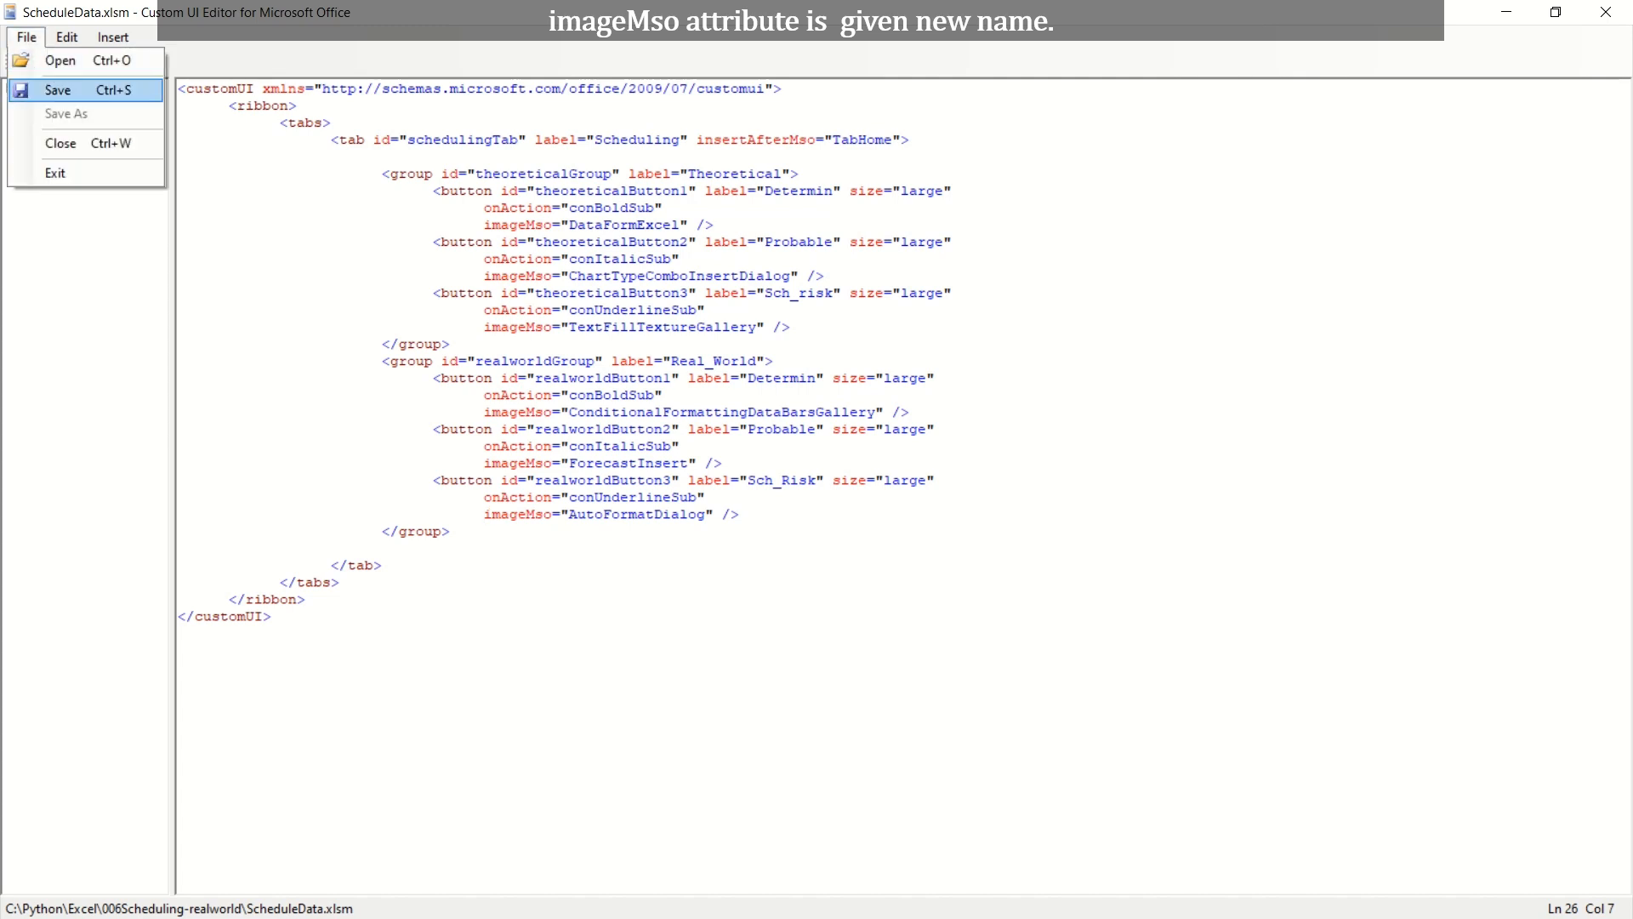
left_click(58, 90)
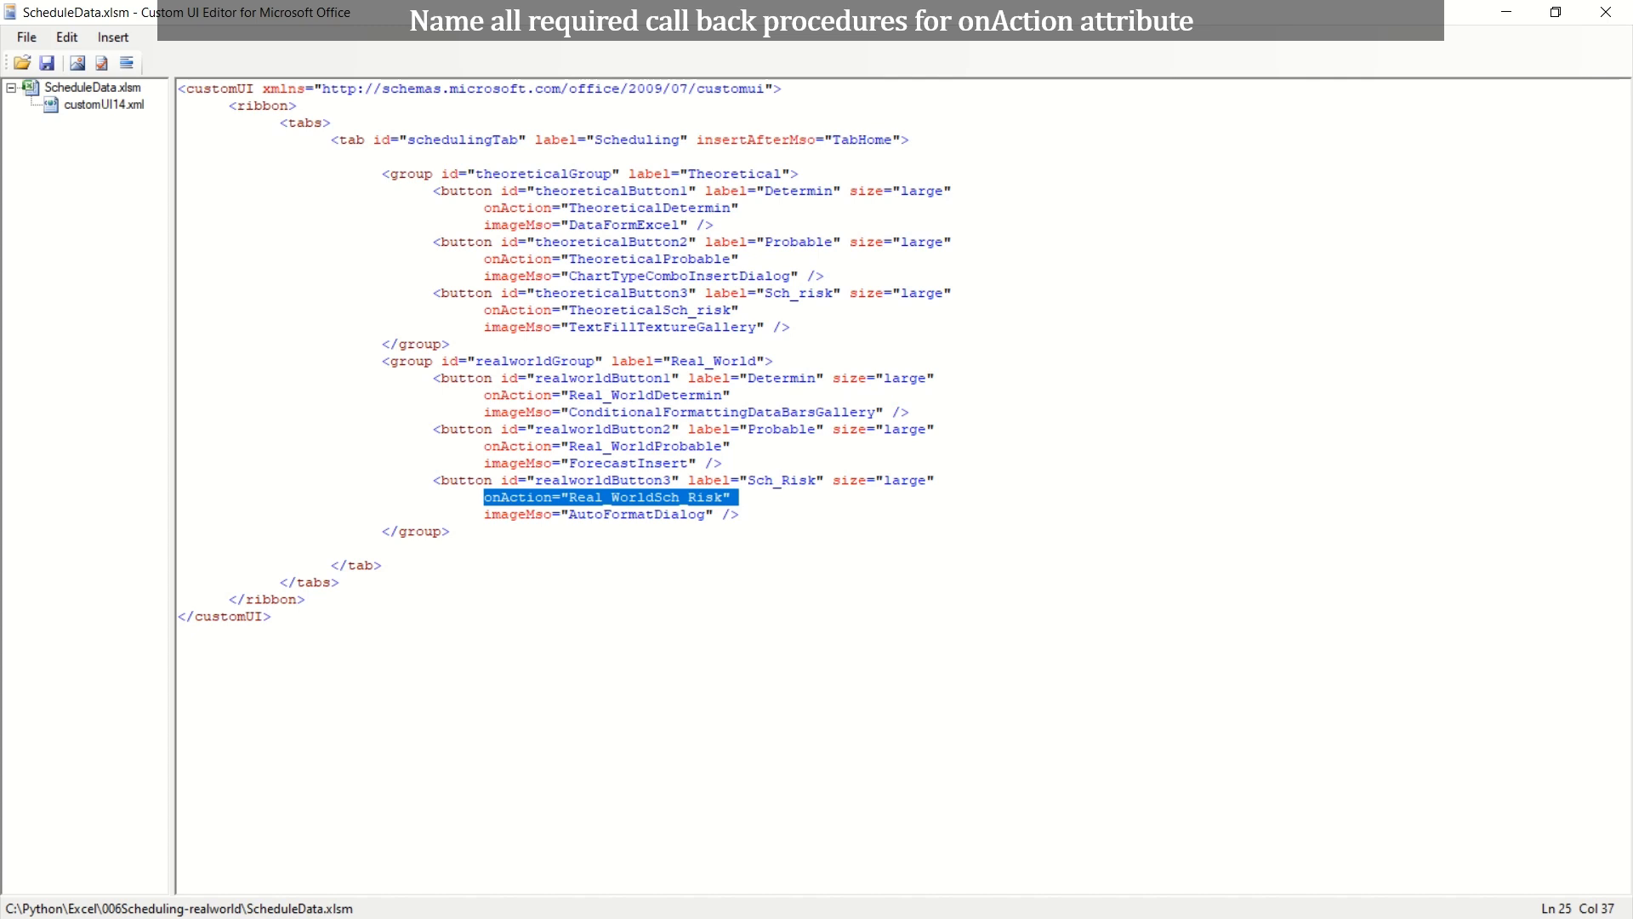
Step: Generate callbacks for the renamed onAction procedures such as TheoreticalDetermin and Real_WorldProbable
left_click(126, 63)
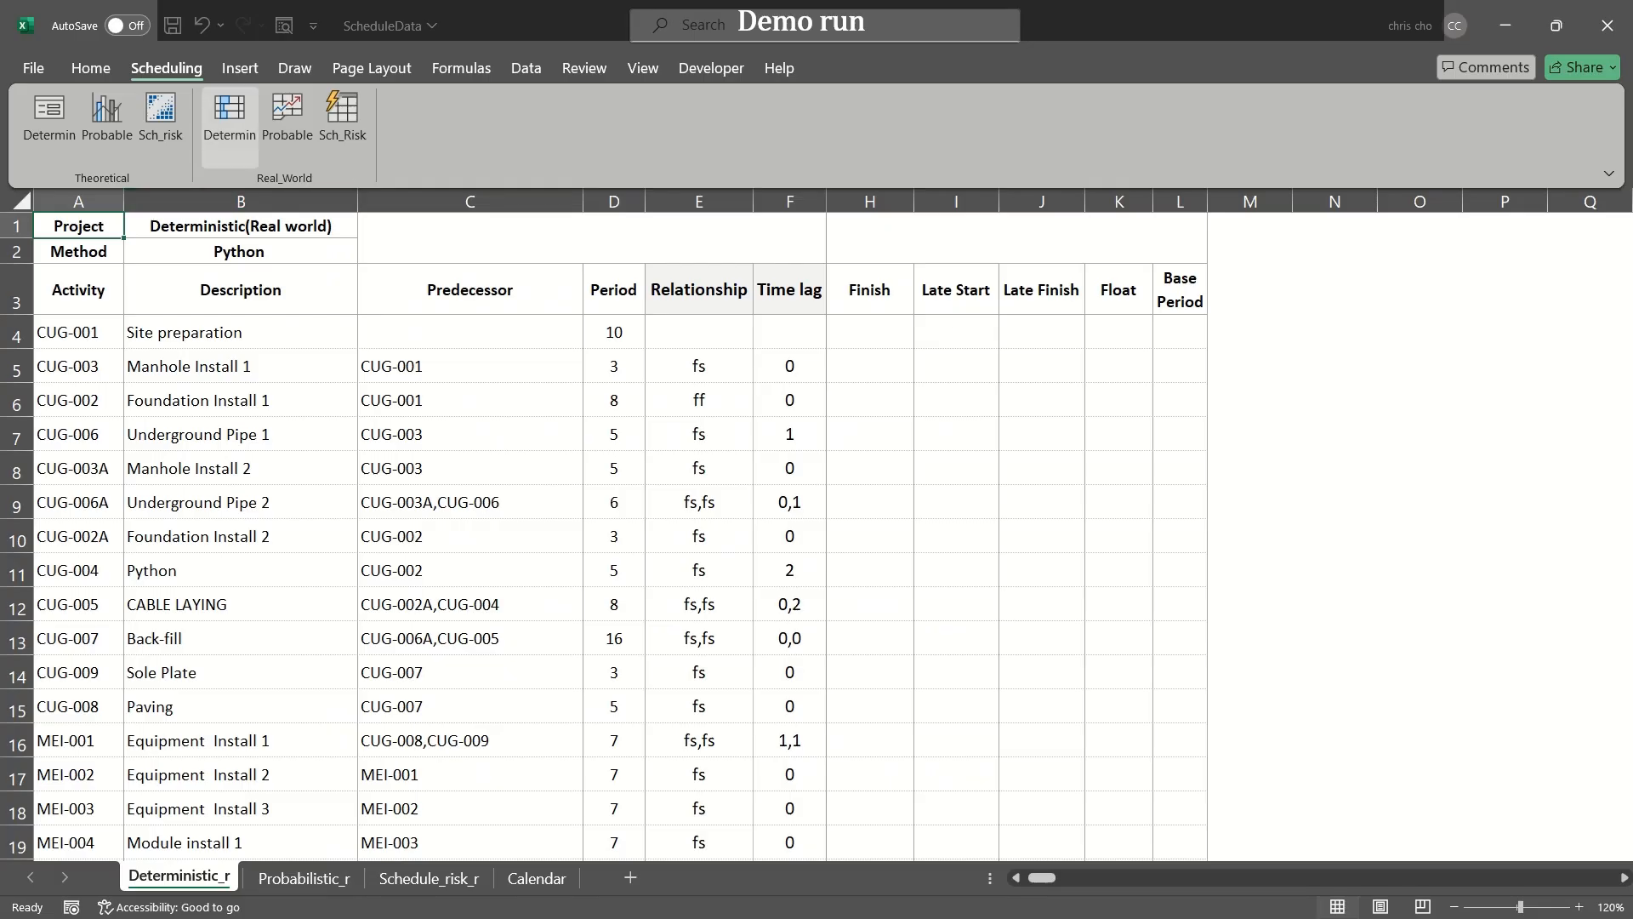
Step: Run Real_World > Determin so the Python schedule fills Deterministic_r with dates, float and a Gantt chart
left_click(228, 118)
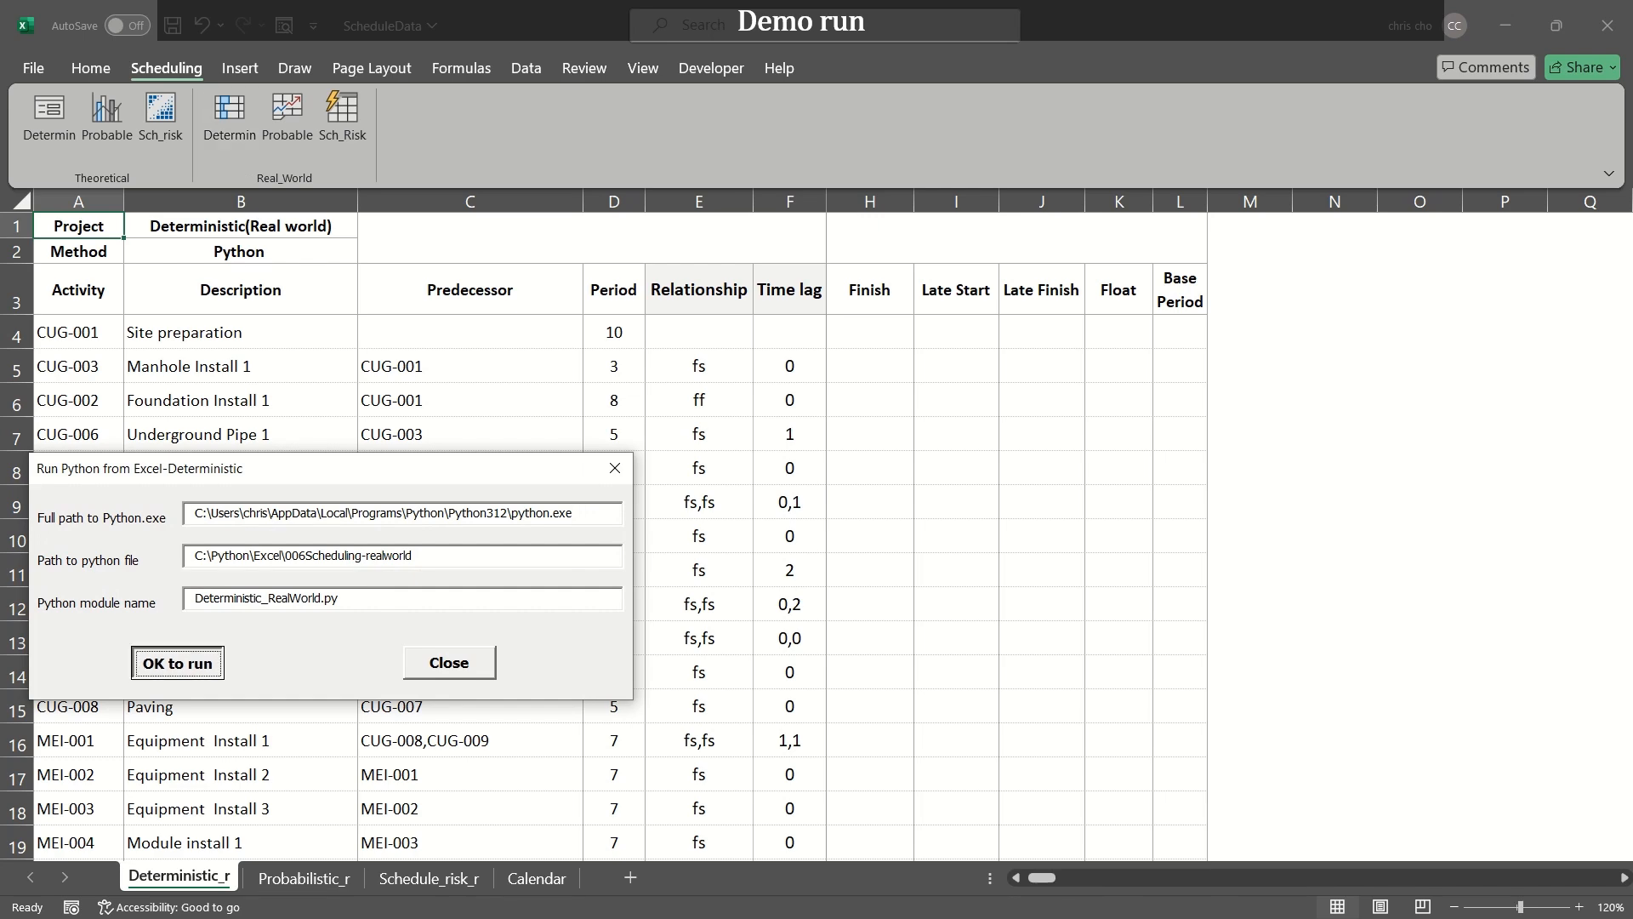
left_click(177, 662)
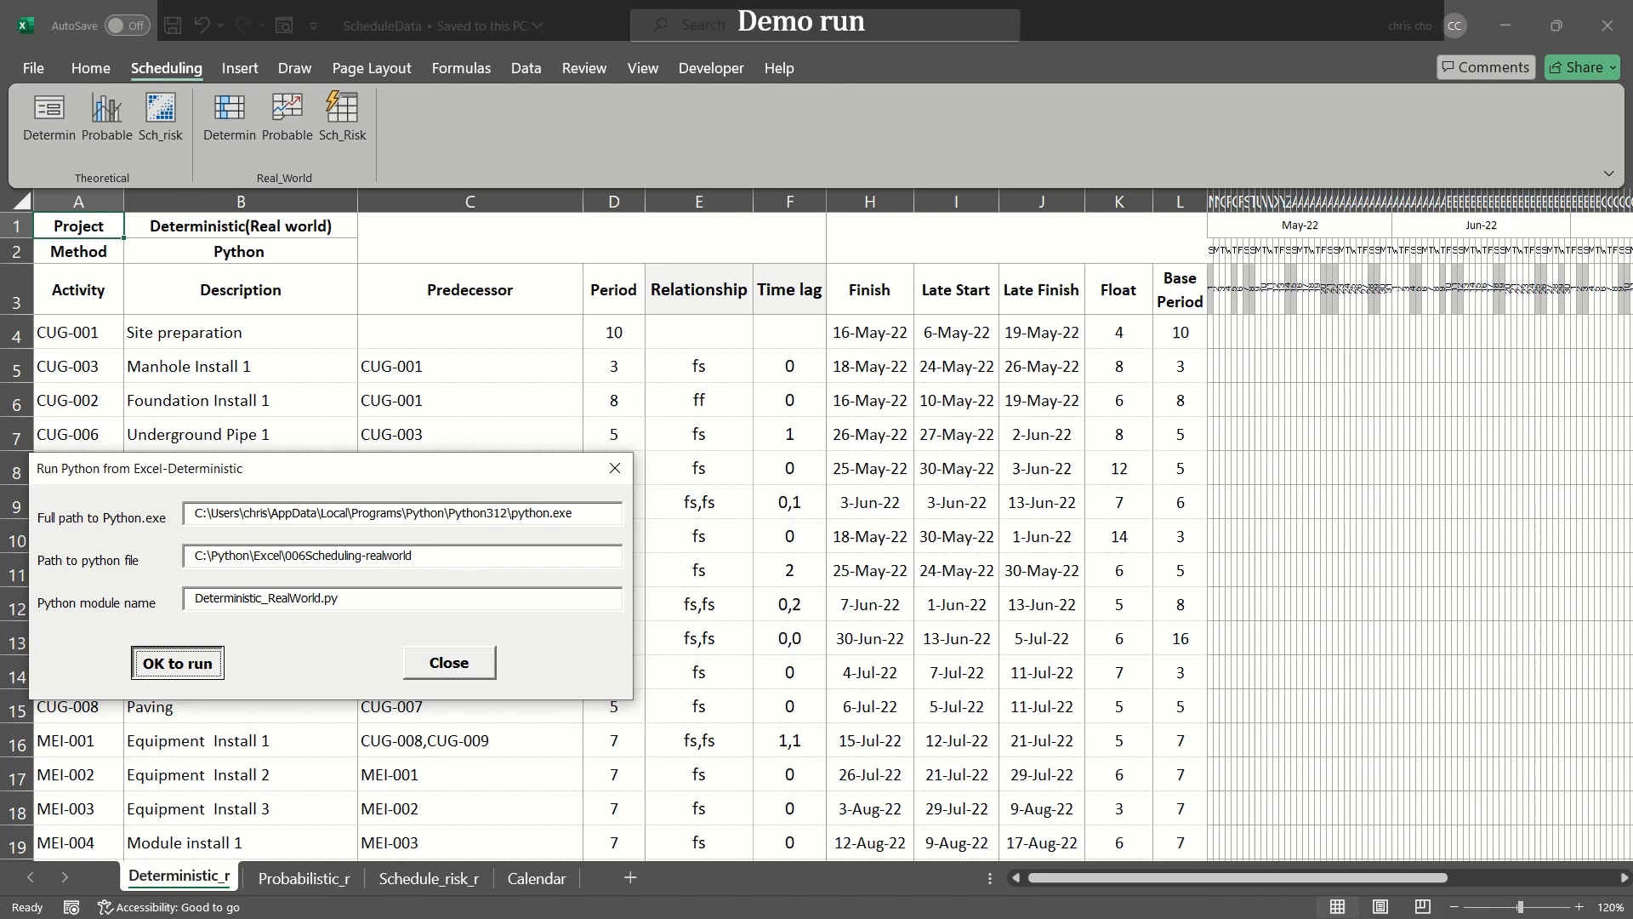
left_click(177, 662)
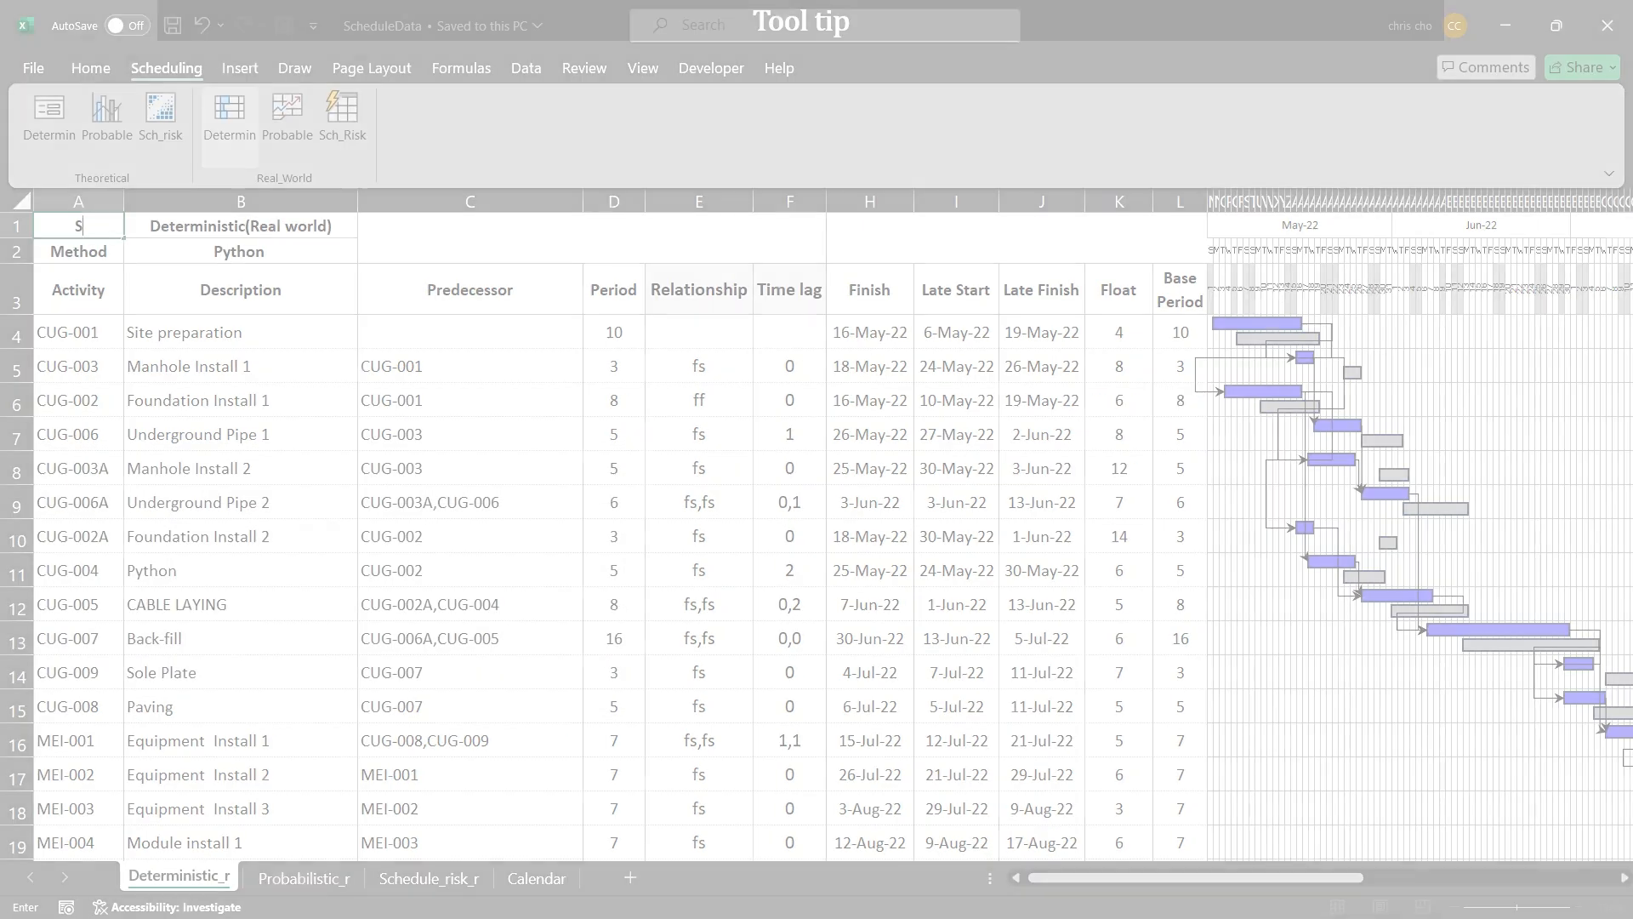
mouse_move(230, 114)
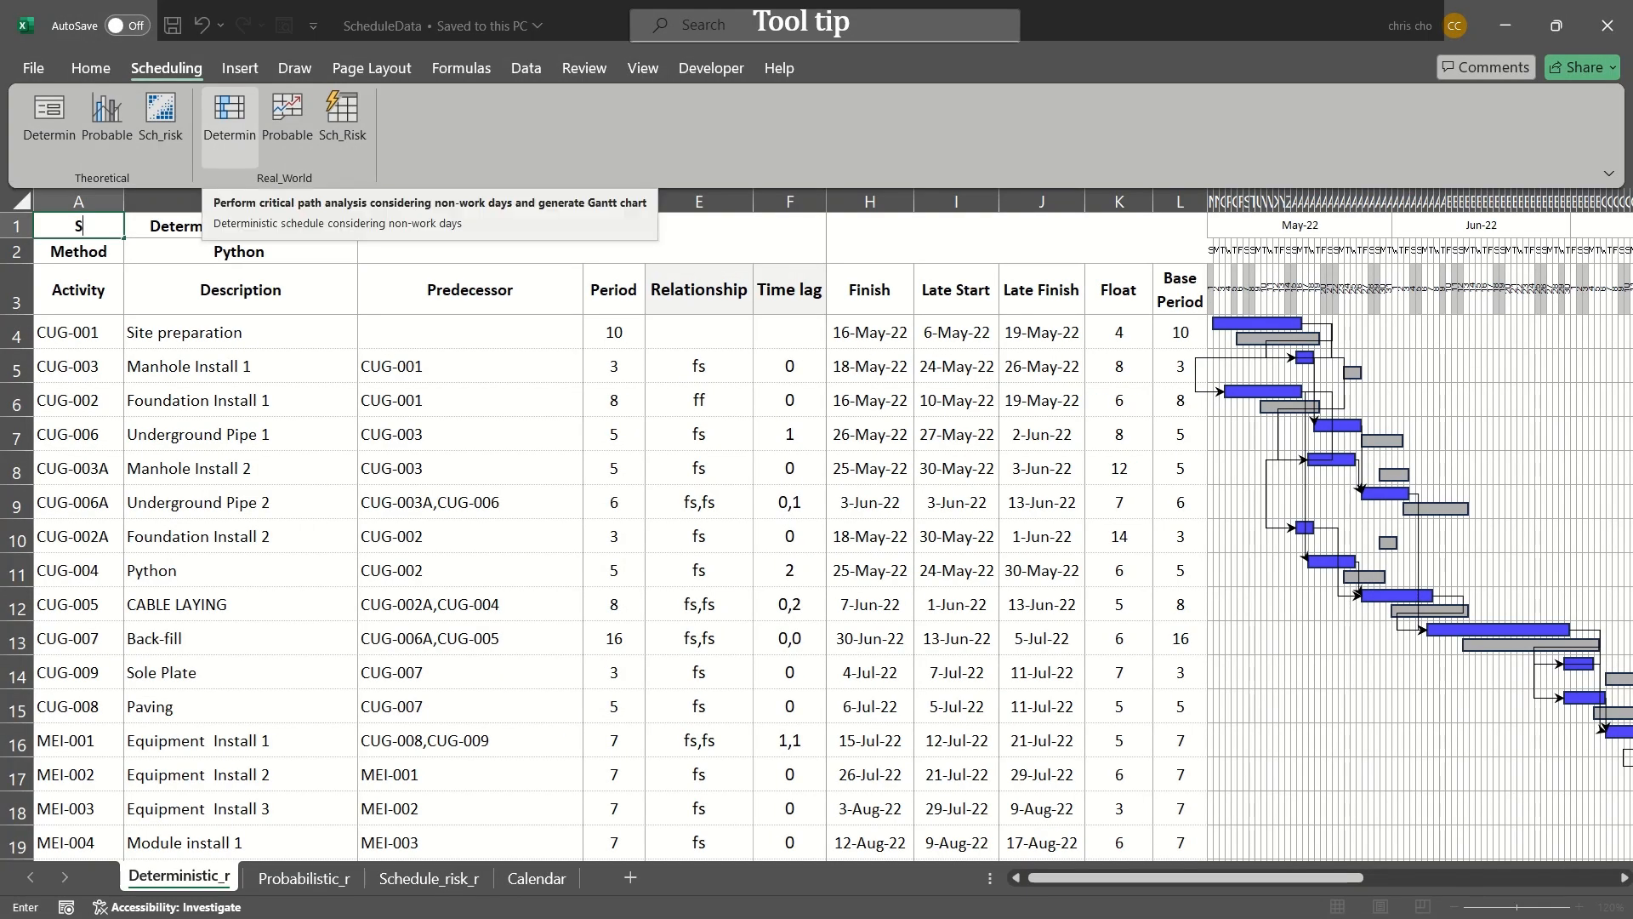